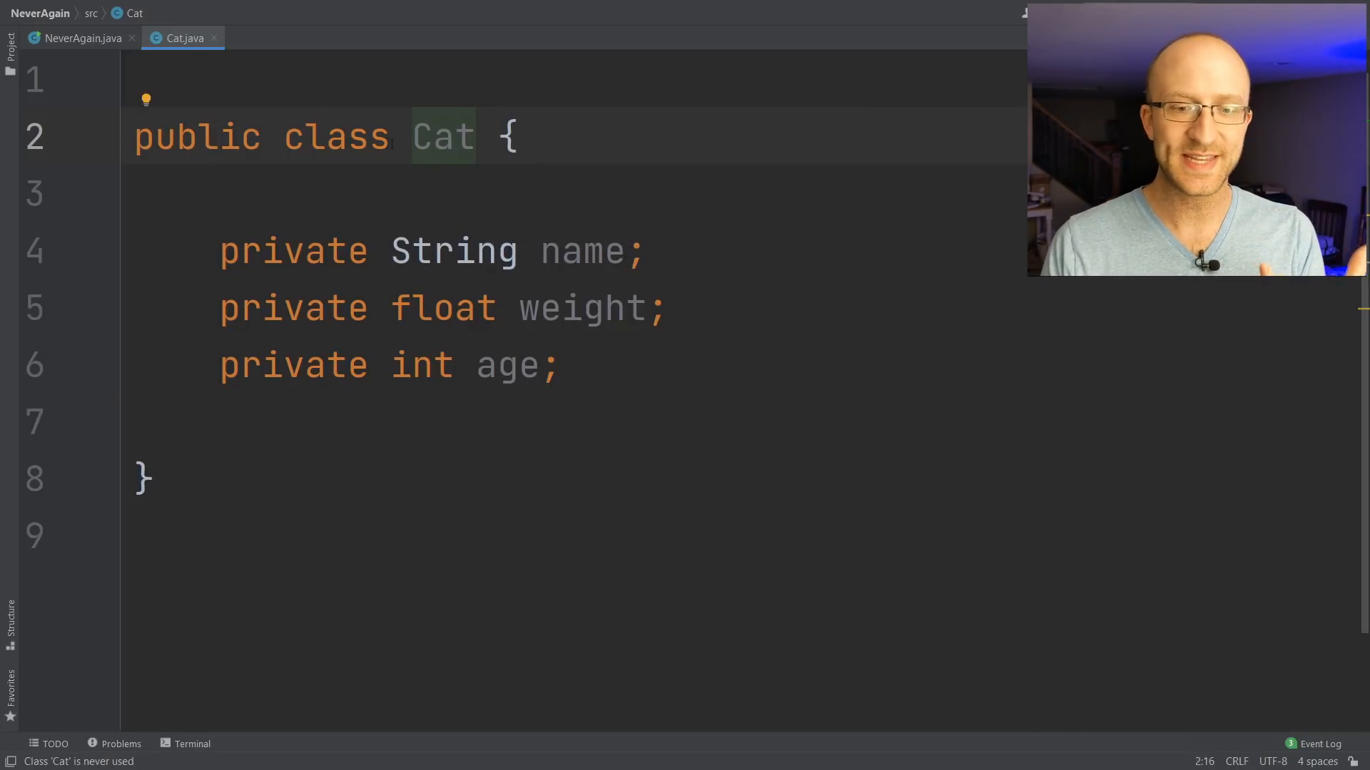
Write a getName() method returning this.name below the three fields.
double_click(292, 250)
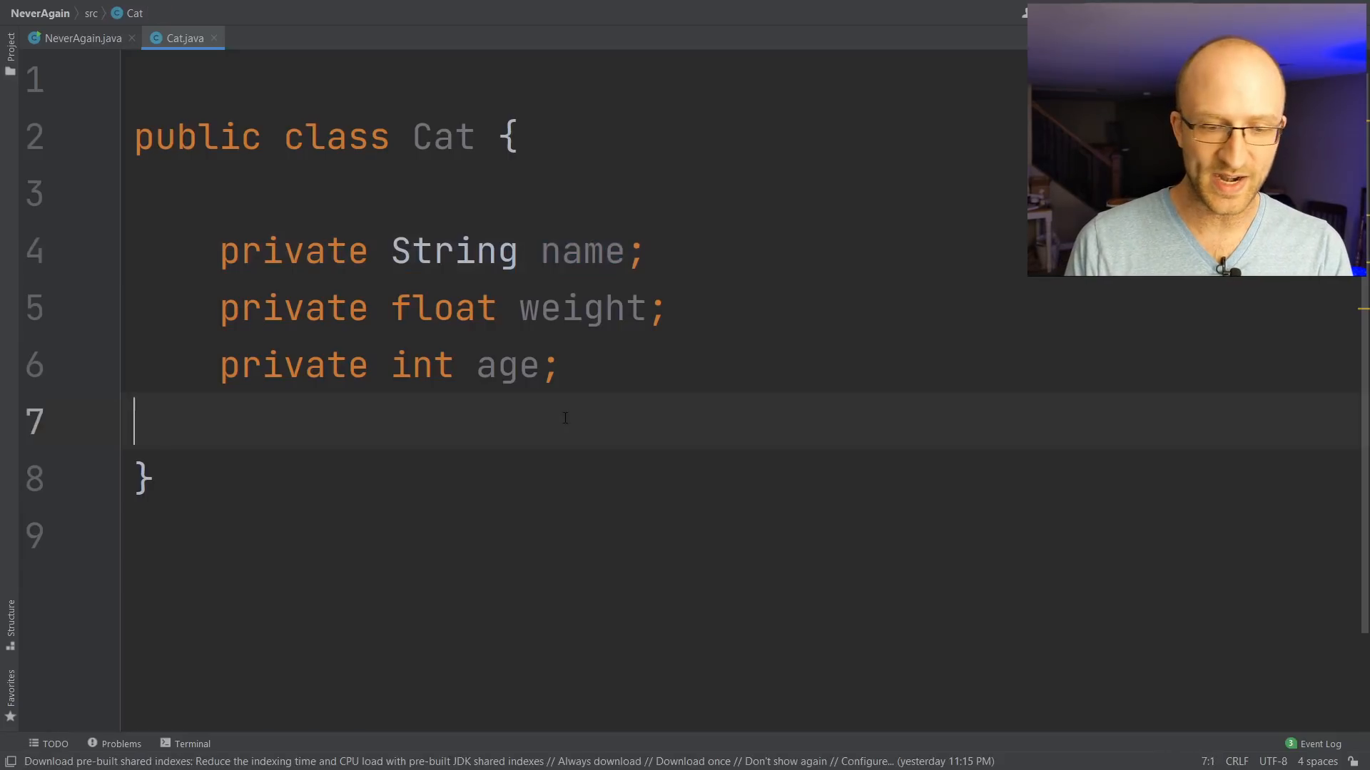
type("public S")
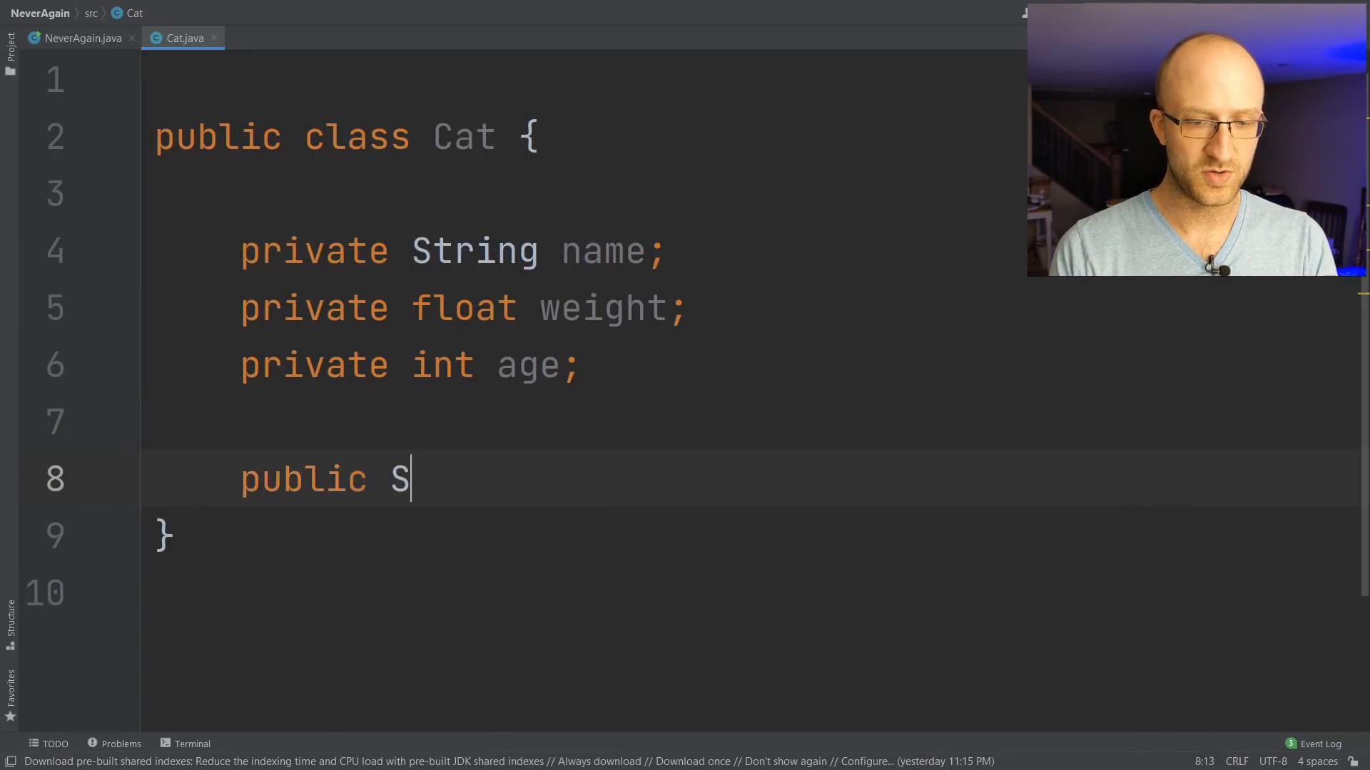
type("tring getName(){")
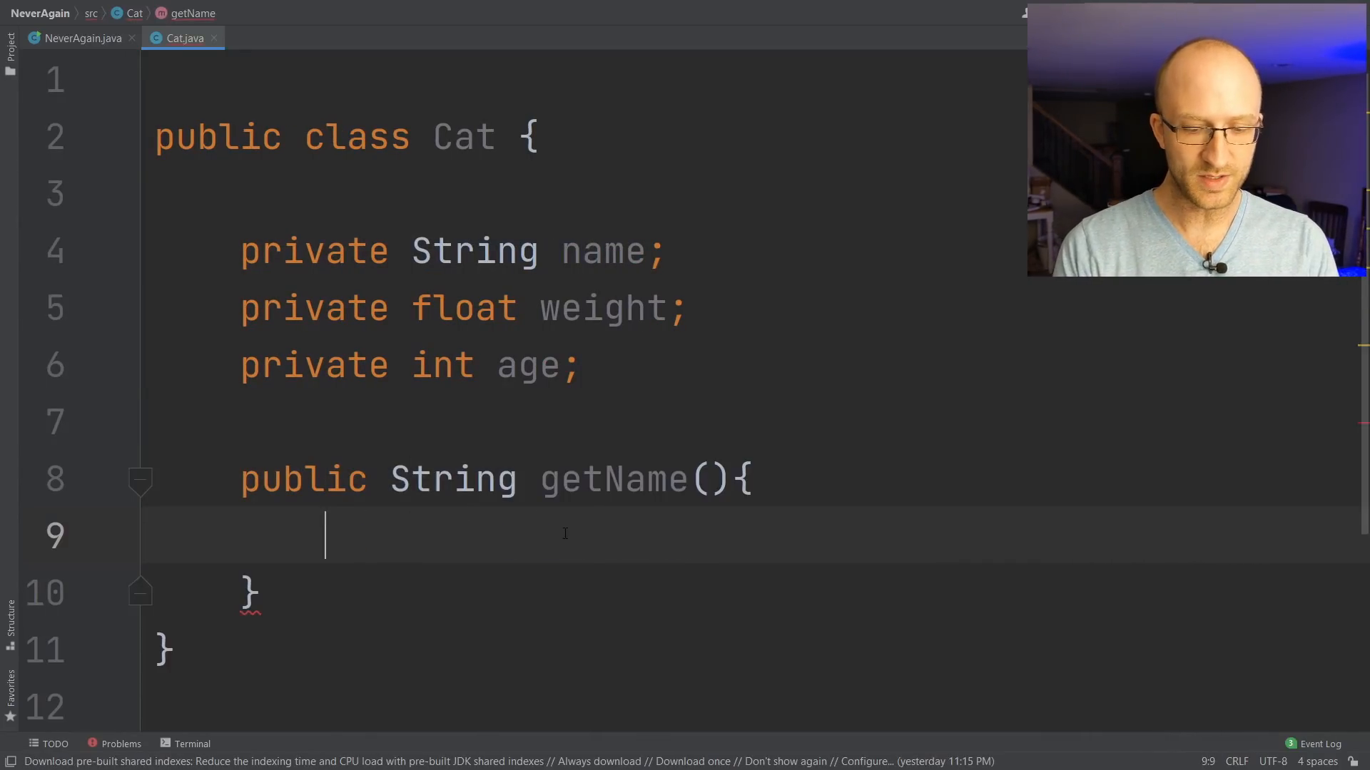
type("return this.na")
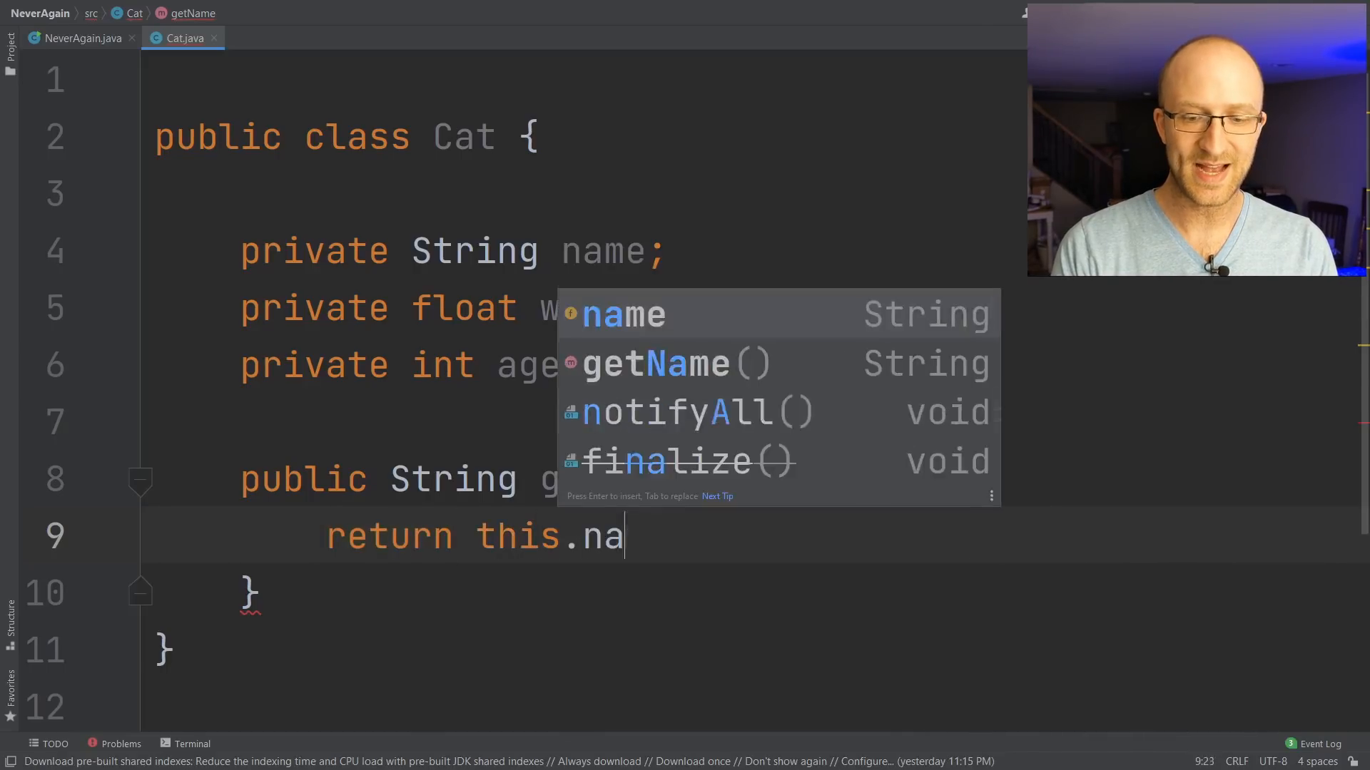
key("Enter")
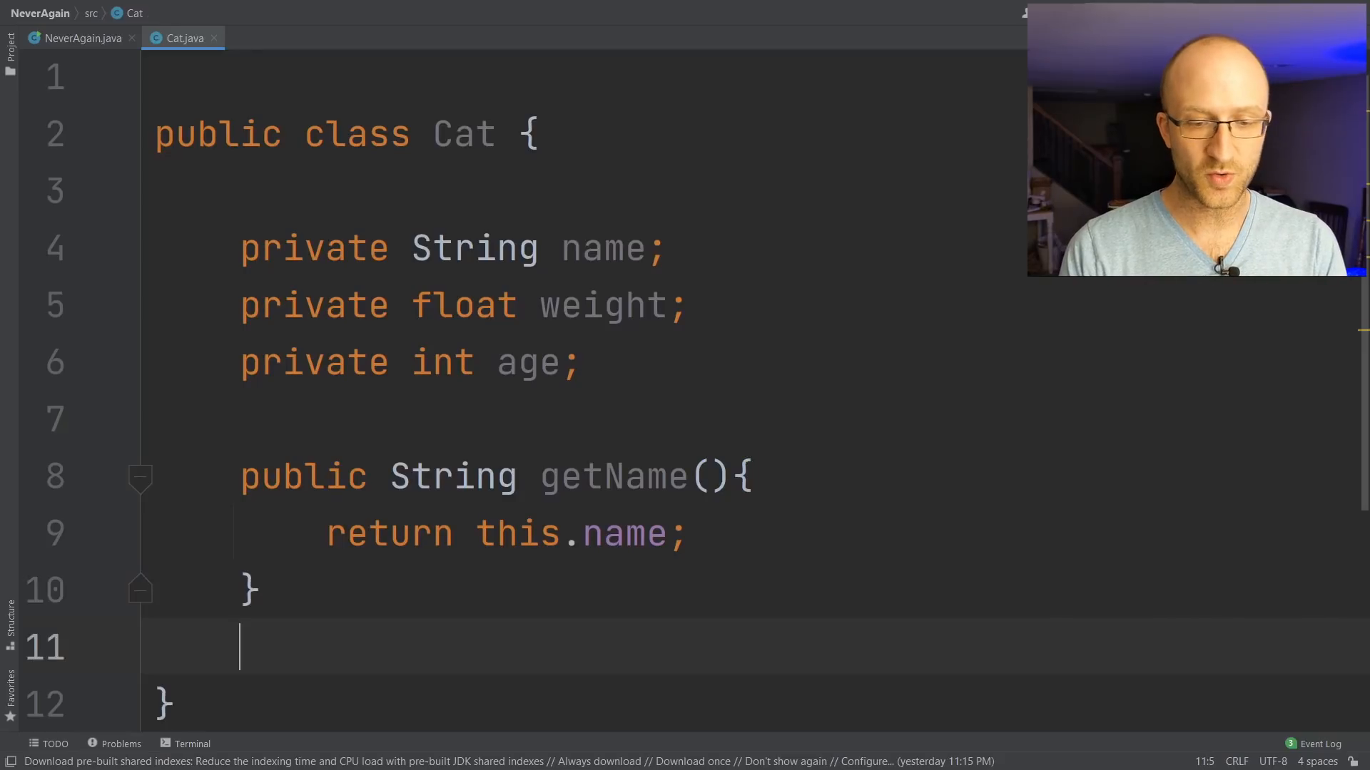
Write a setName(String name) method assigning this.name = name.
type("public voi")
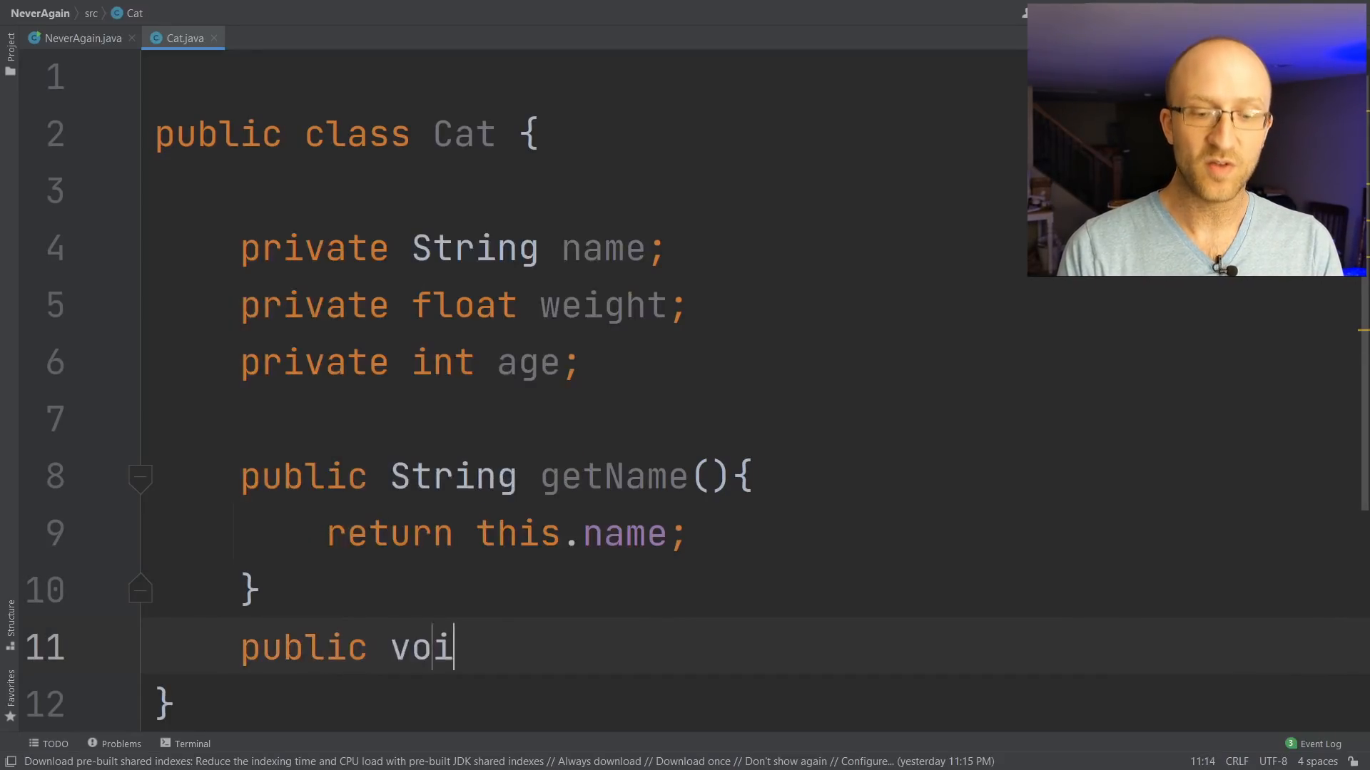
type("d setName()")
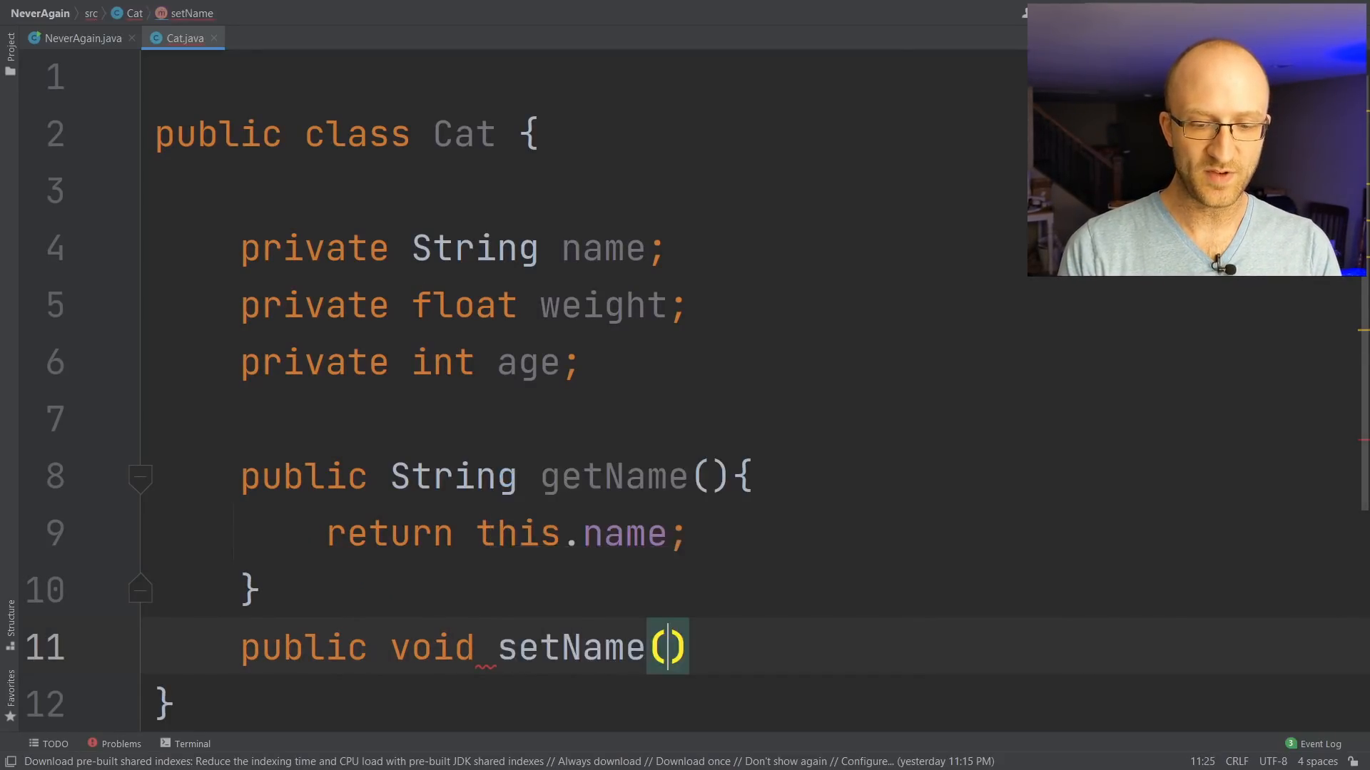
type("String name")
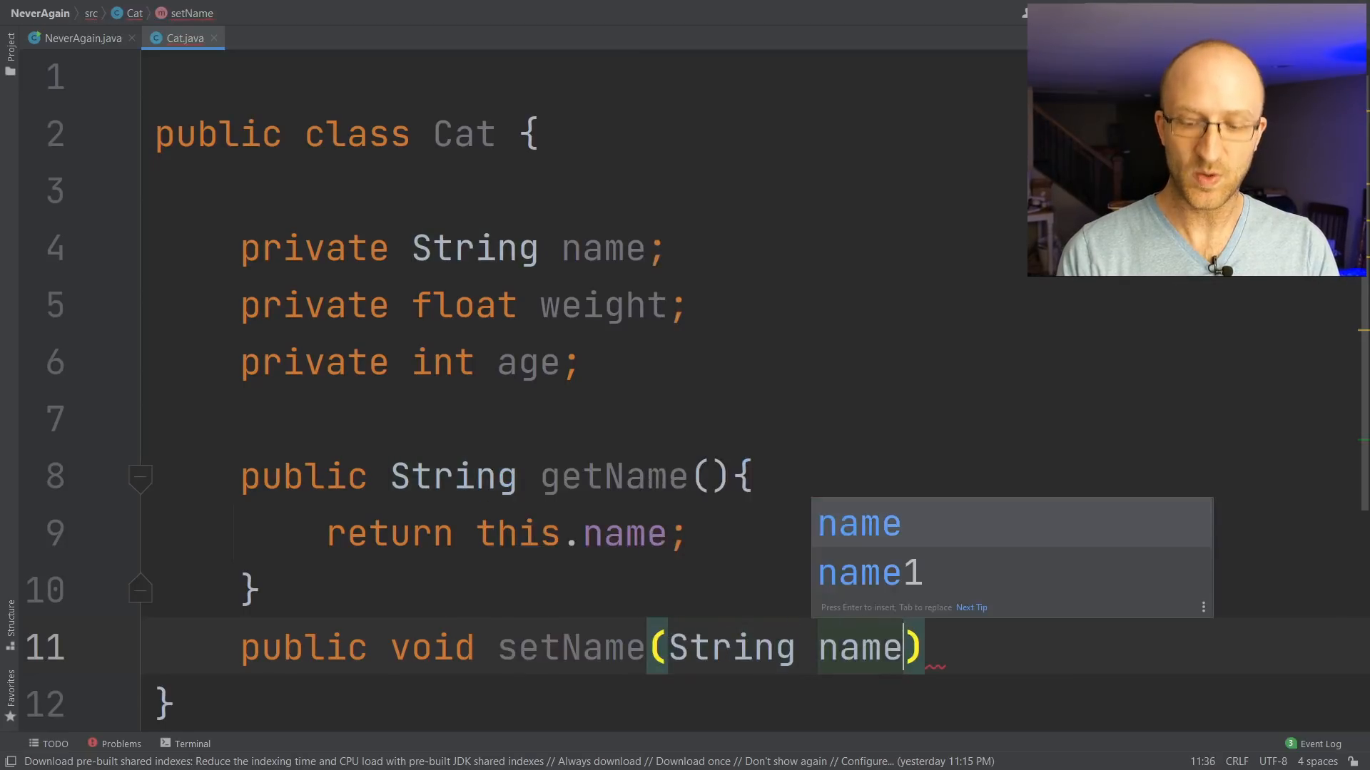
type("){")
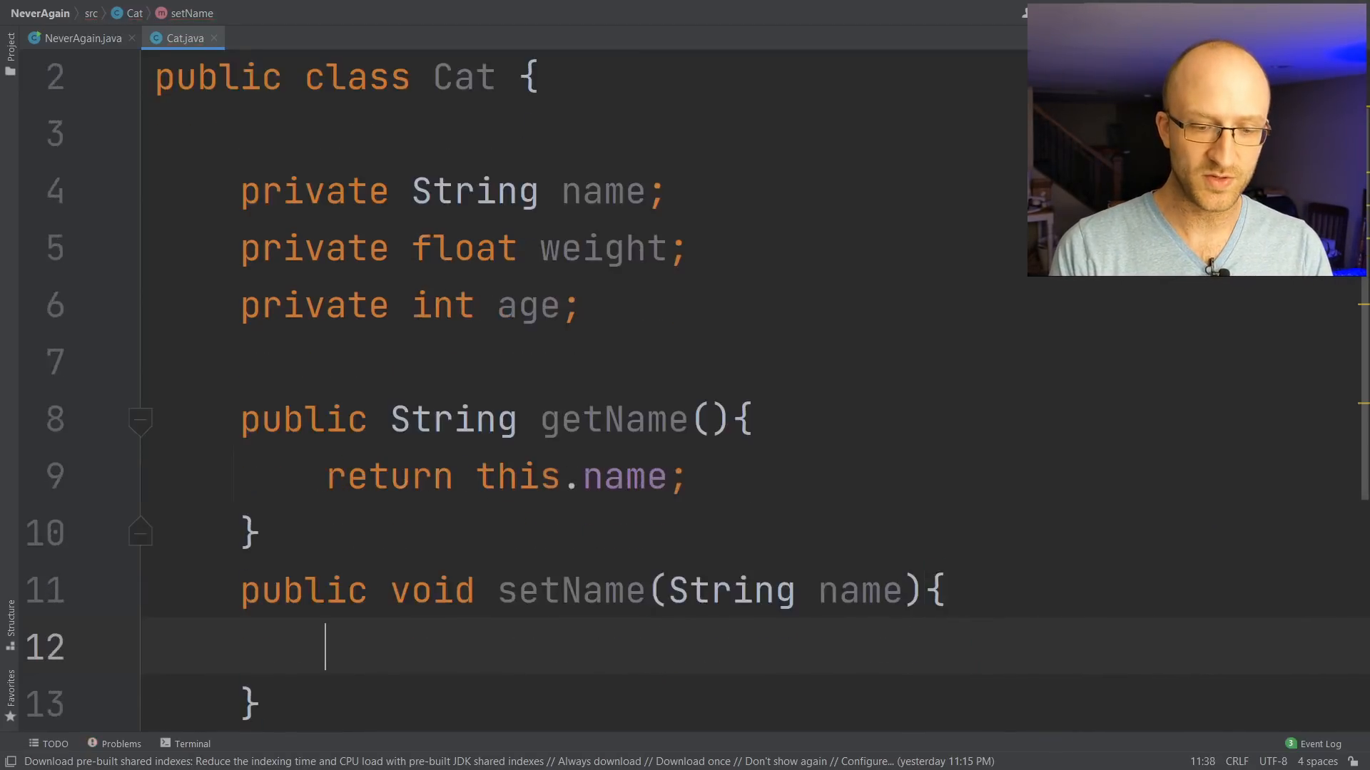
type("this.name")
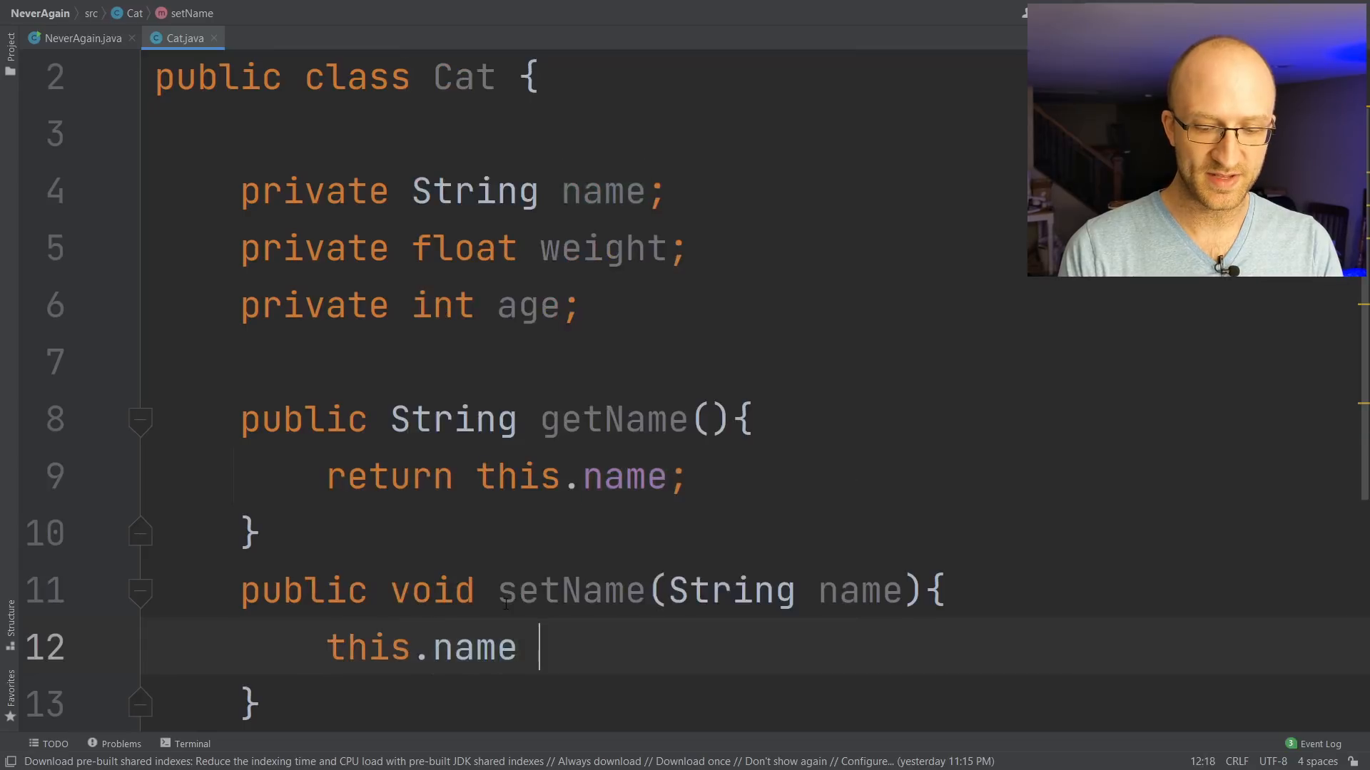
type("= name;")
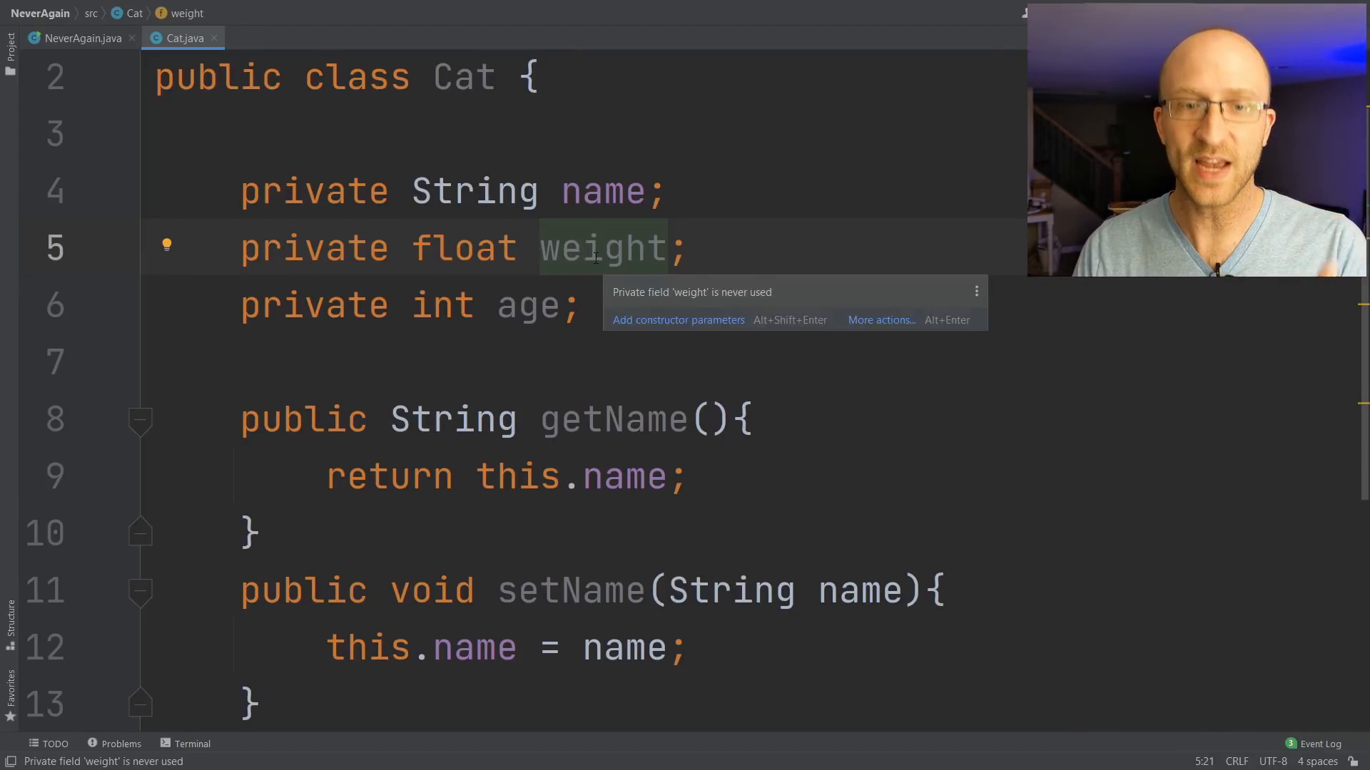
Encapsulate the weight and age fields via Refactor, generating their getters and setters.
right_click(595, 257)
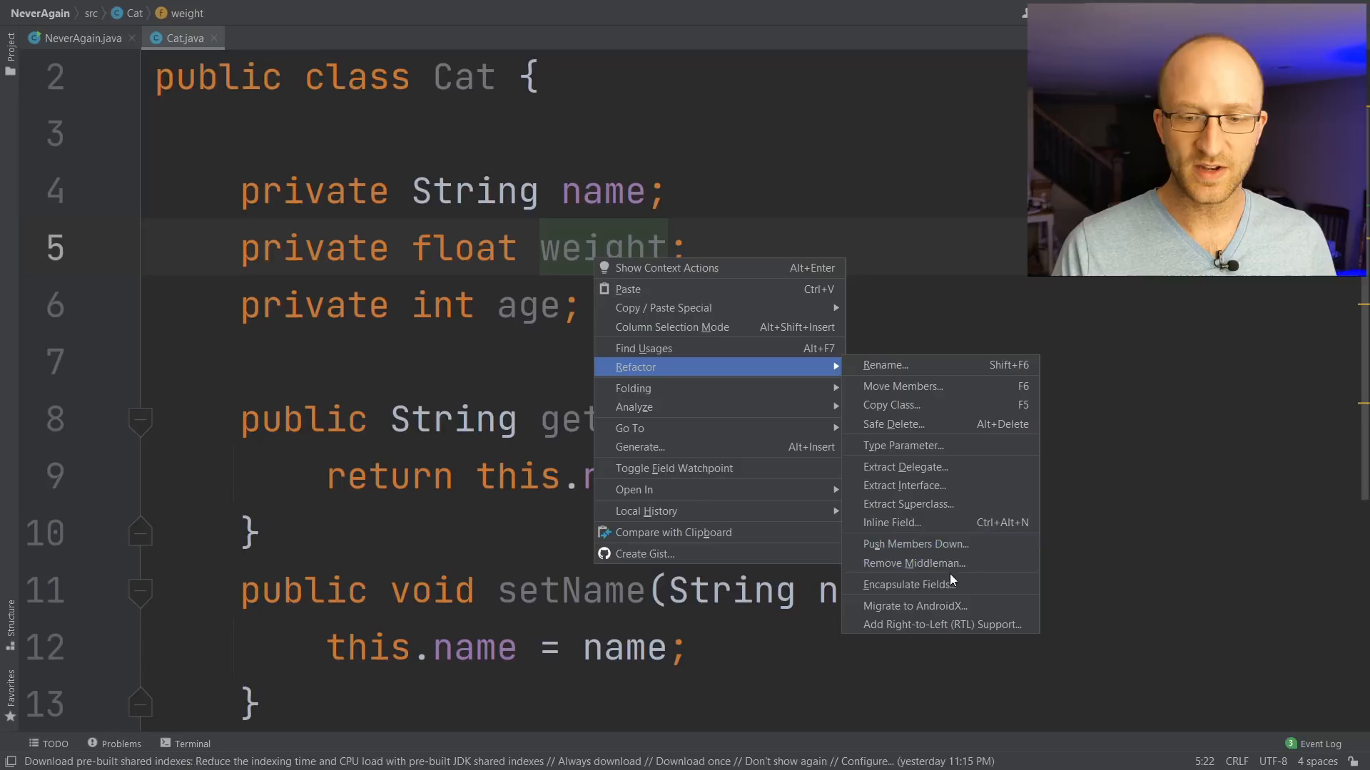
left_click(910, 585)
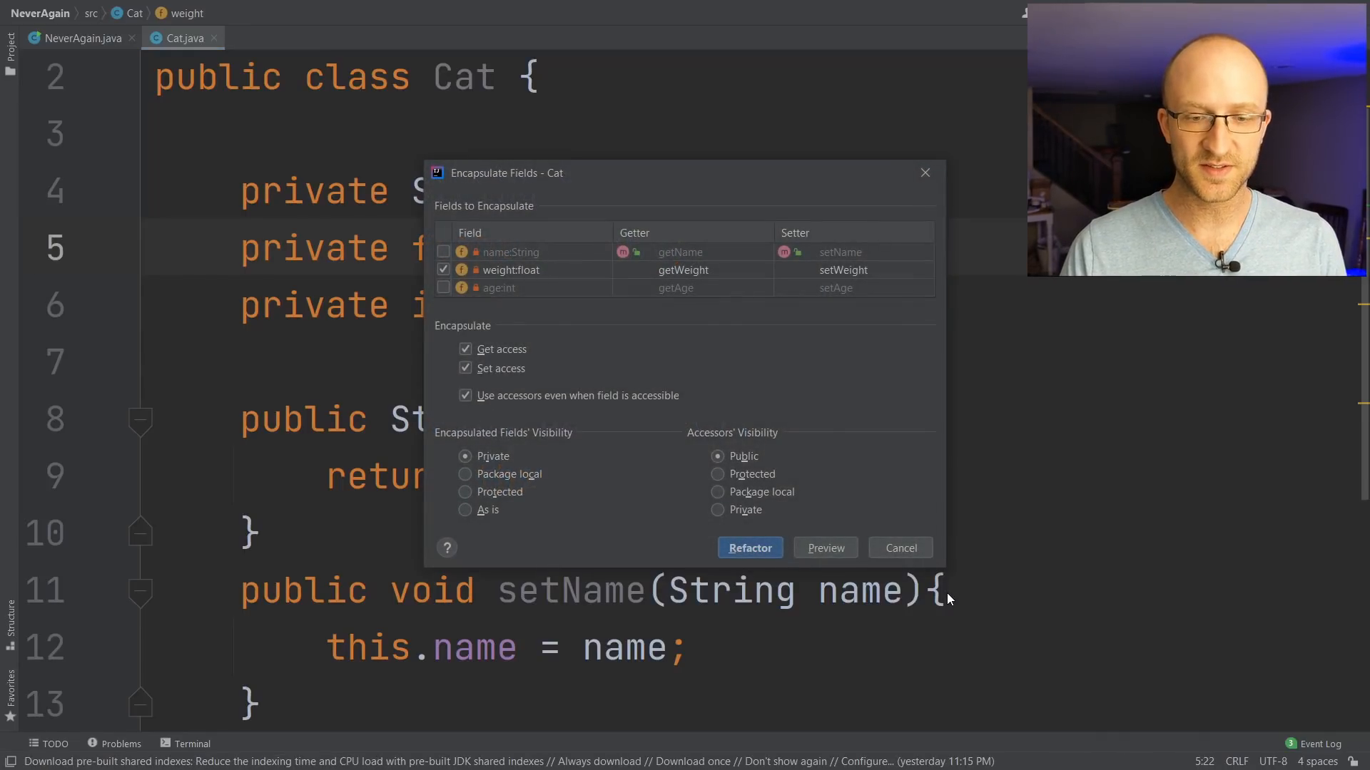
left_click(516, 288)
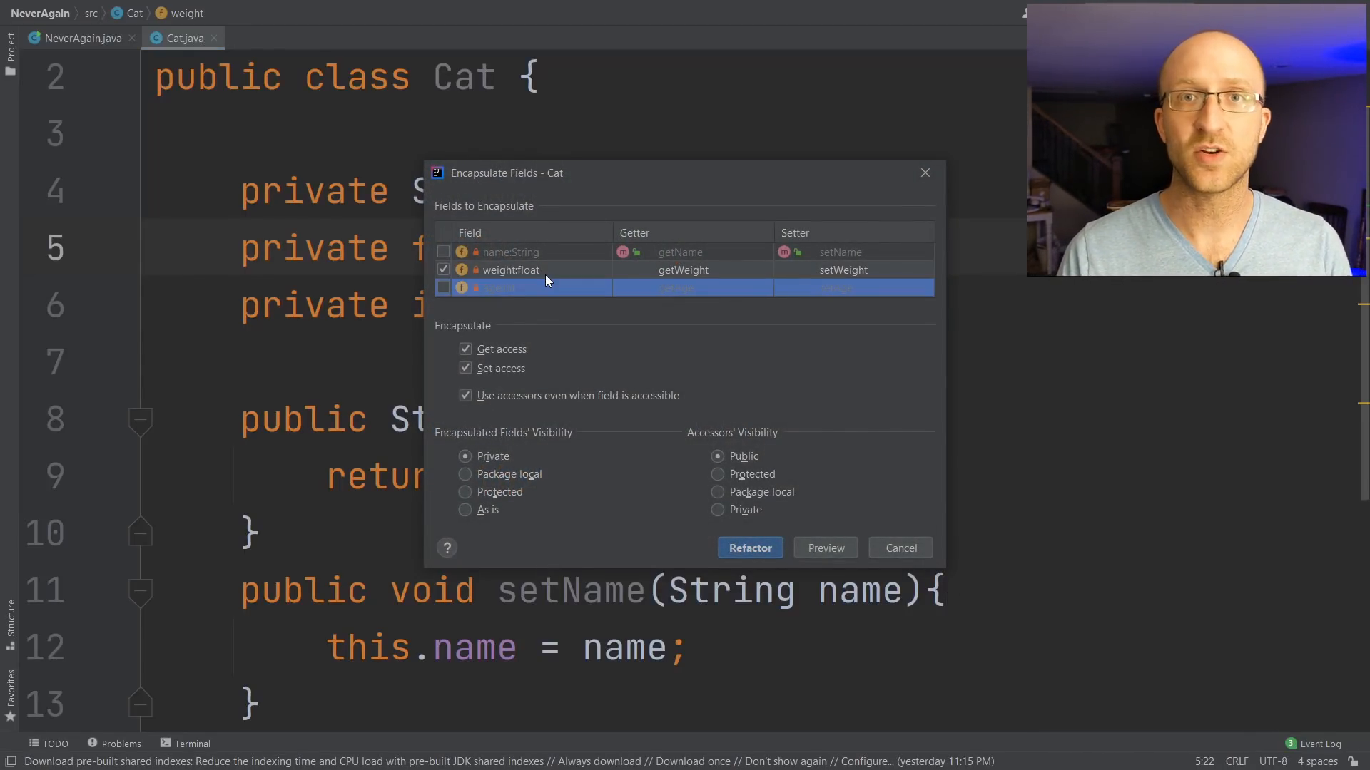
left_click(443, 289)
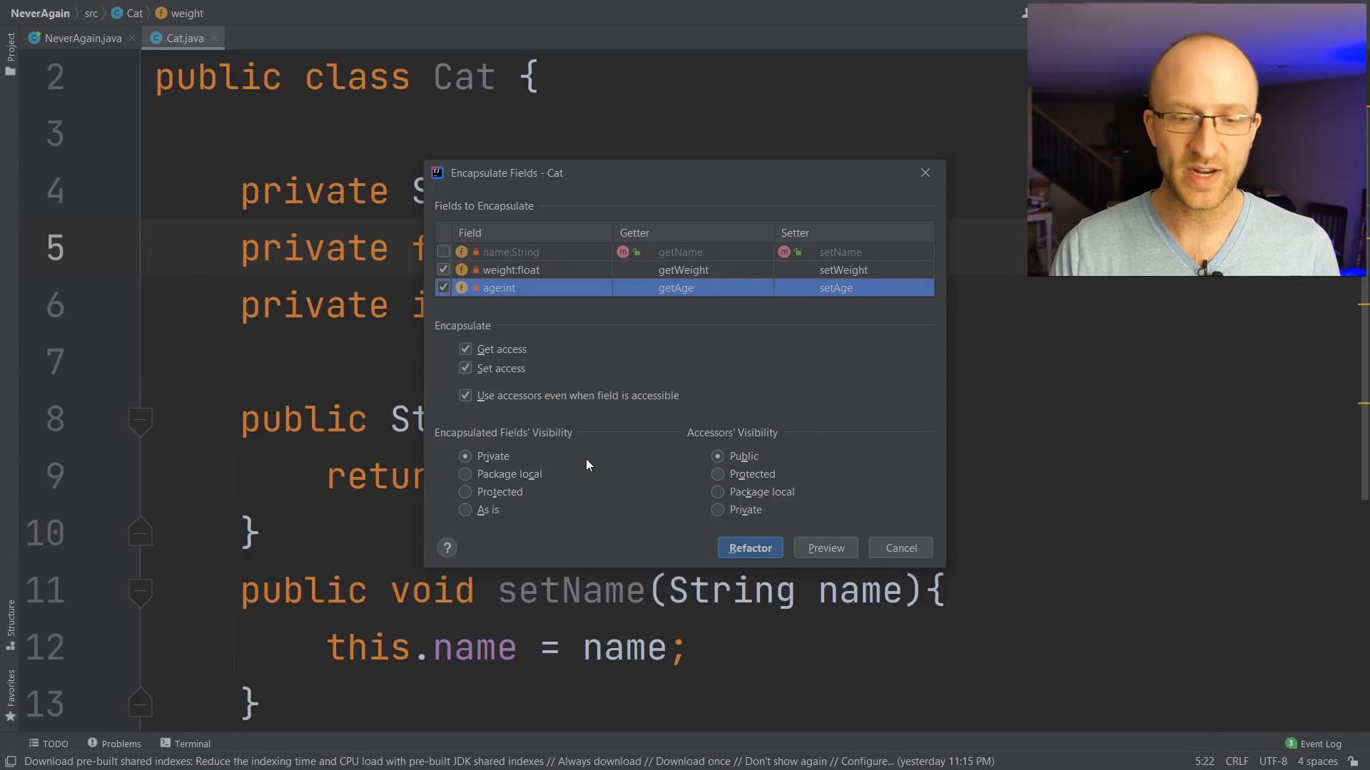
left_click(900, 548)
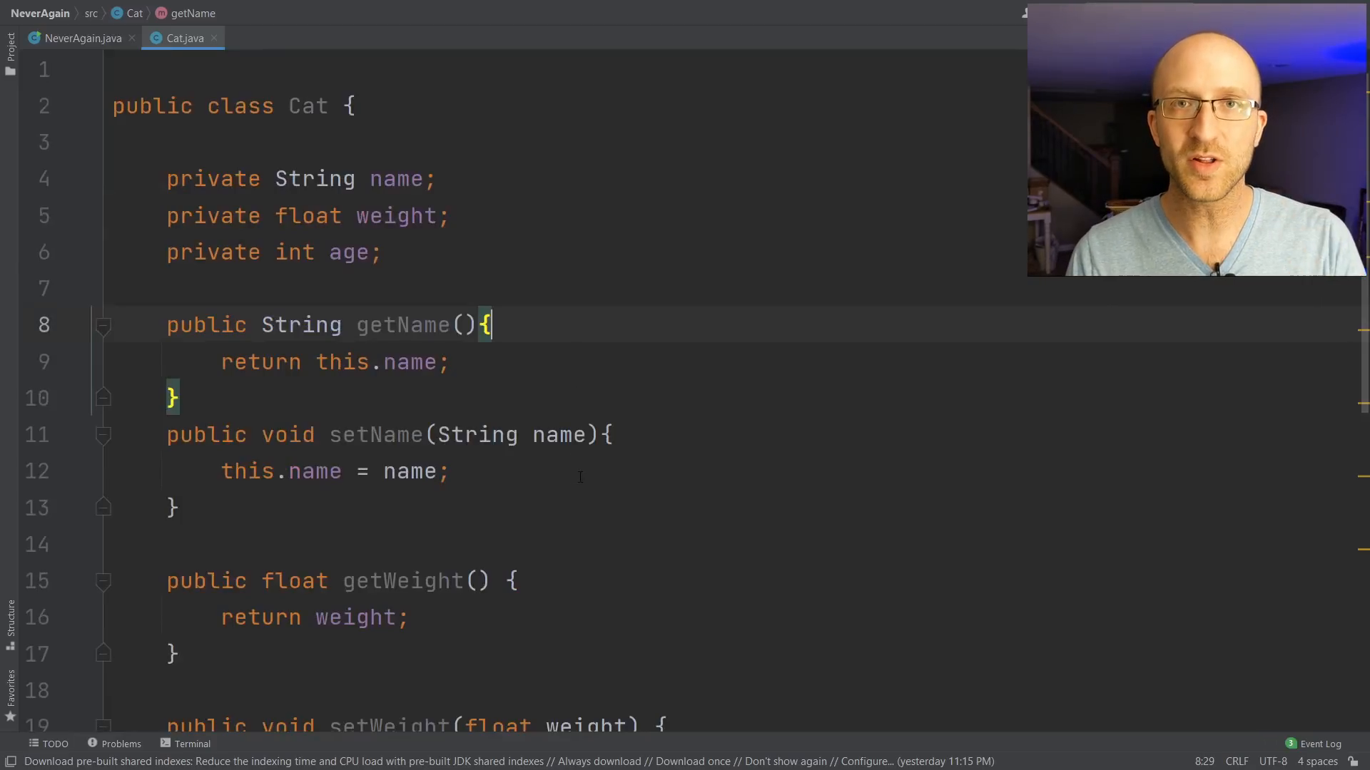
Review the generated accessor code and deselect it.
scroll("down", 3)
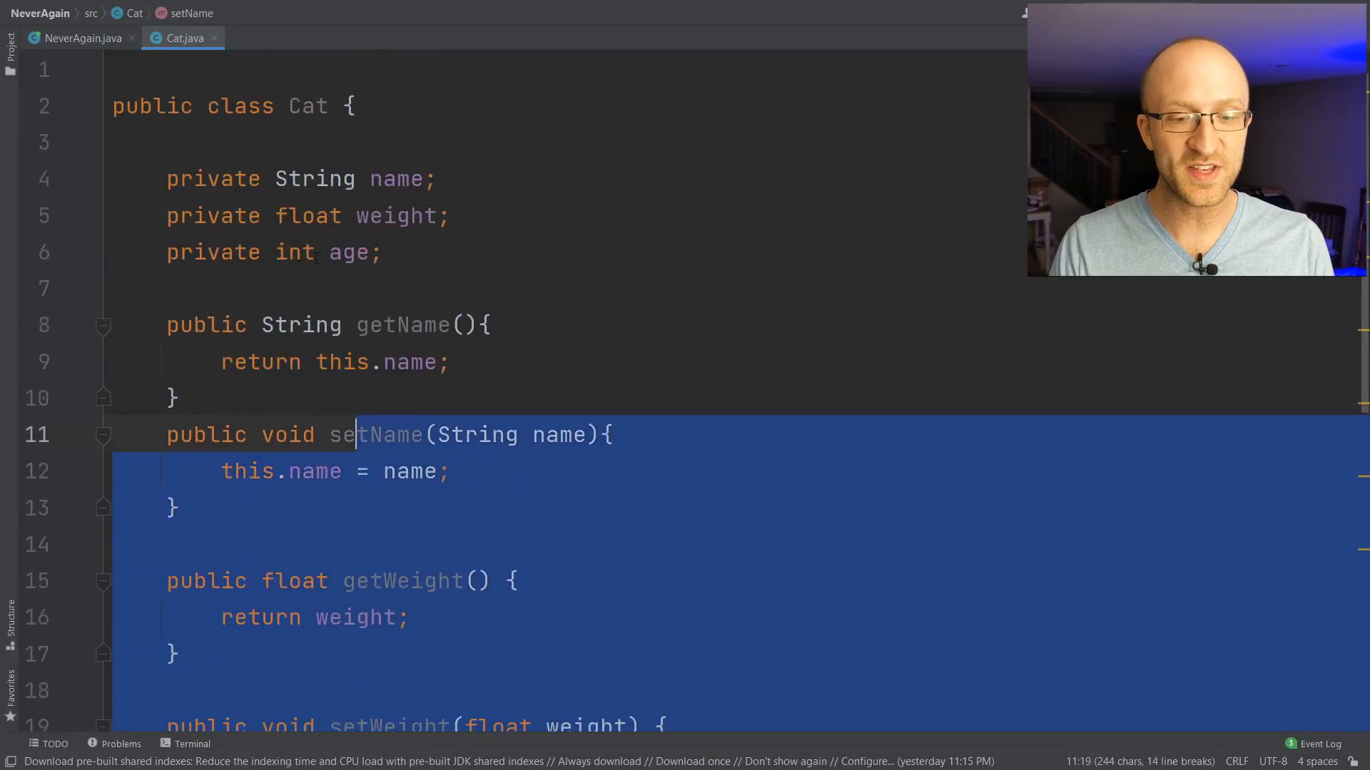
left_click(114, 288)
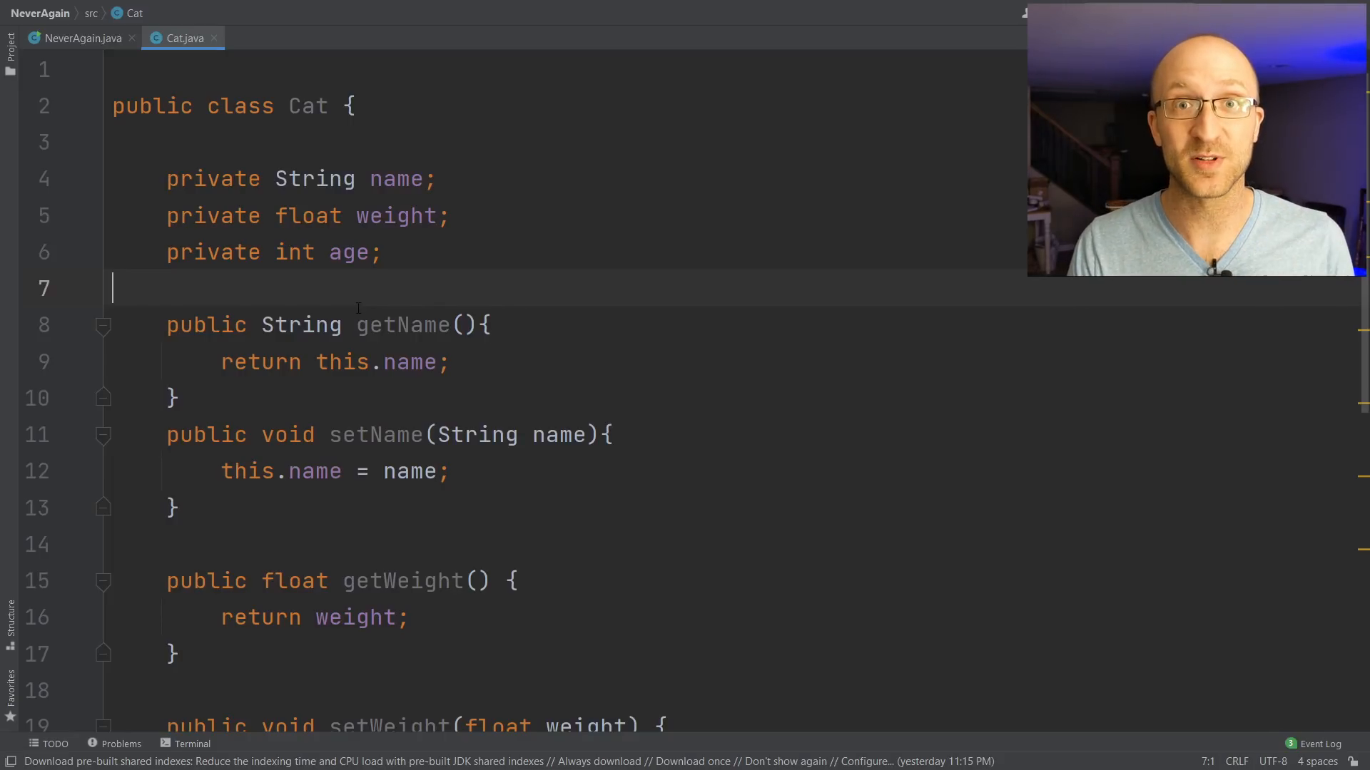
mouse_move(519, 417)
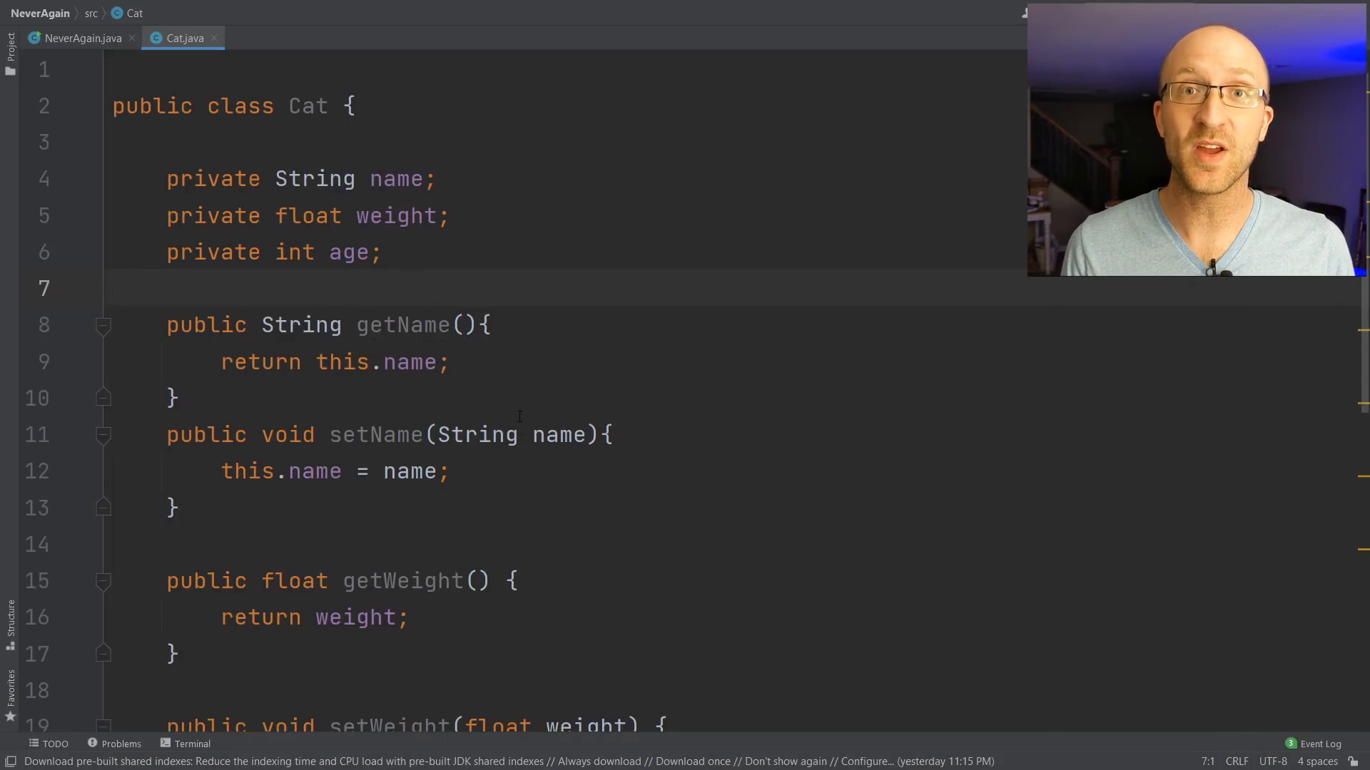
left_click(379, 251)
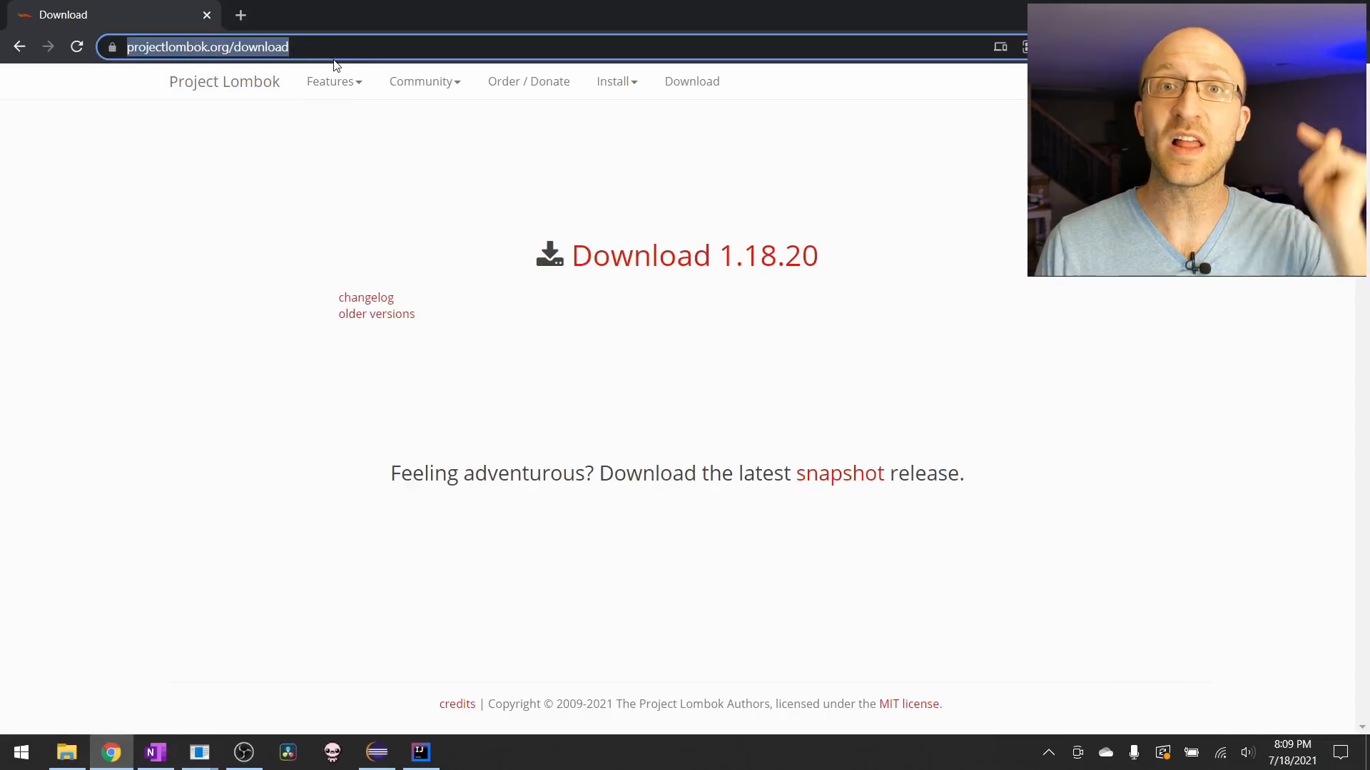
mouse_move(756, 275)
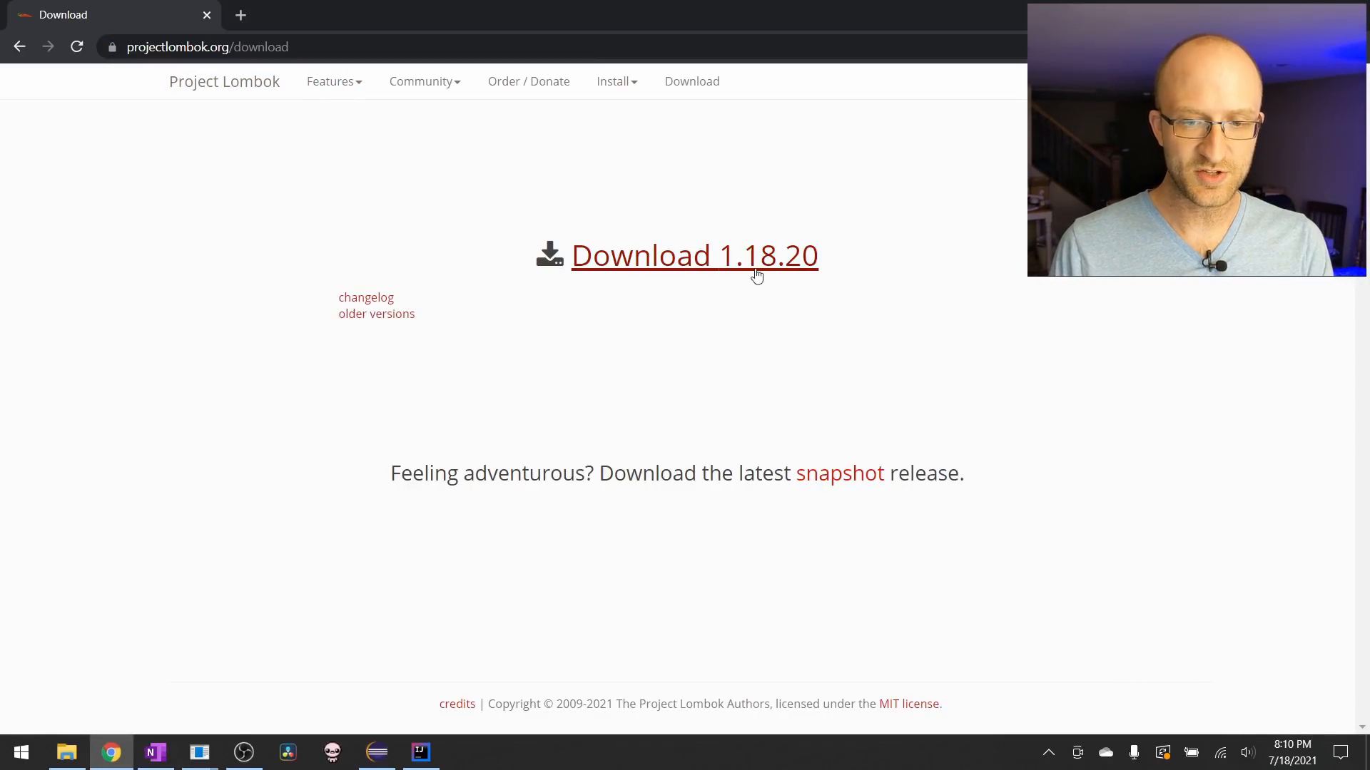
Download Lombok 1.18.20 and keep lombok.jar despite the harmful-file warning.
left_click(695, 256)
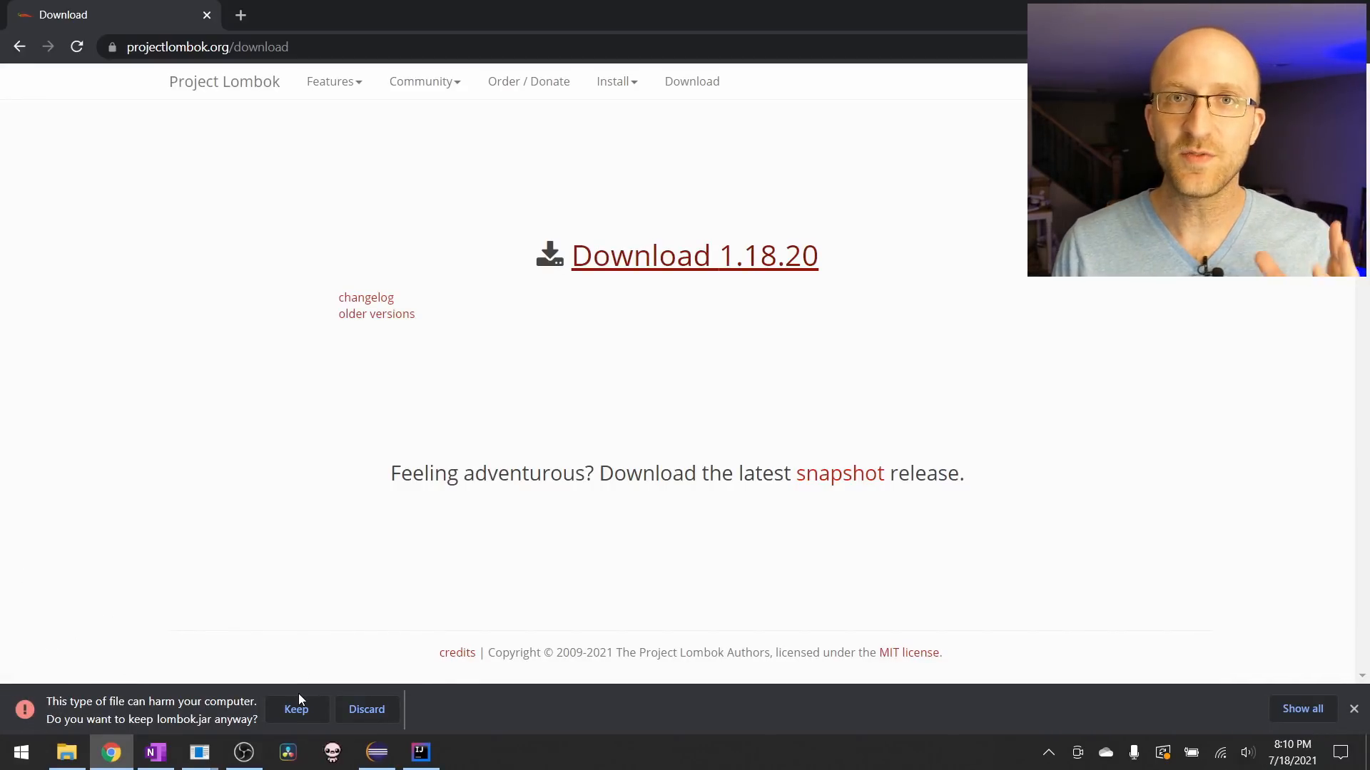
mouse_move(222, 706)
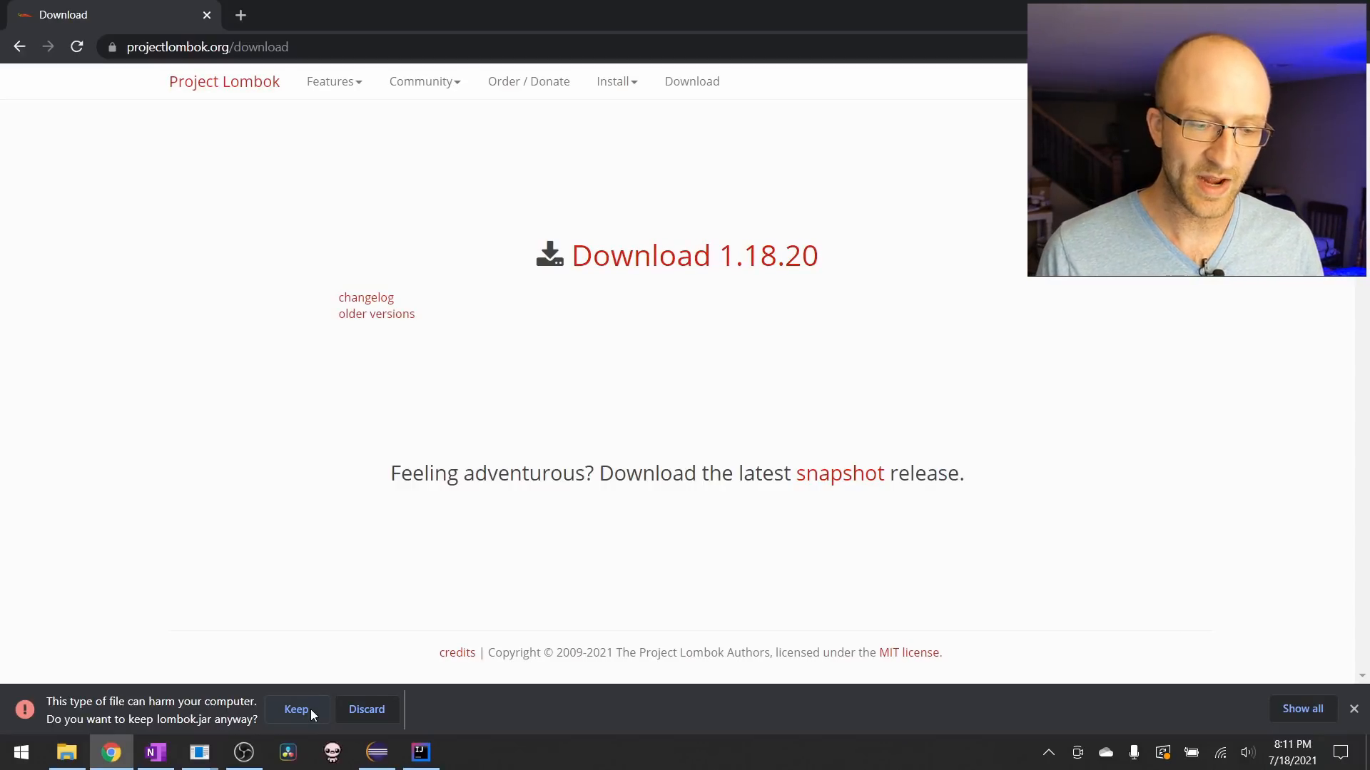
left_click(297, 709)
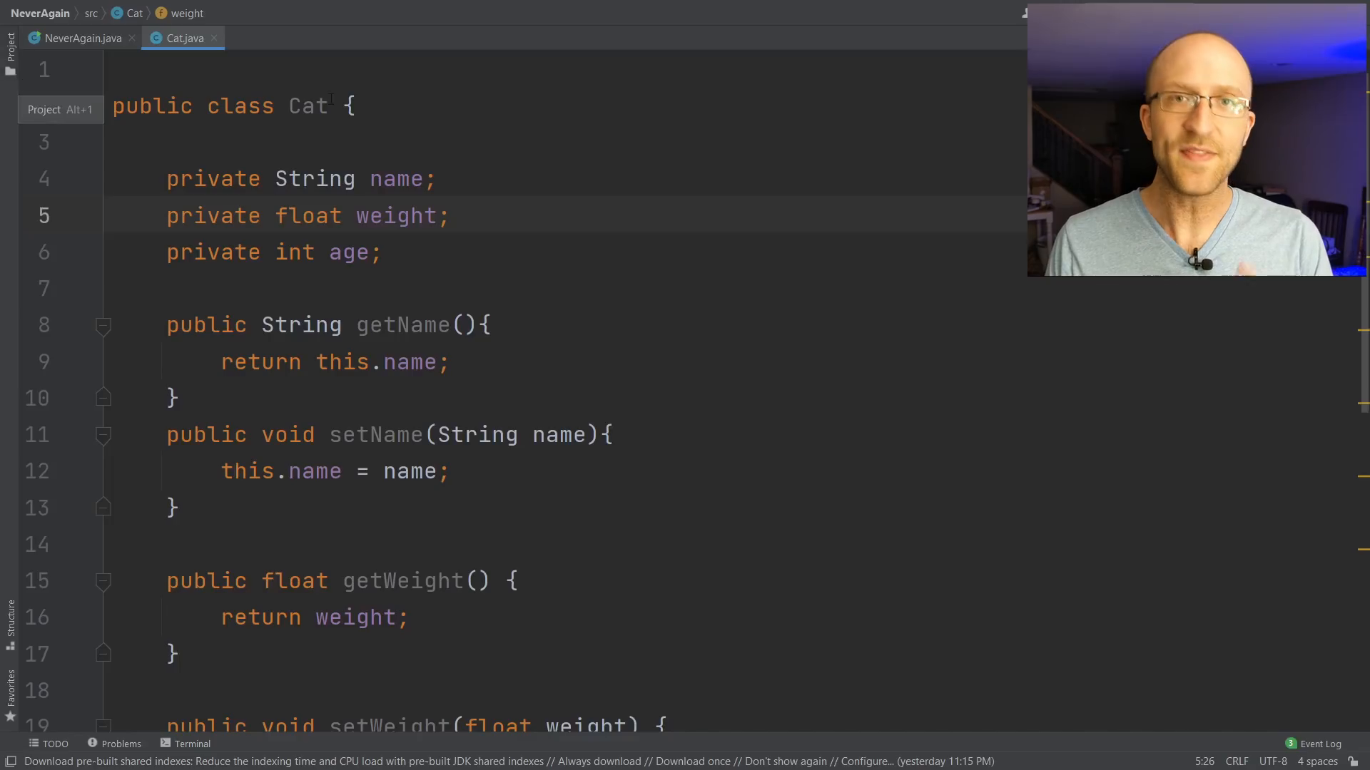
Reach the project's library settings from External Libraries and start adding a Java library.
left_click(10, 49)
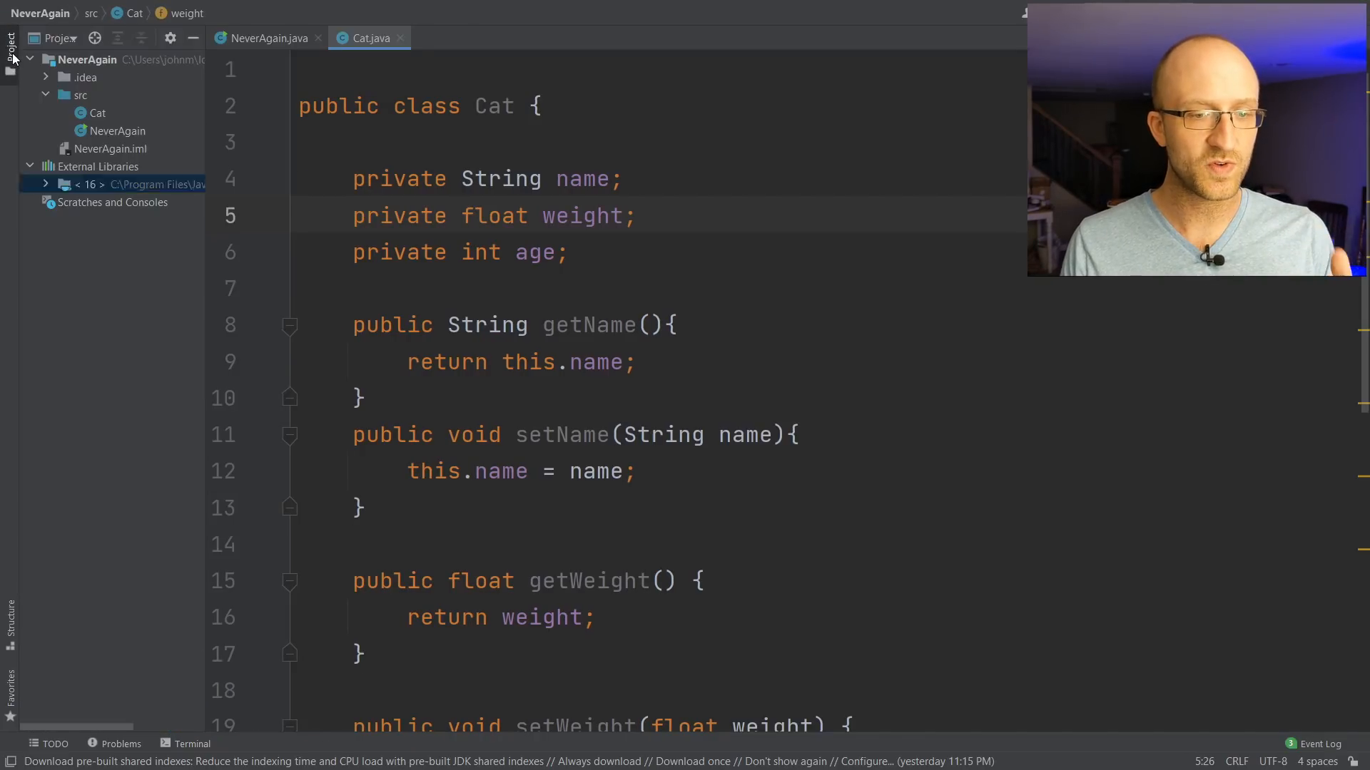
left_click(97, 166)
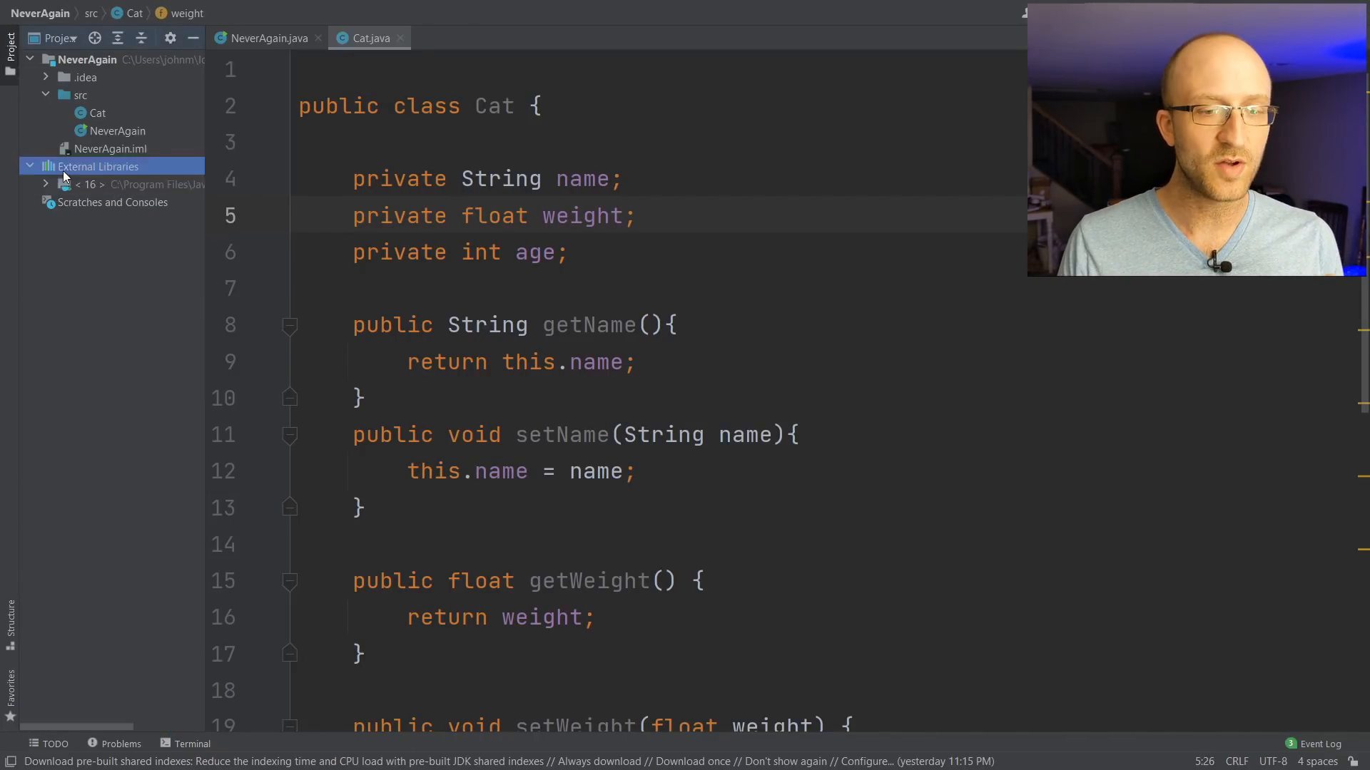
left_click(45, 184)
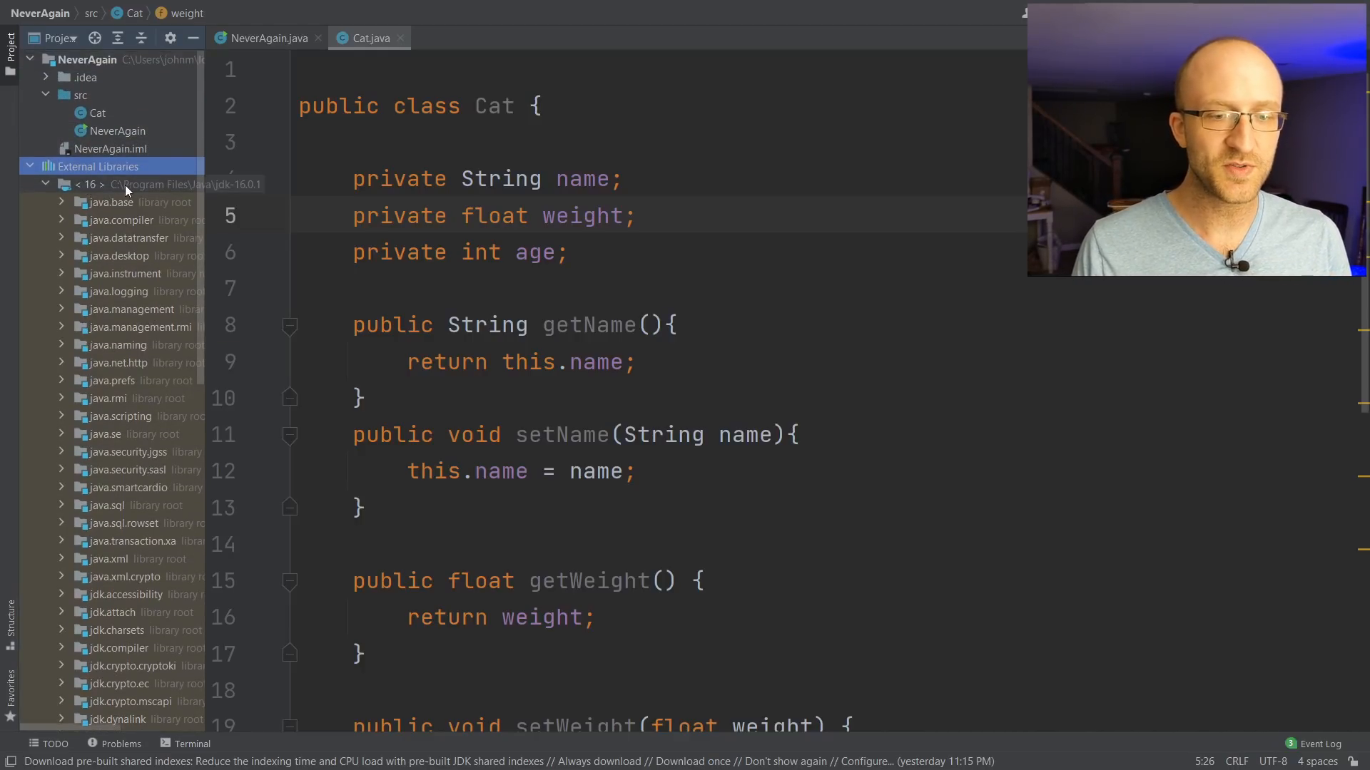
right_click(127, 184)
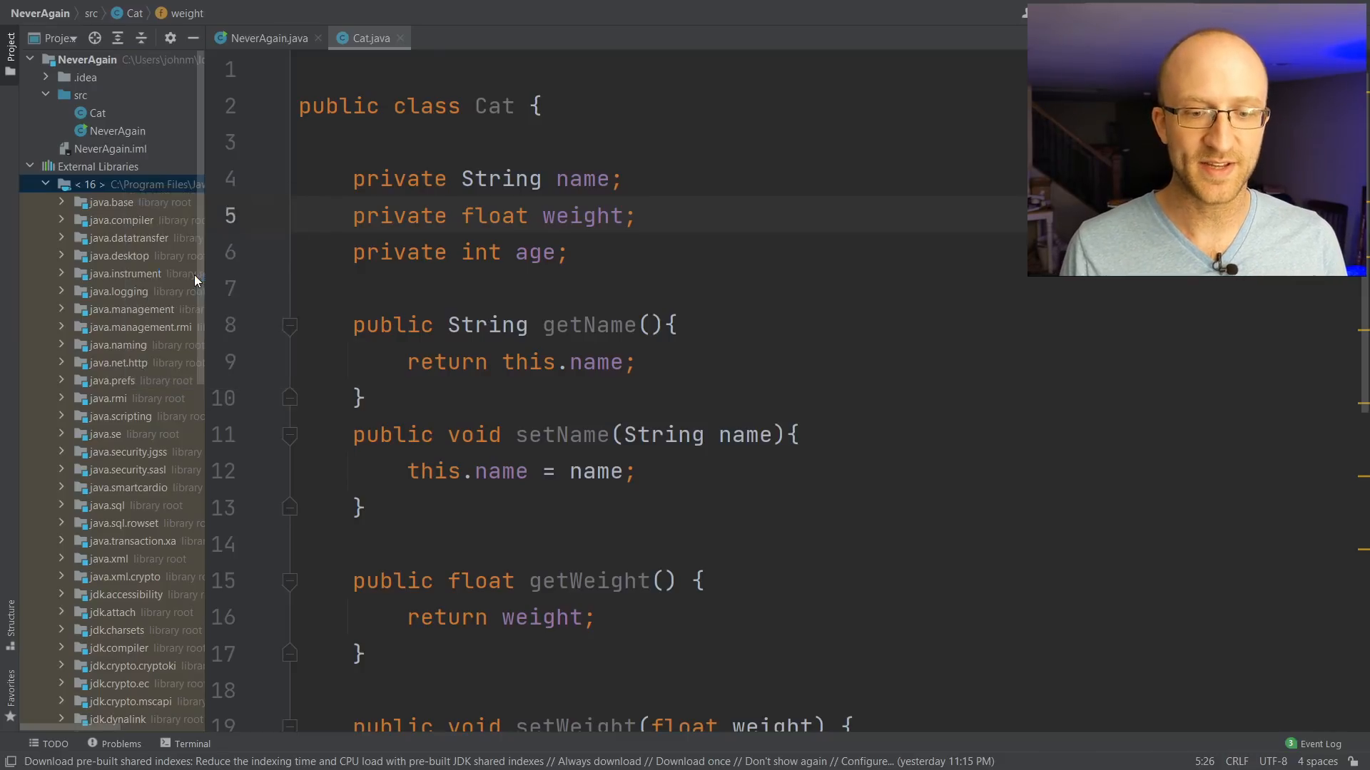
left_click(377, 36)
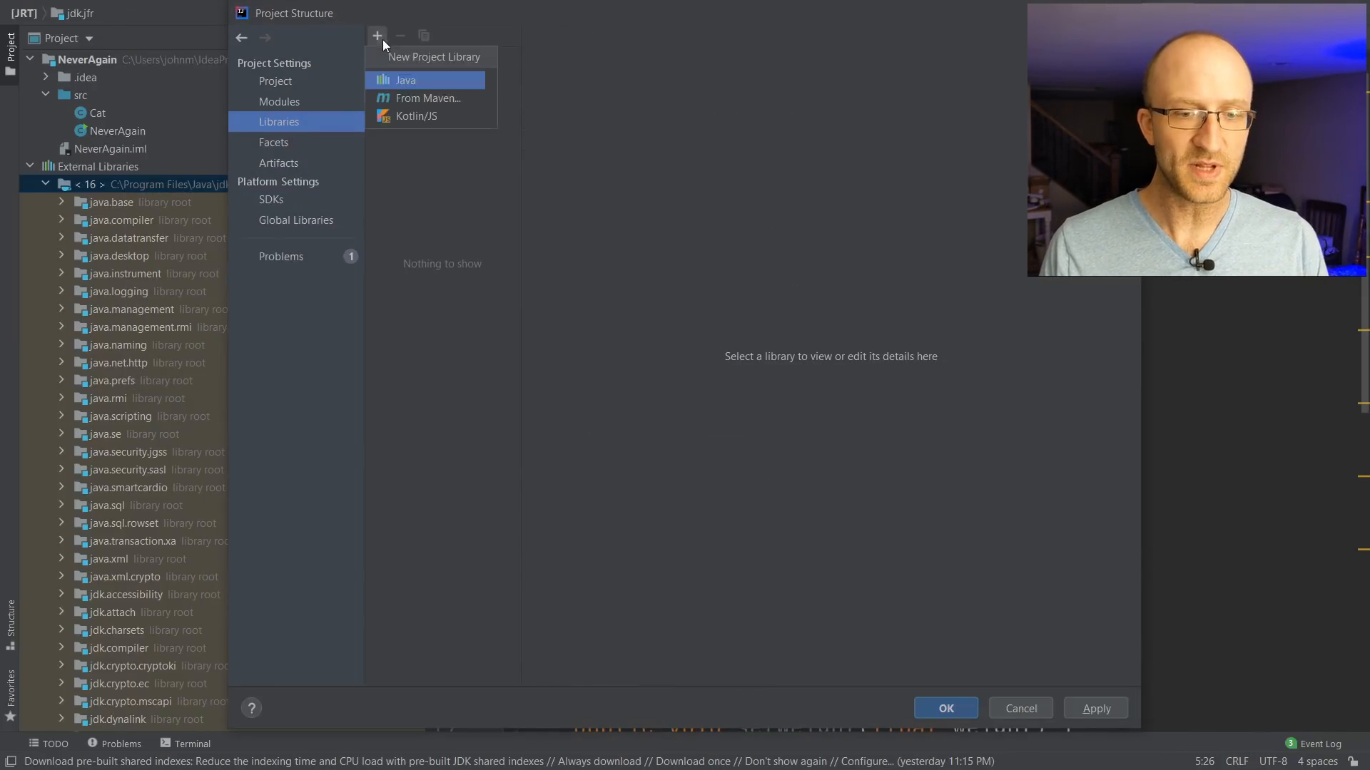
left_click(405, 80)
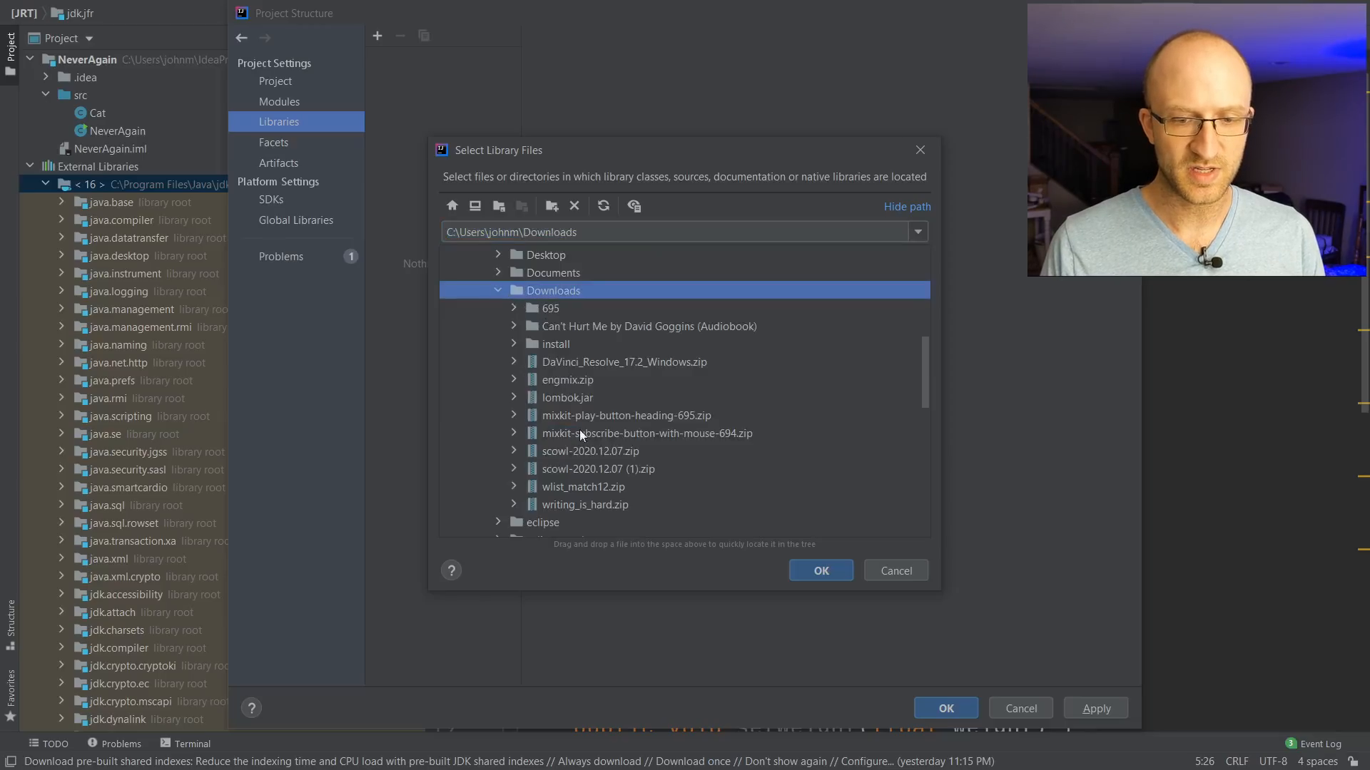
Add lombok.jar from Downloads as a project library and confirm it under External Libraries.
left_click(568, 397)
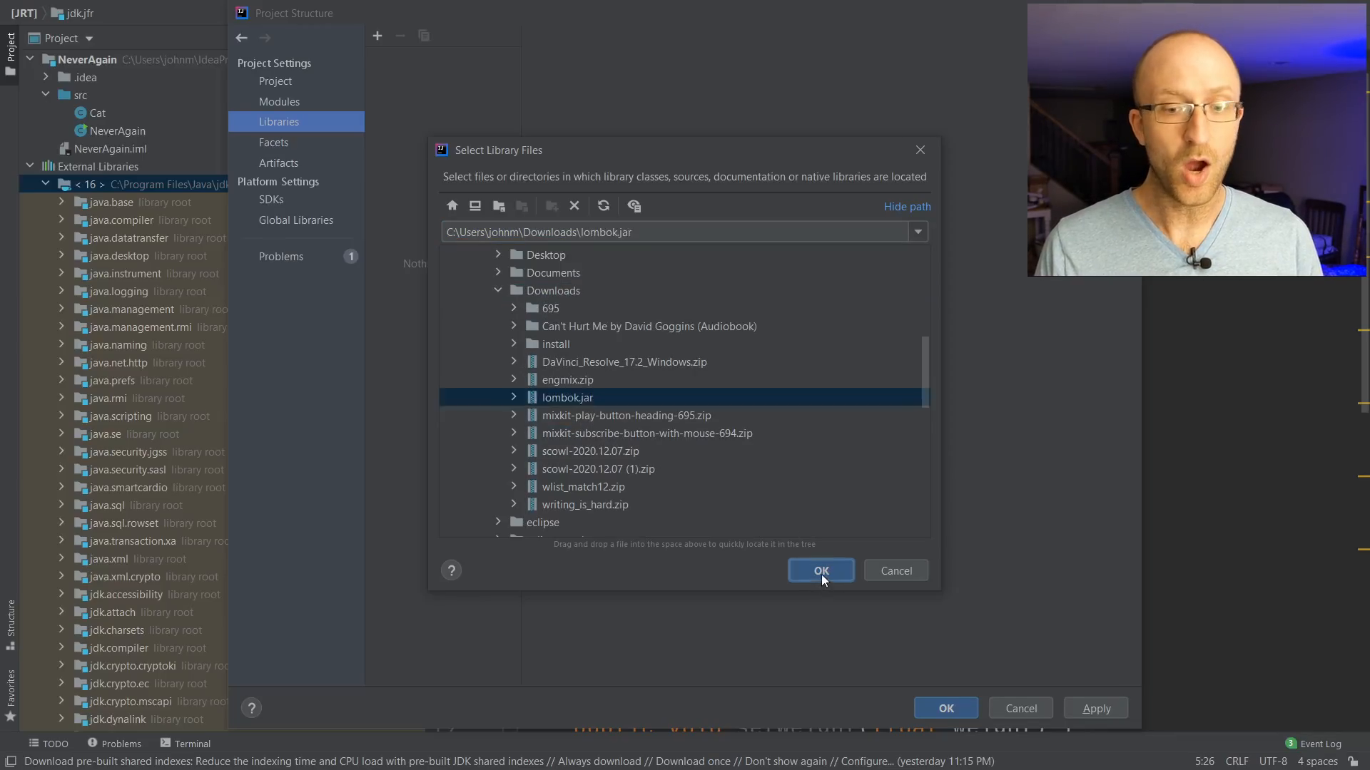
left_click(820, 571)
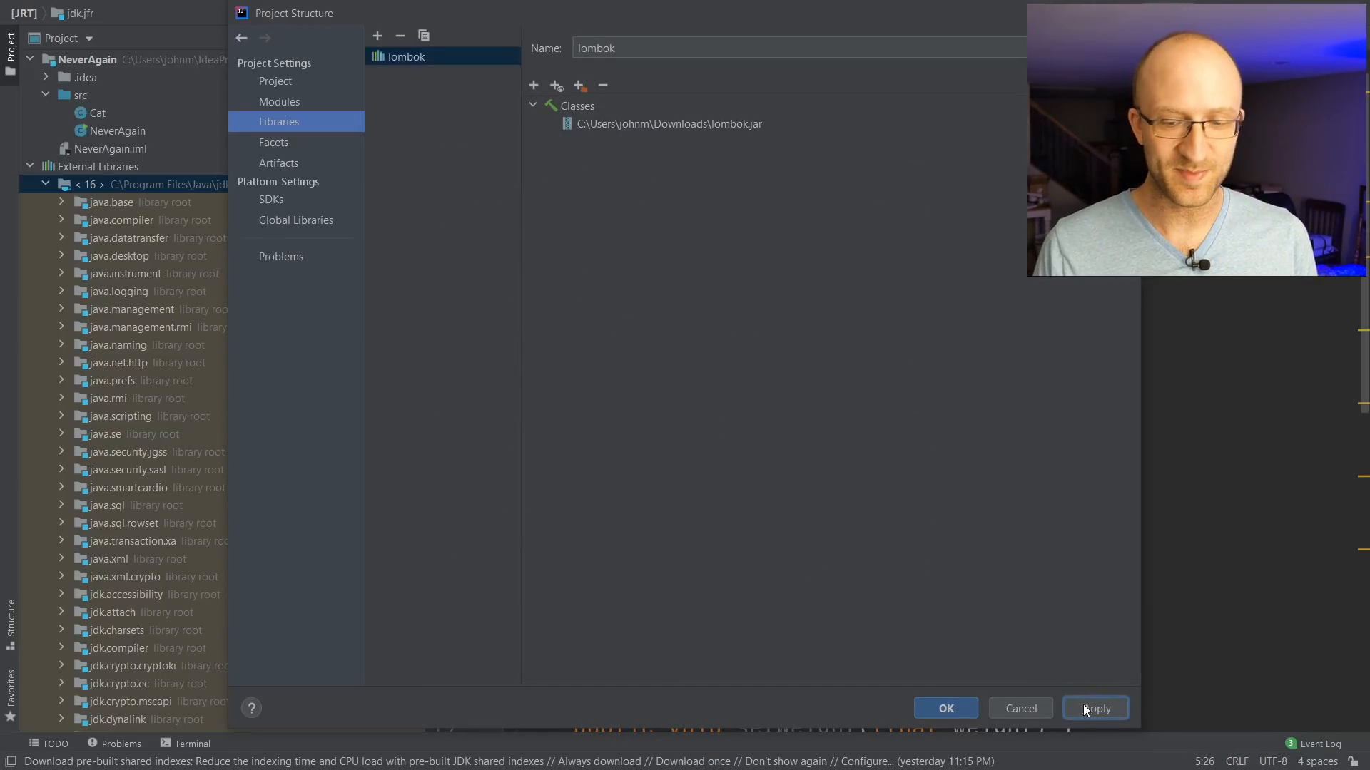
left_click(1094, 708)
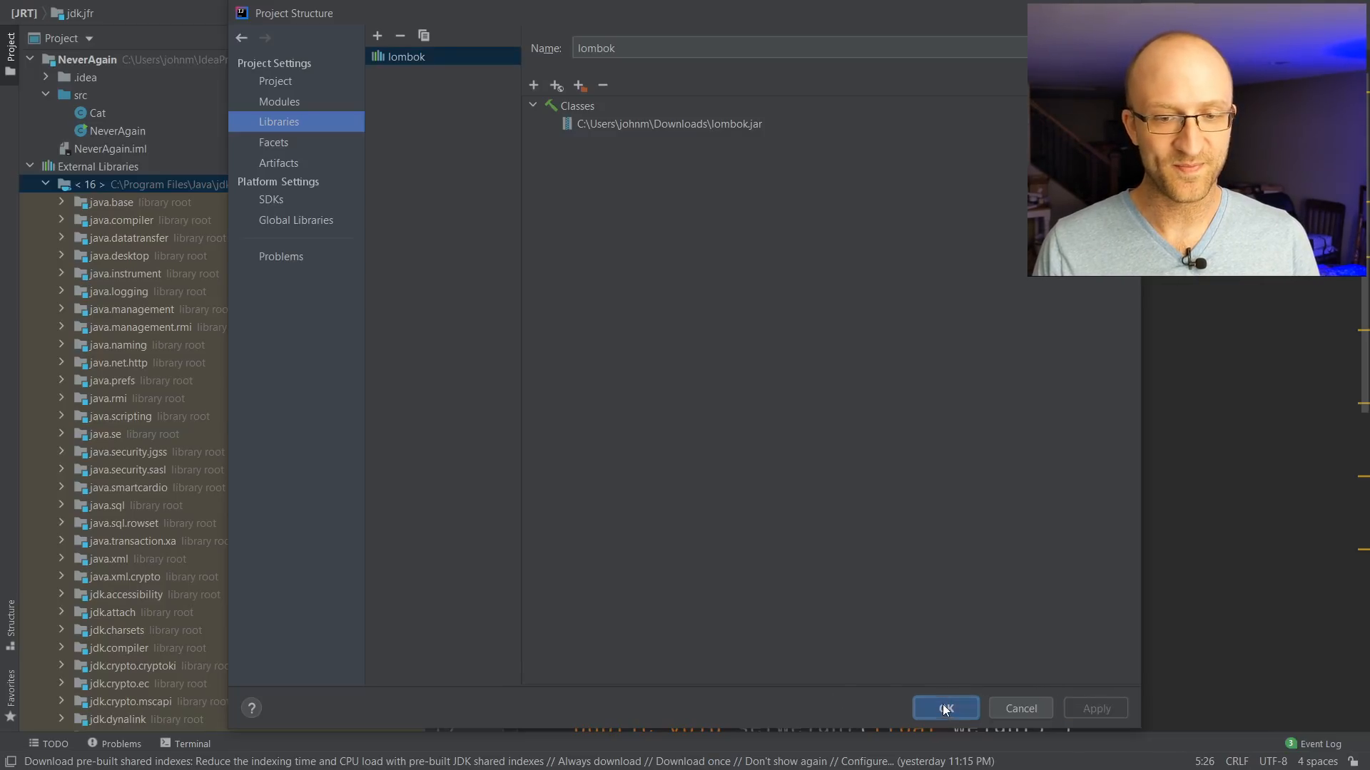
left_click(945, 708)
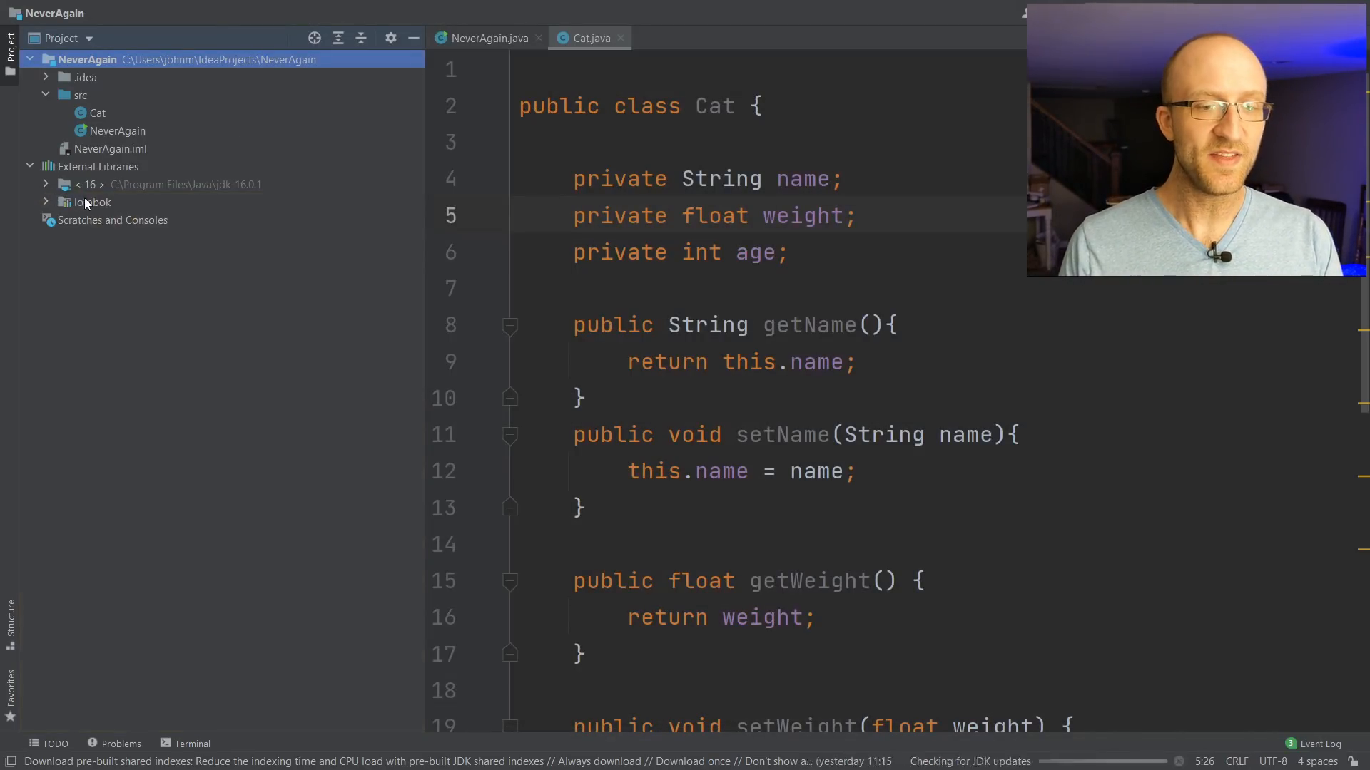
left_click(94, 203)
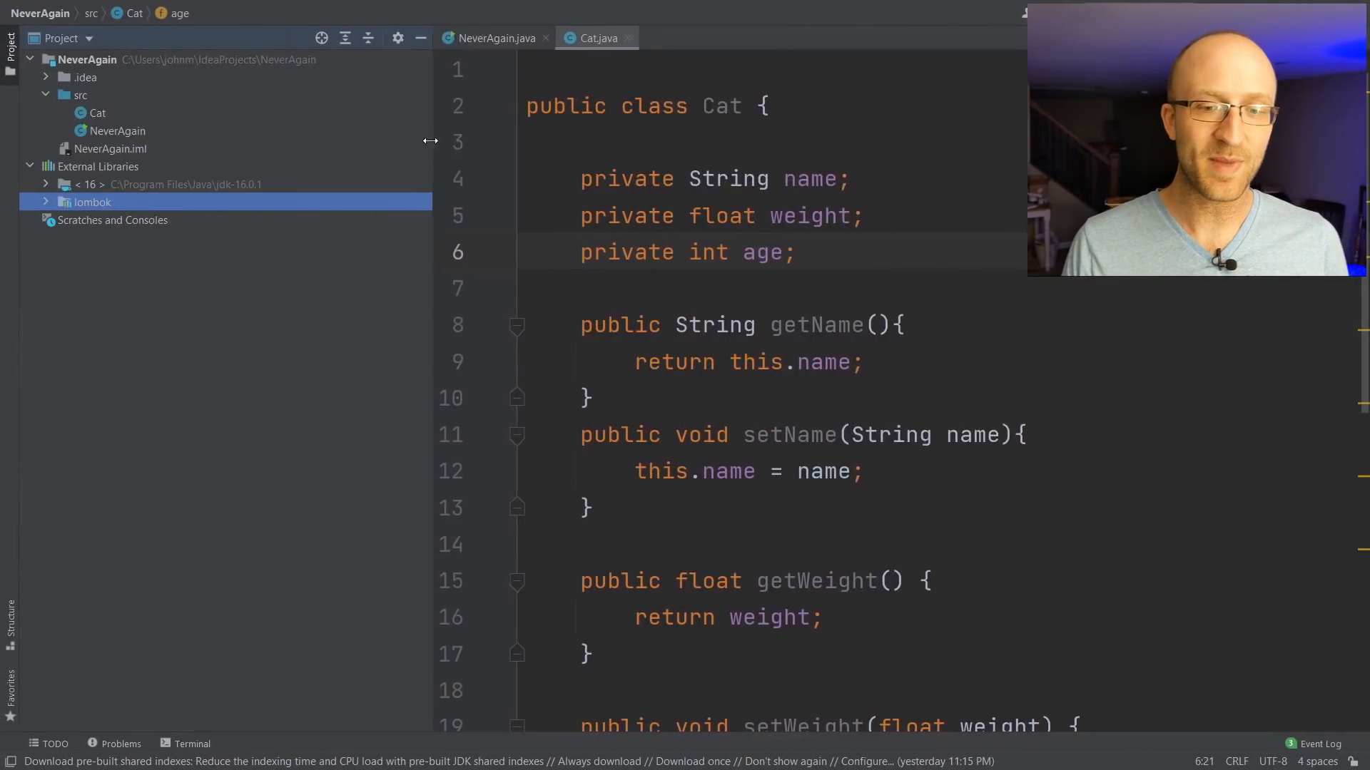
left_click(8, 44)
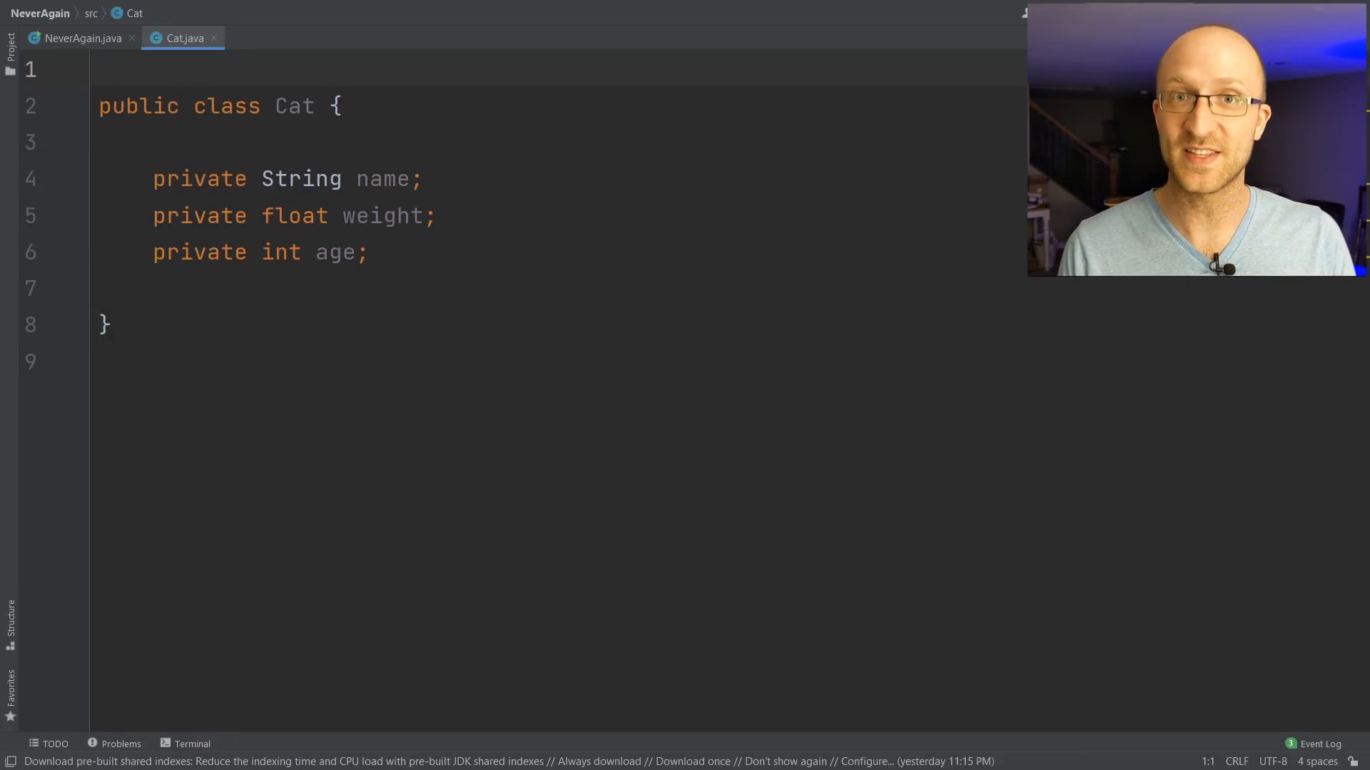
type("@")
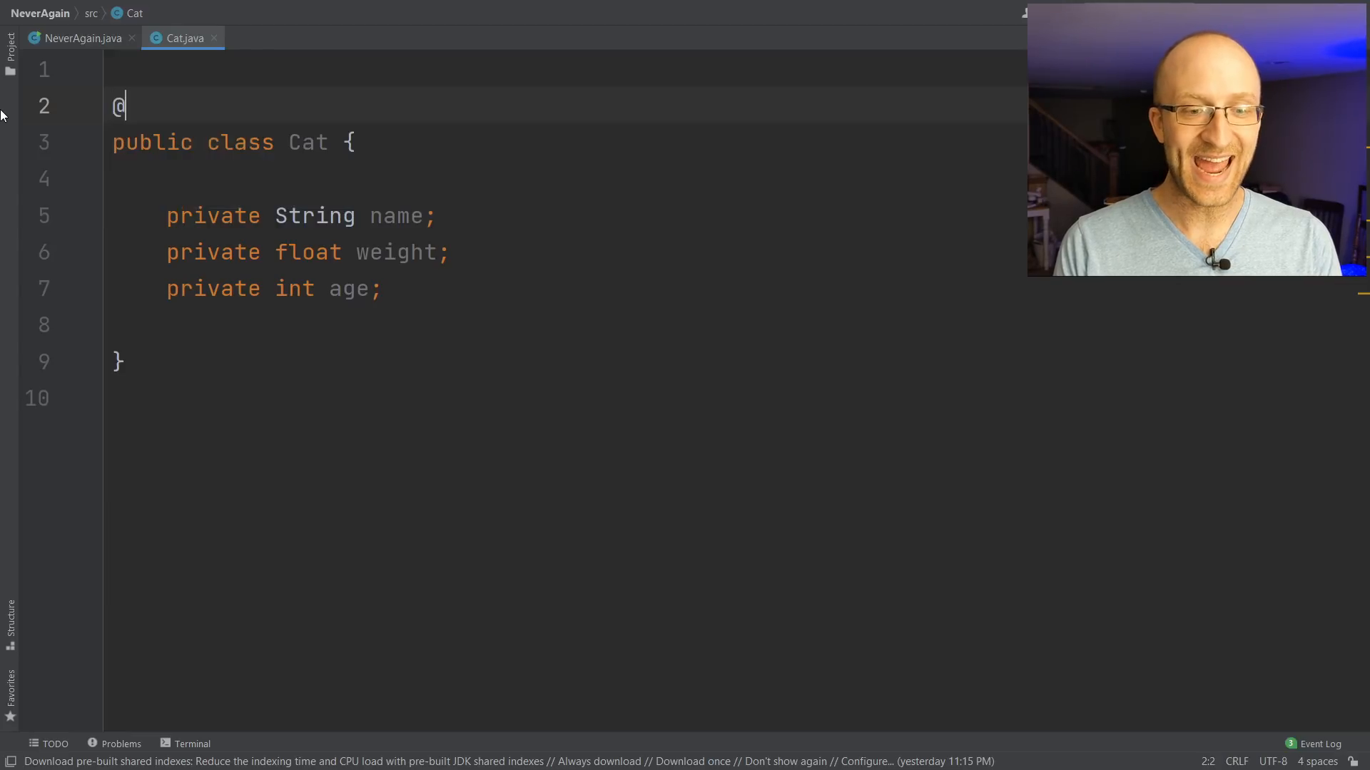
type("Getter")
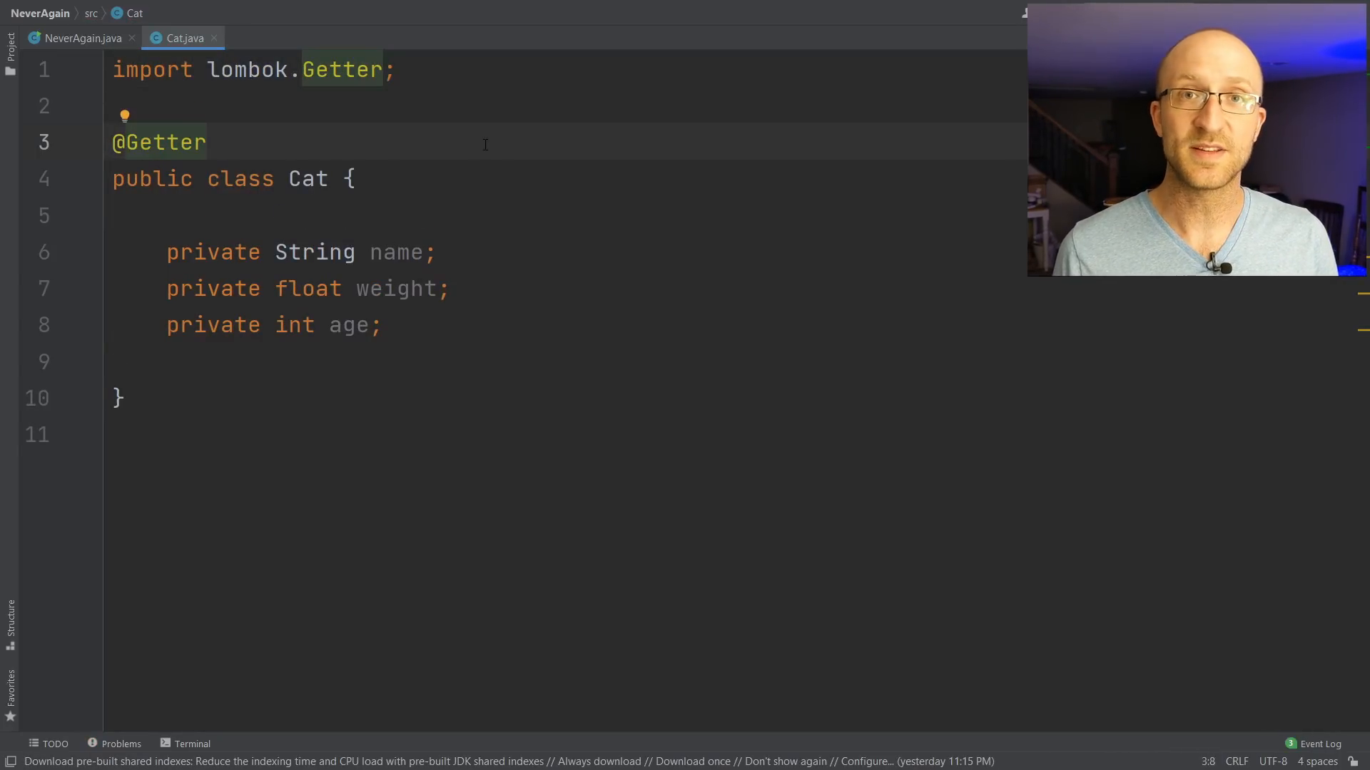
left_click(394, 251)
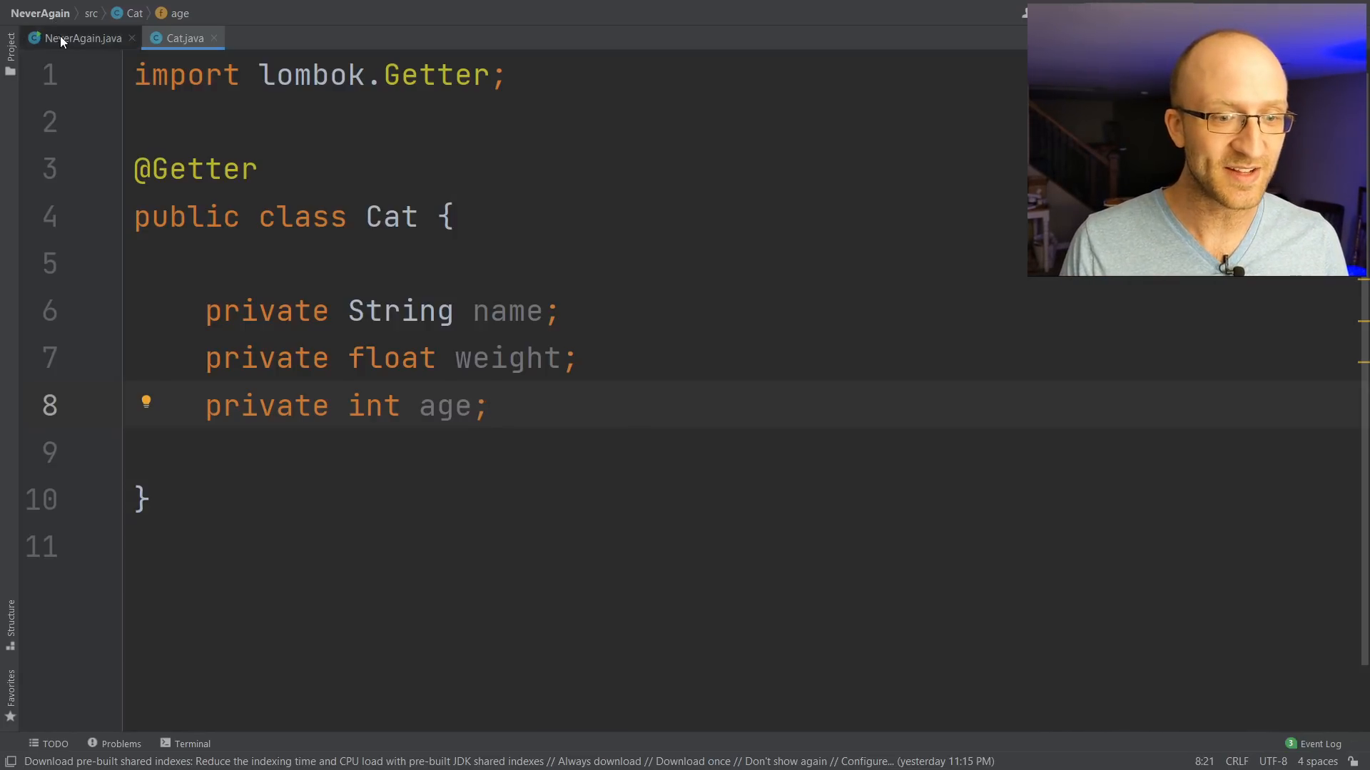
In NeverAgain's main, start declaring Cat myCat, checking back against the Cat class.
left_click(77, 38)
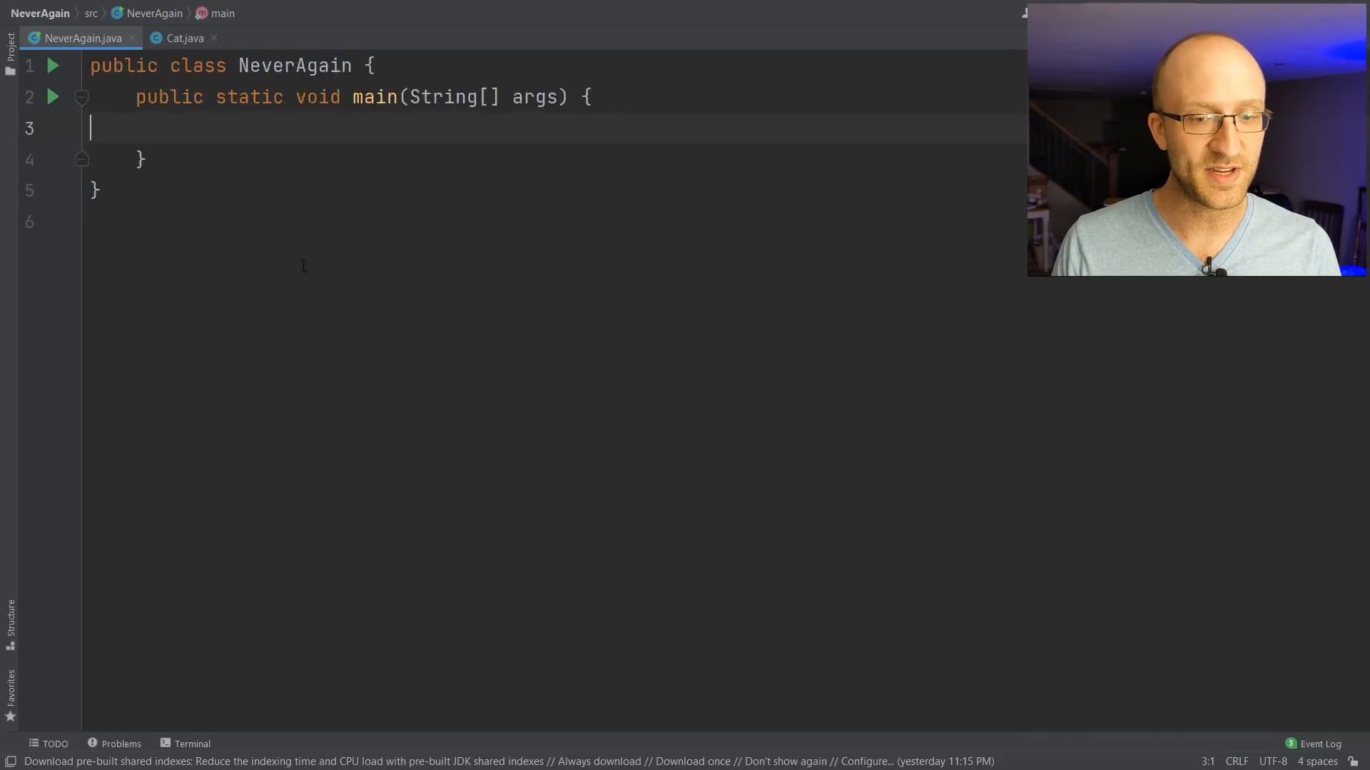
type("Cat")
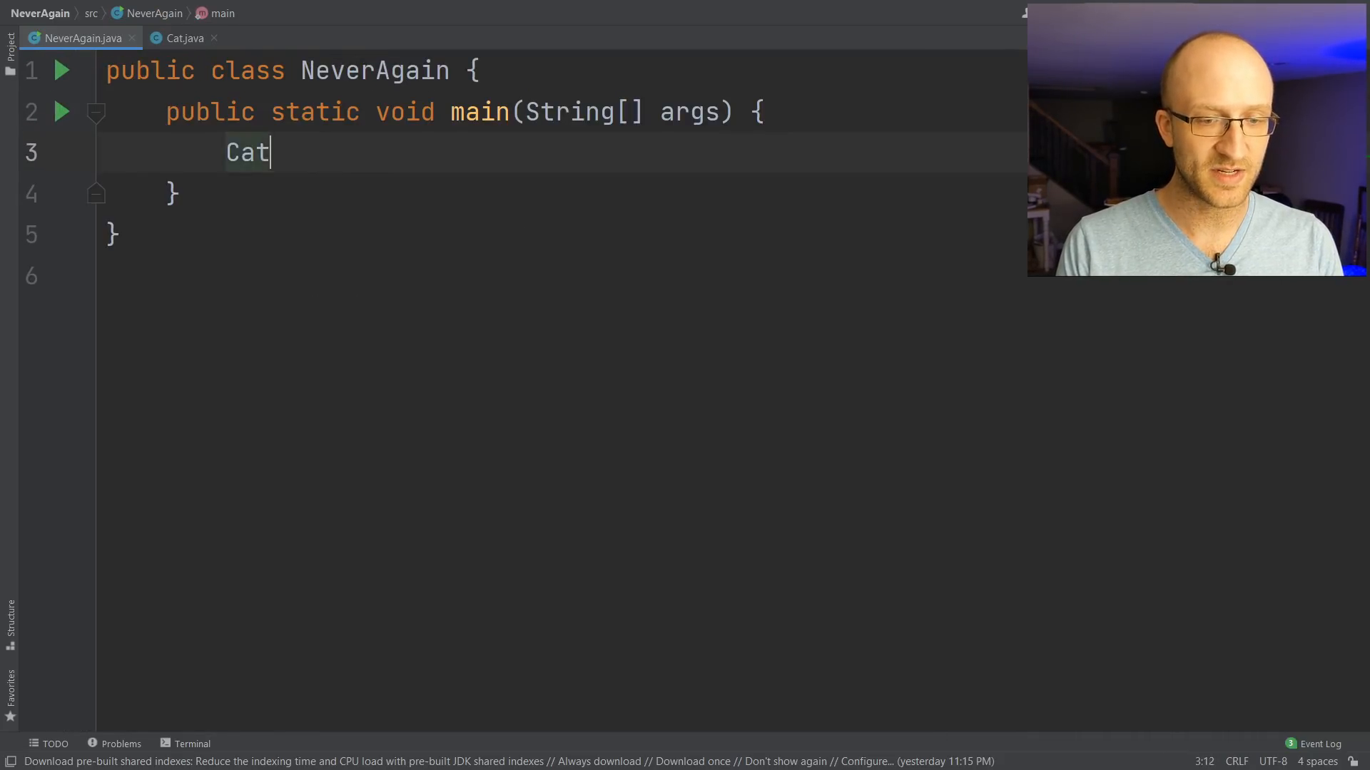
type("myCat = new Cat();")
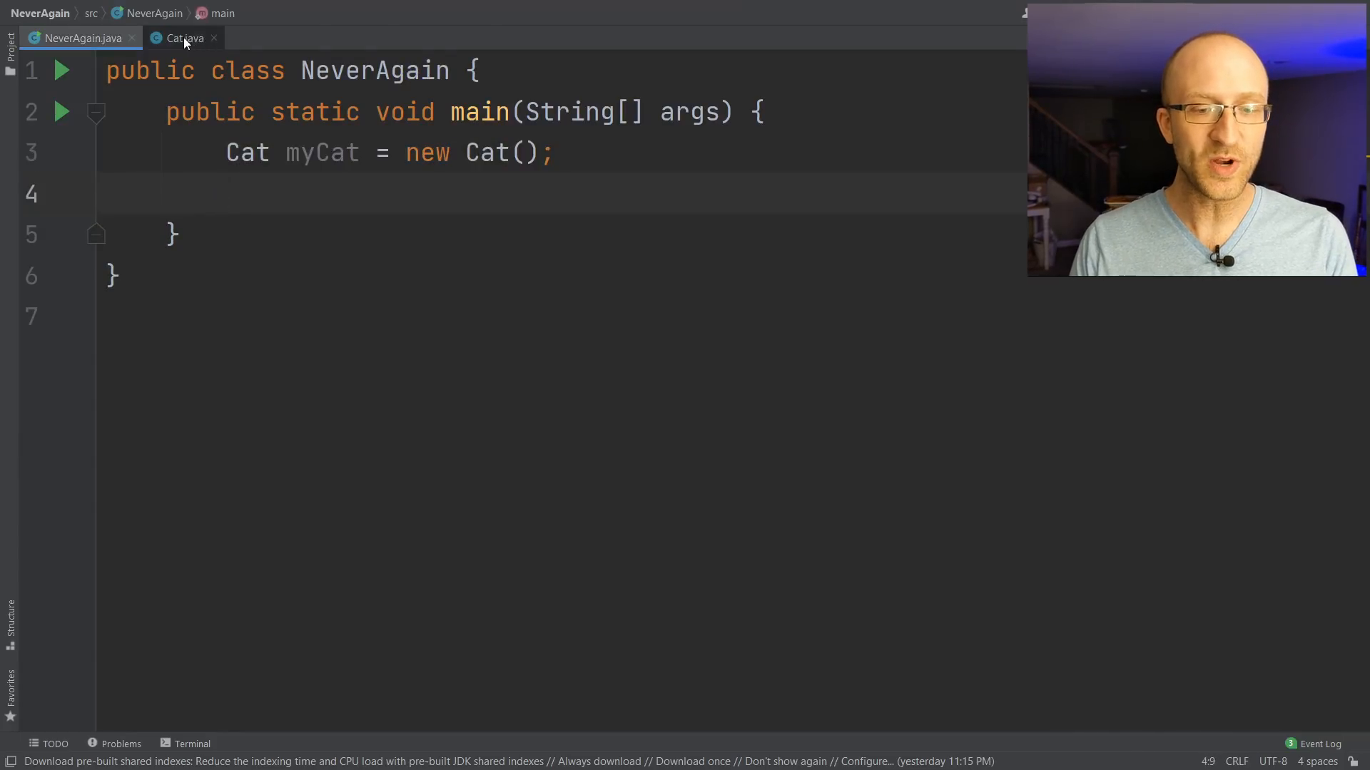
left_click(182, 39)
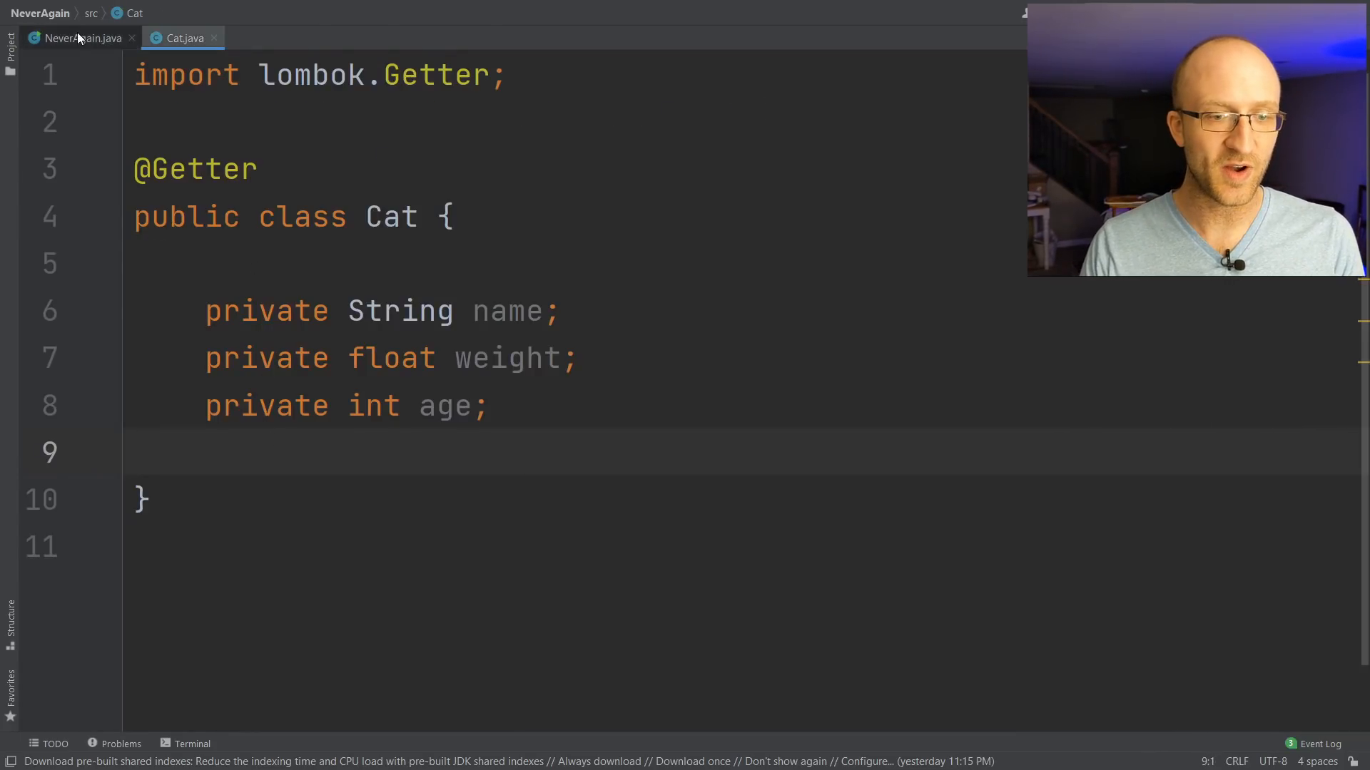
left_click(78, 38)
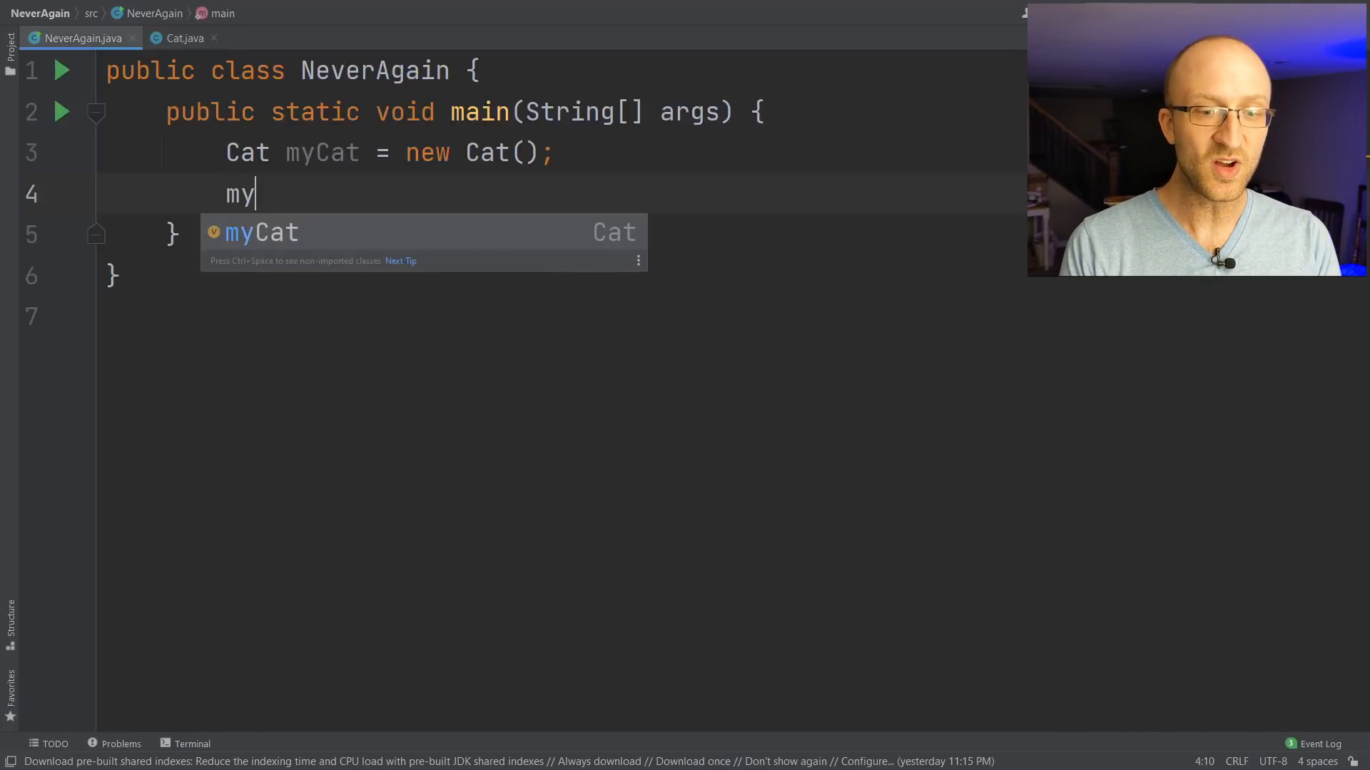
Complete myCat = new Cat(); with getAge, getName and getWeight calls, then return to Cat.
type("Cat.getAge(")
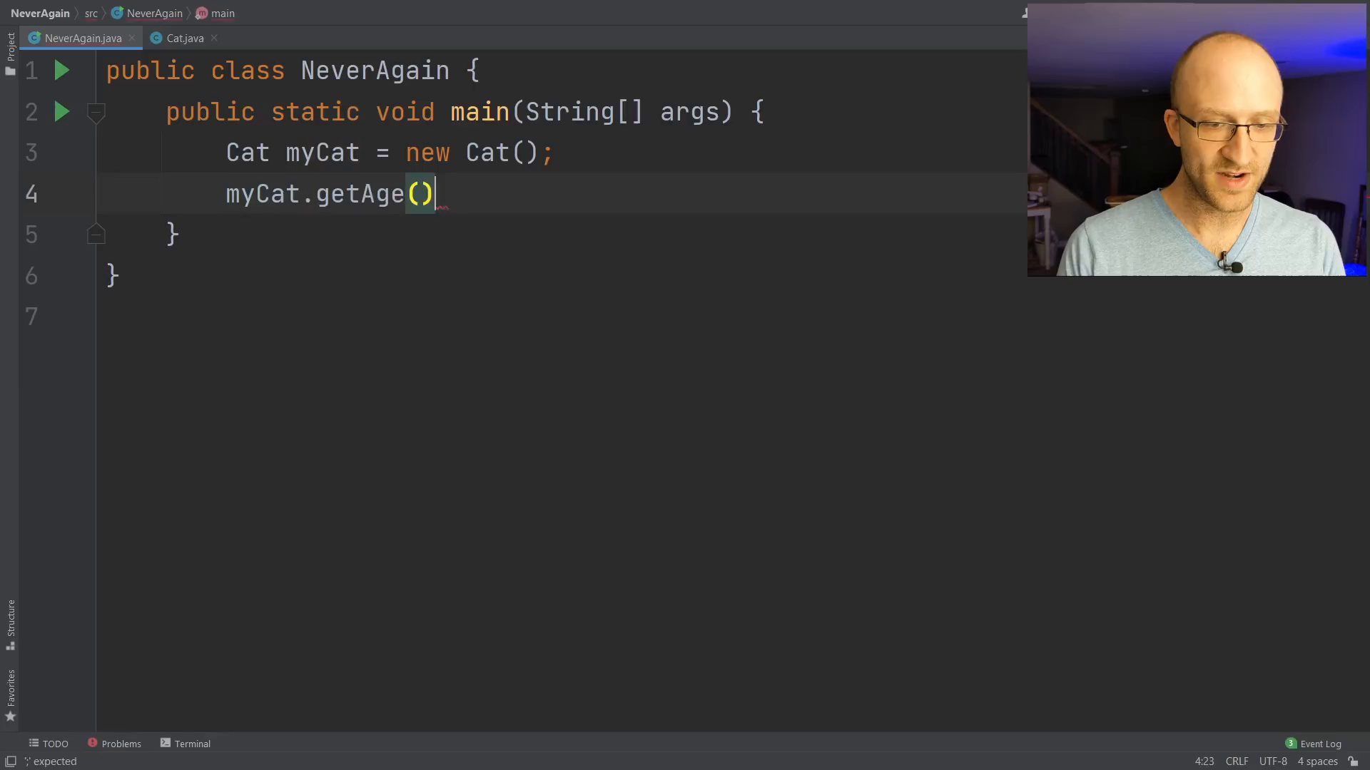
type(";")
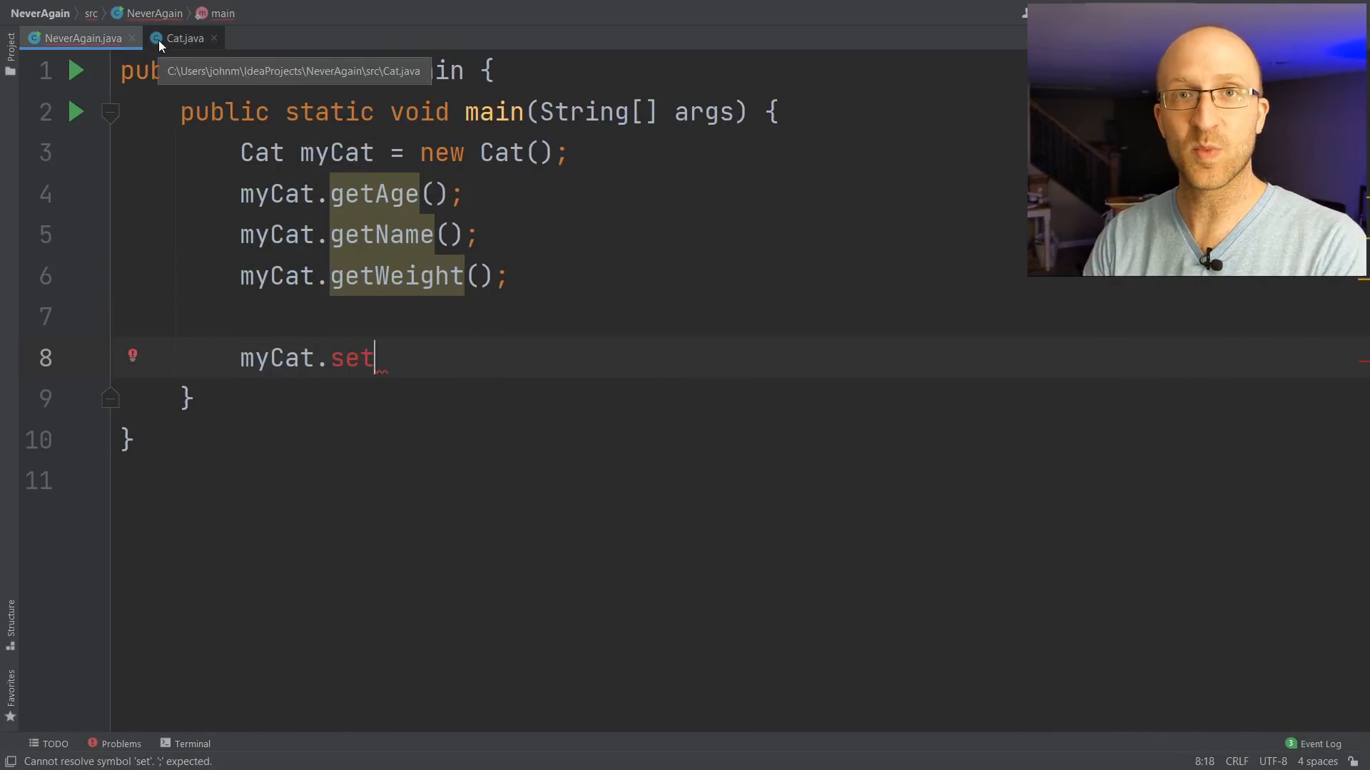
left_click(181, 37)
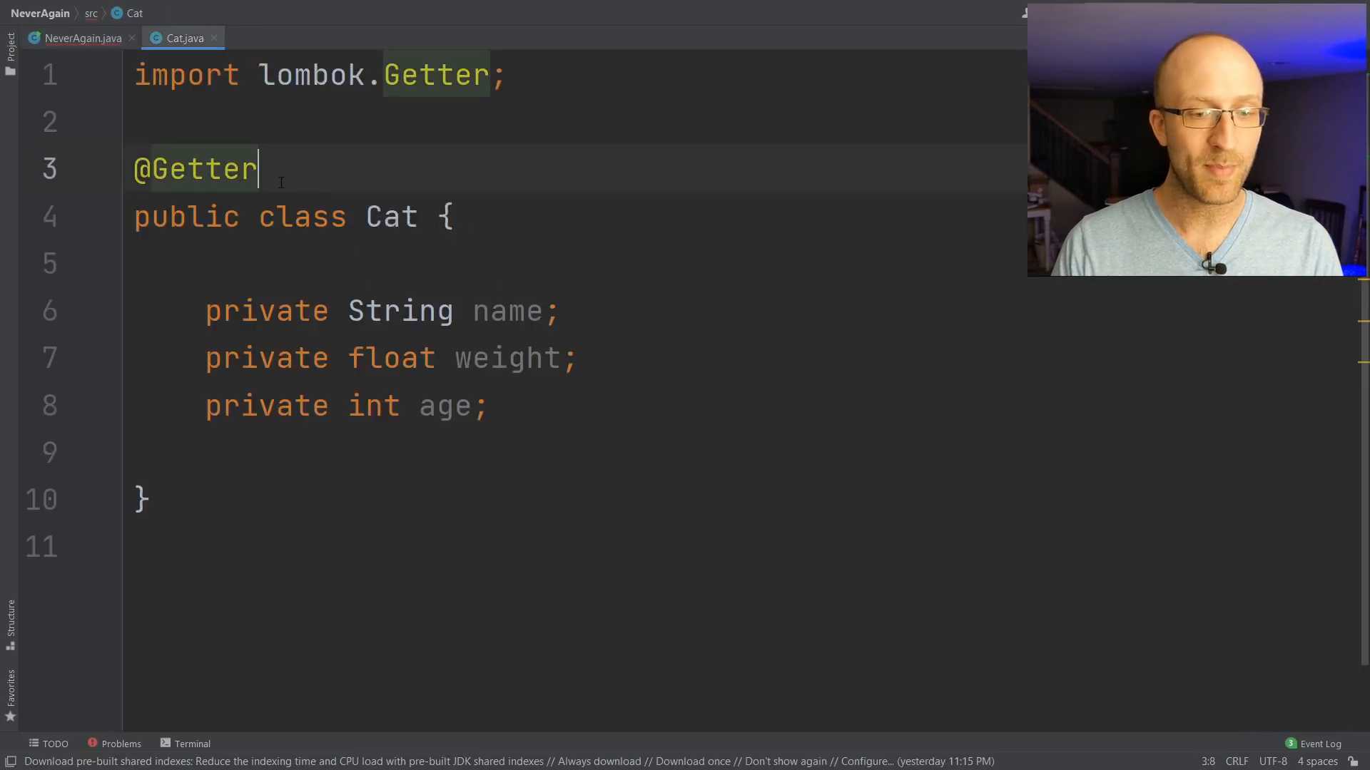
type("@")
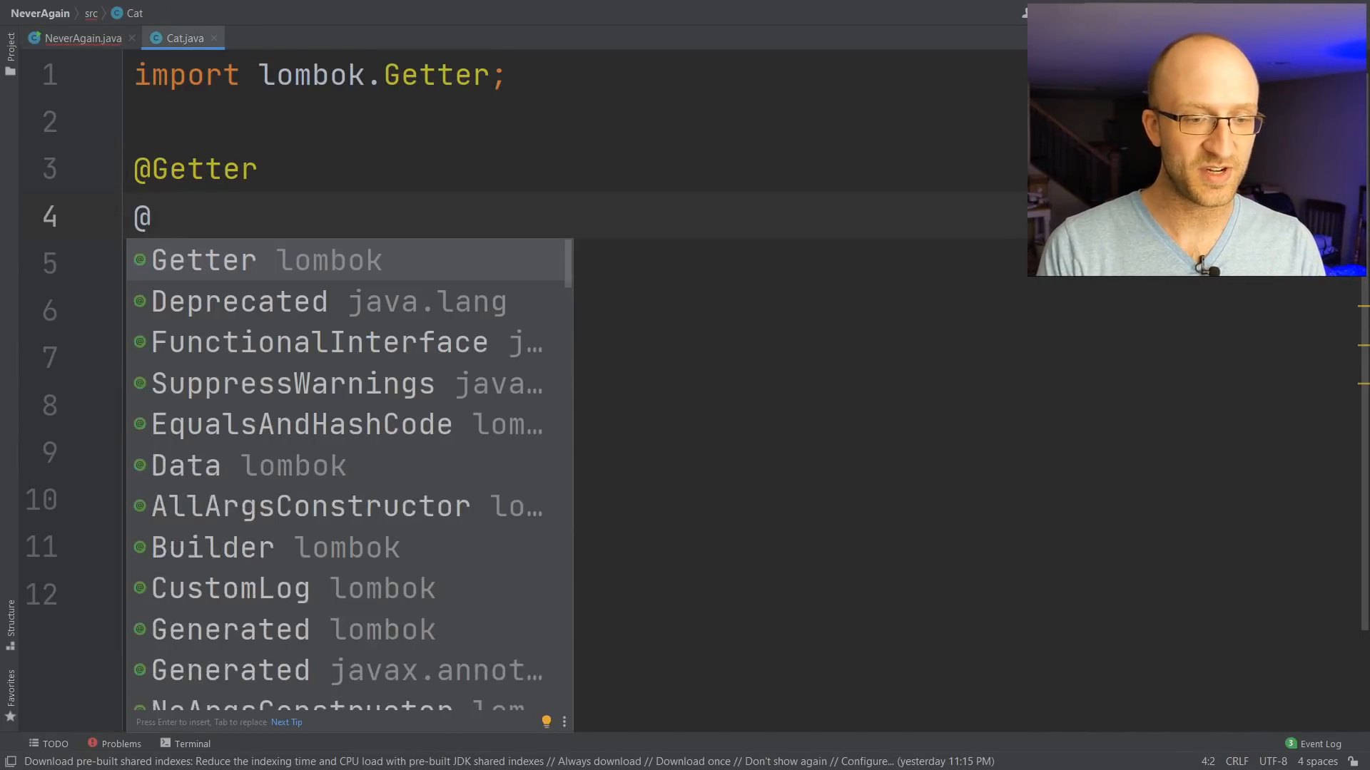
type("Setter")
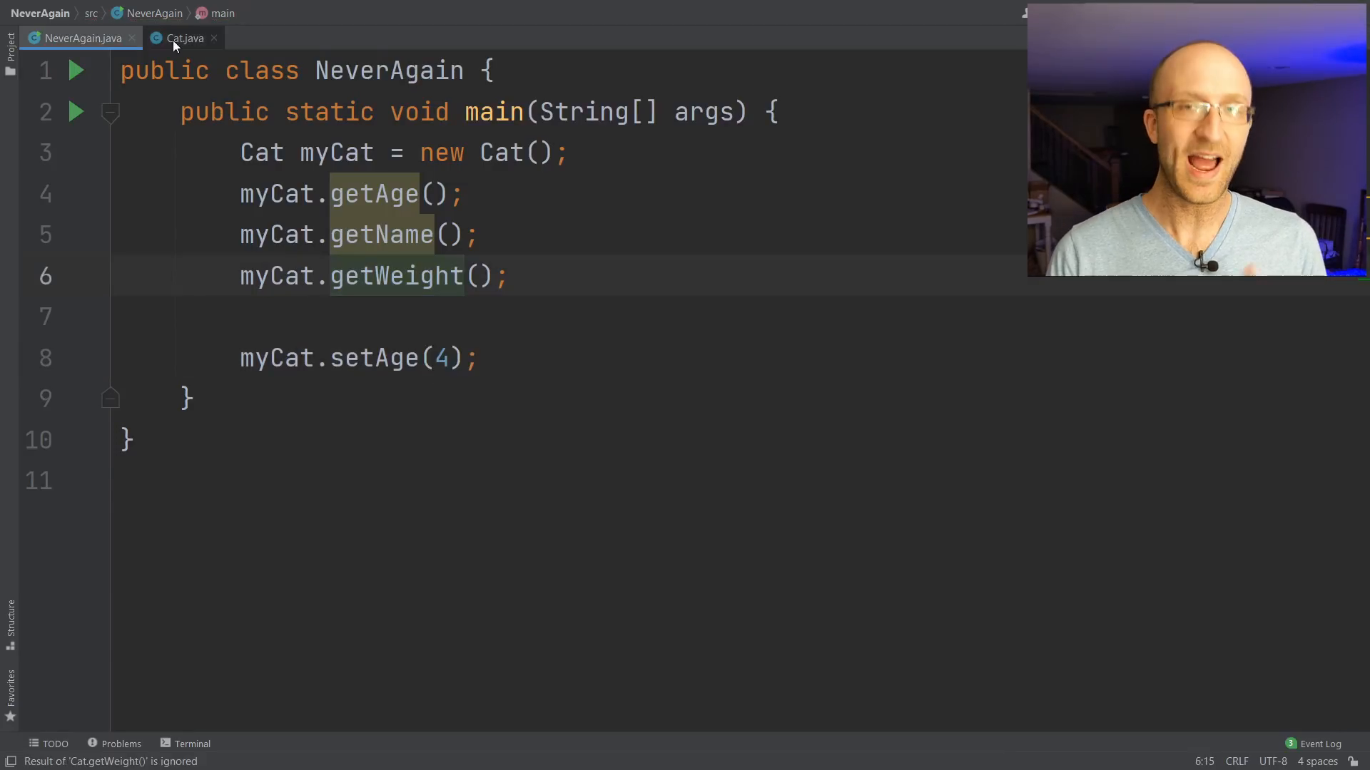
left_click(177, 37)
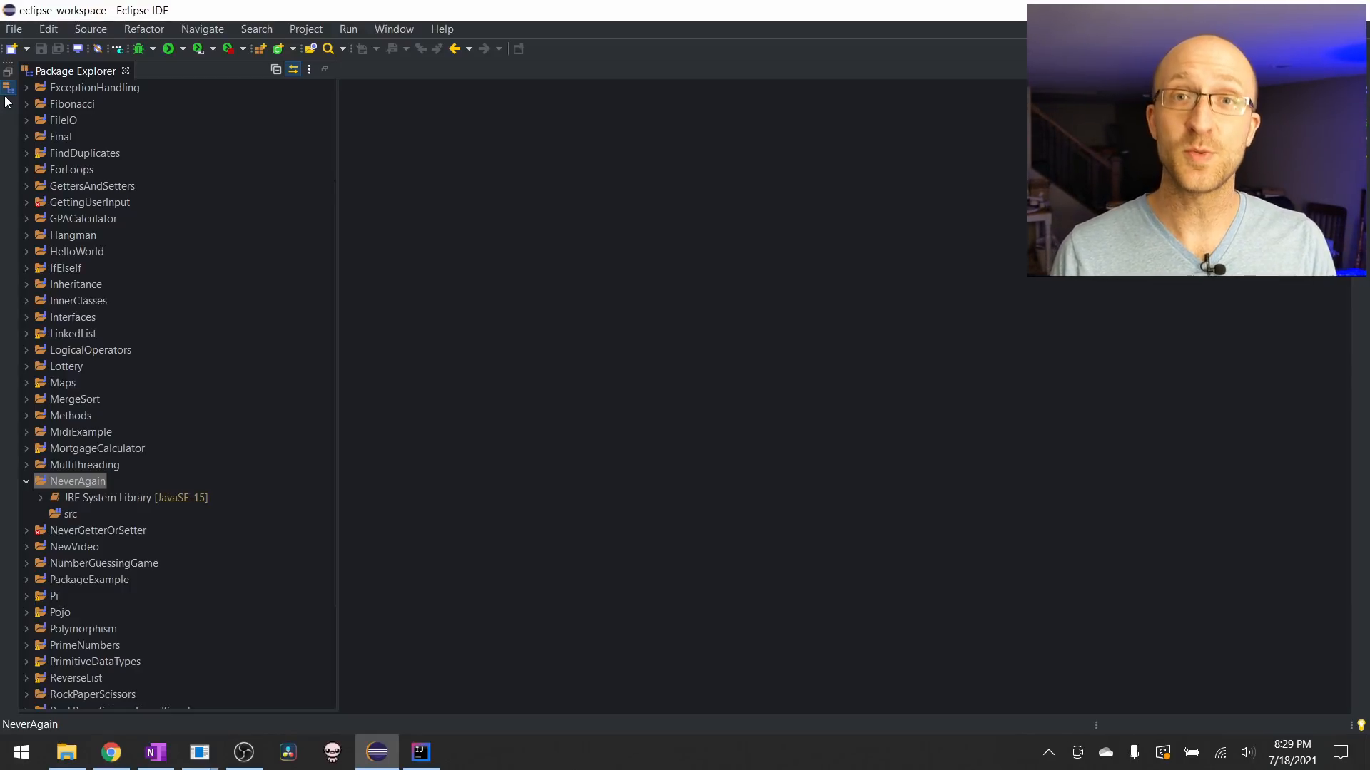
Launch lombok.jar from Downloads and install Lombok into the detected Eclipse installation.
left_click(66, 752)
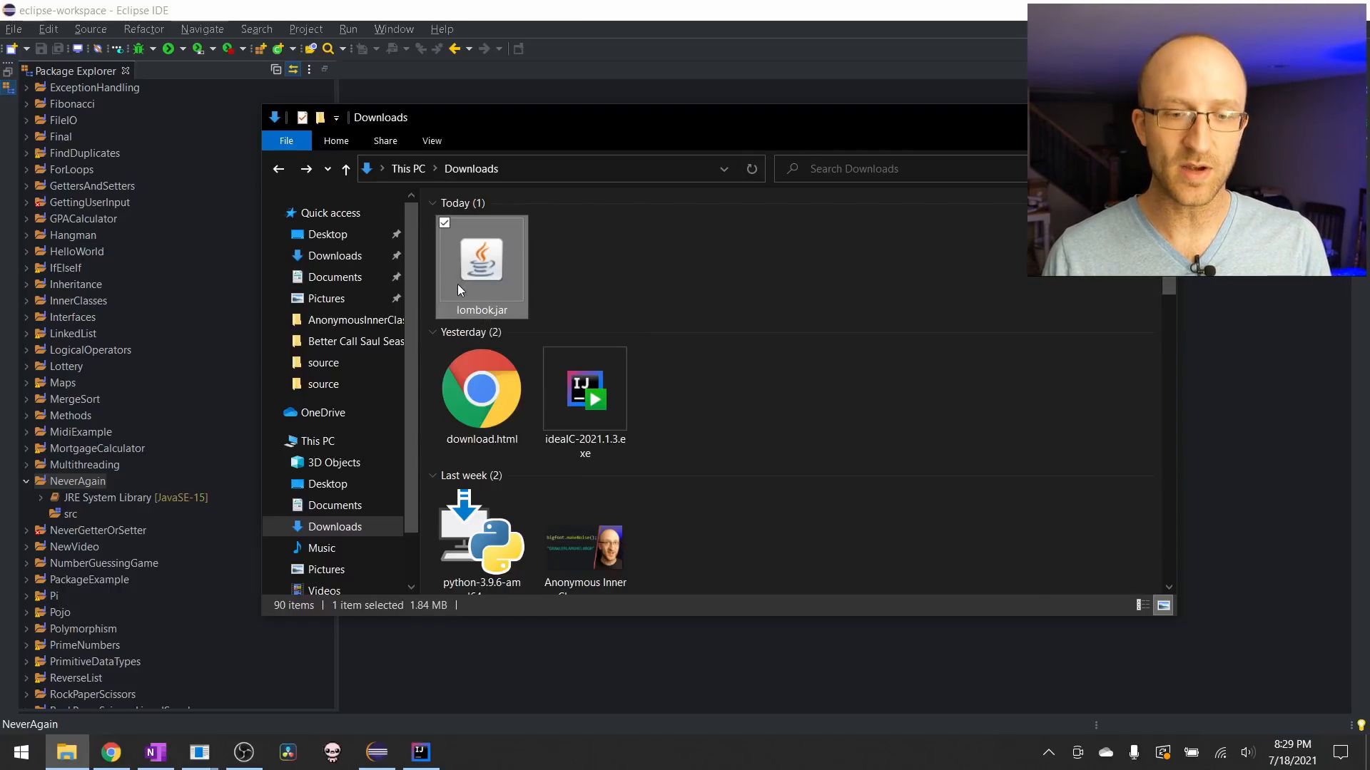
double_click(480, 258)
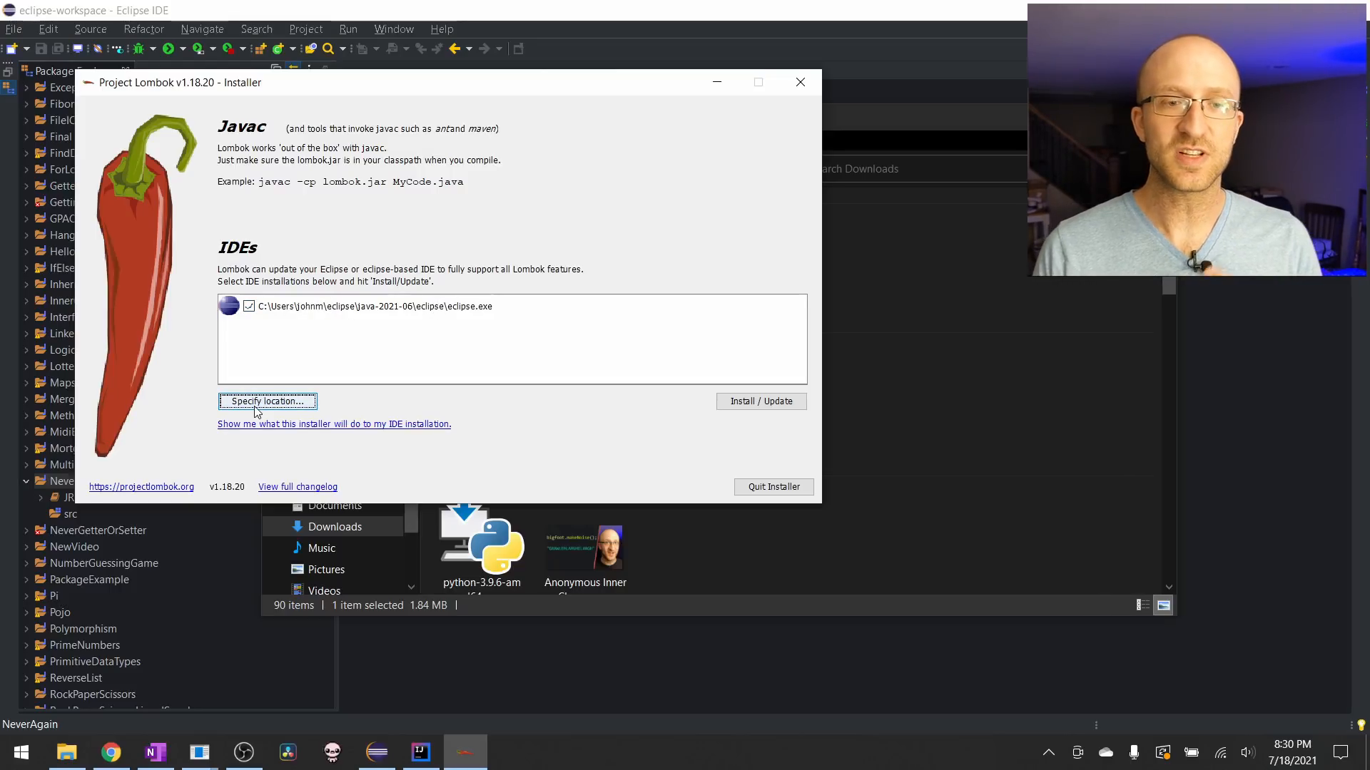
mouse_move(265, 411)
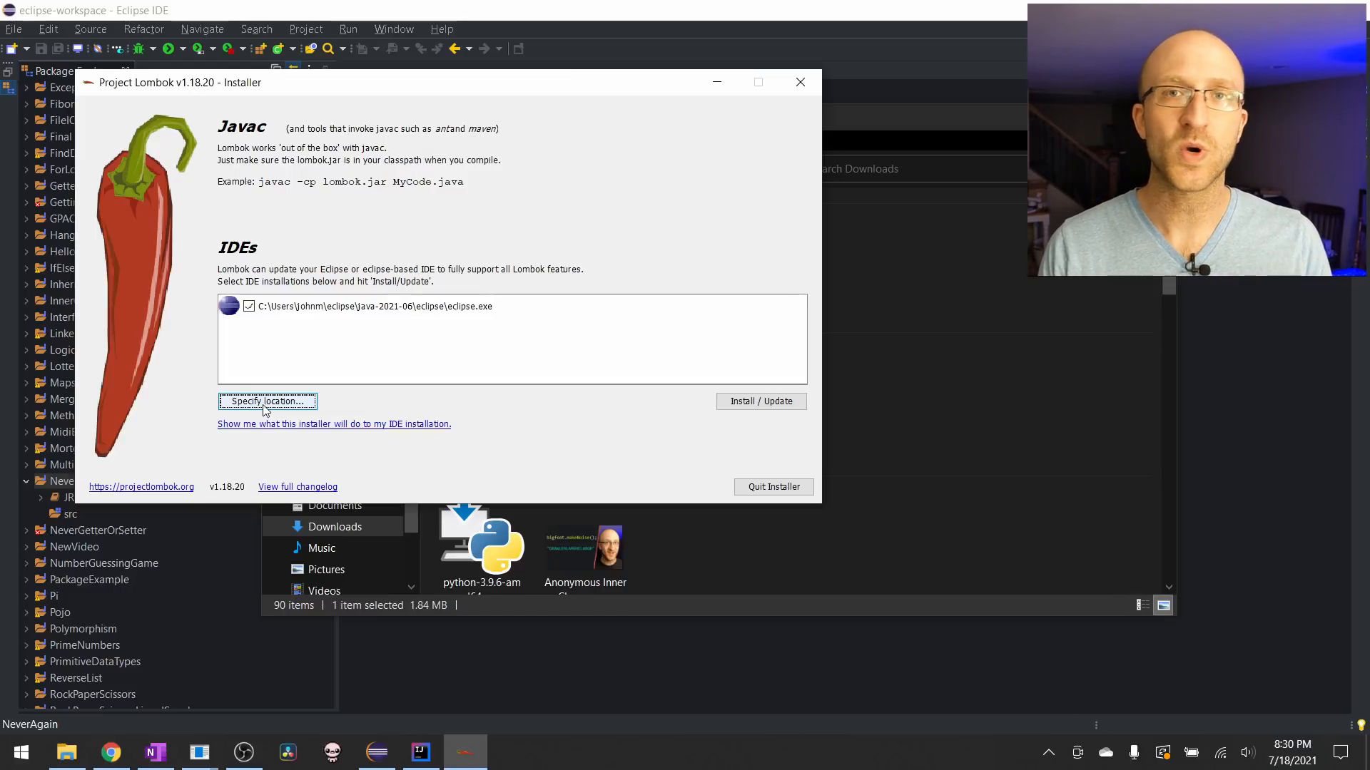
mouse_move(740, 399)
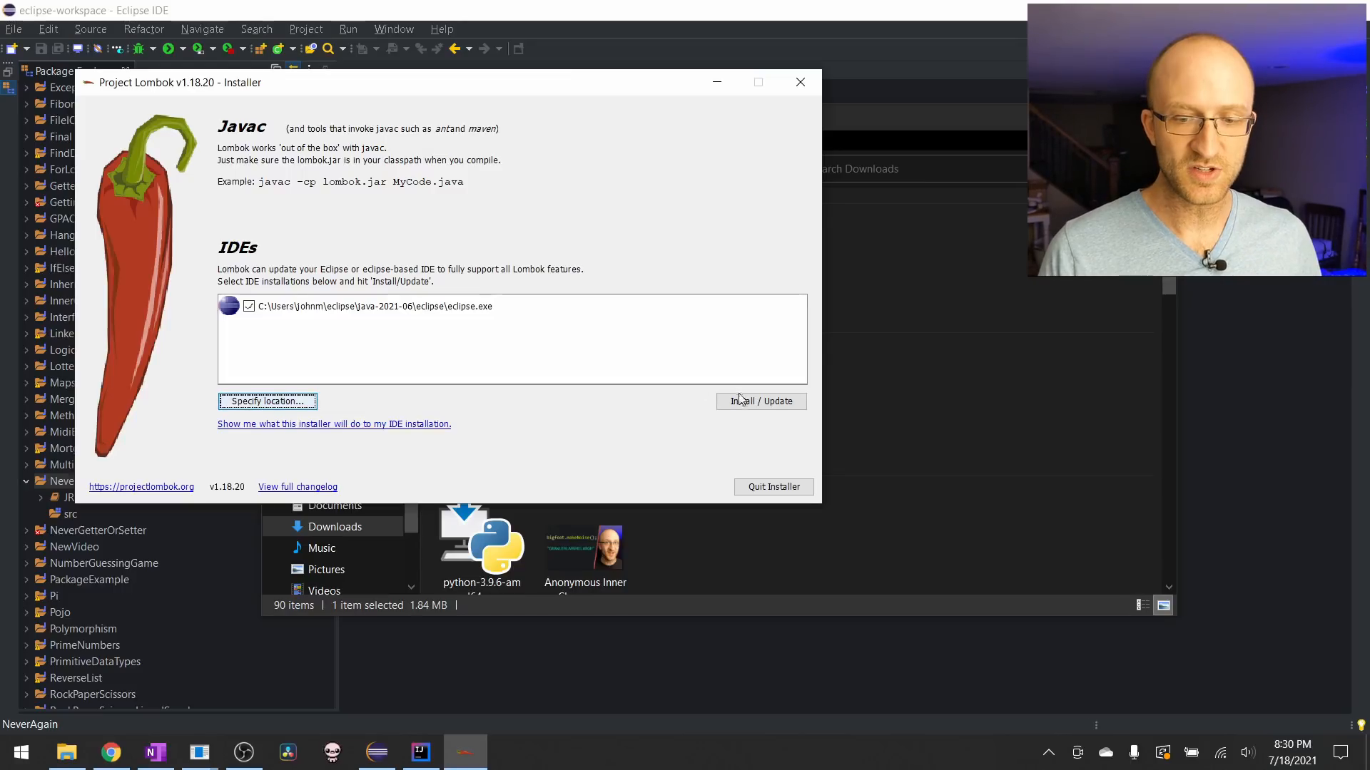
left_click(760, 401)
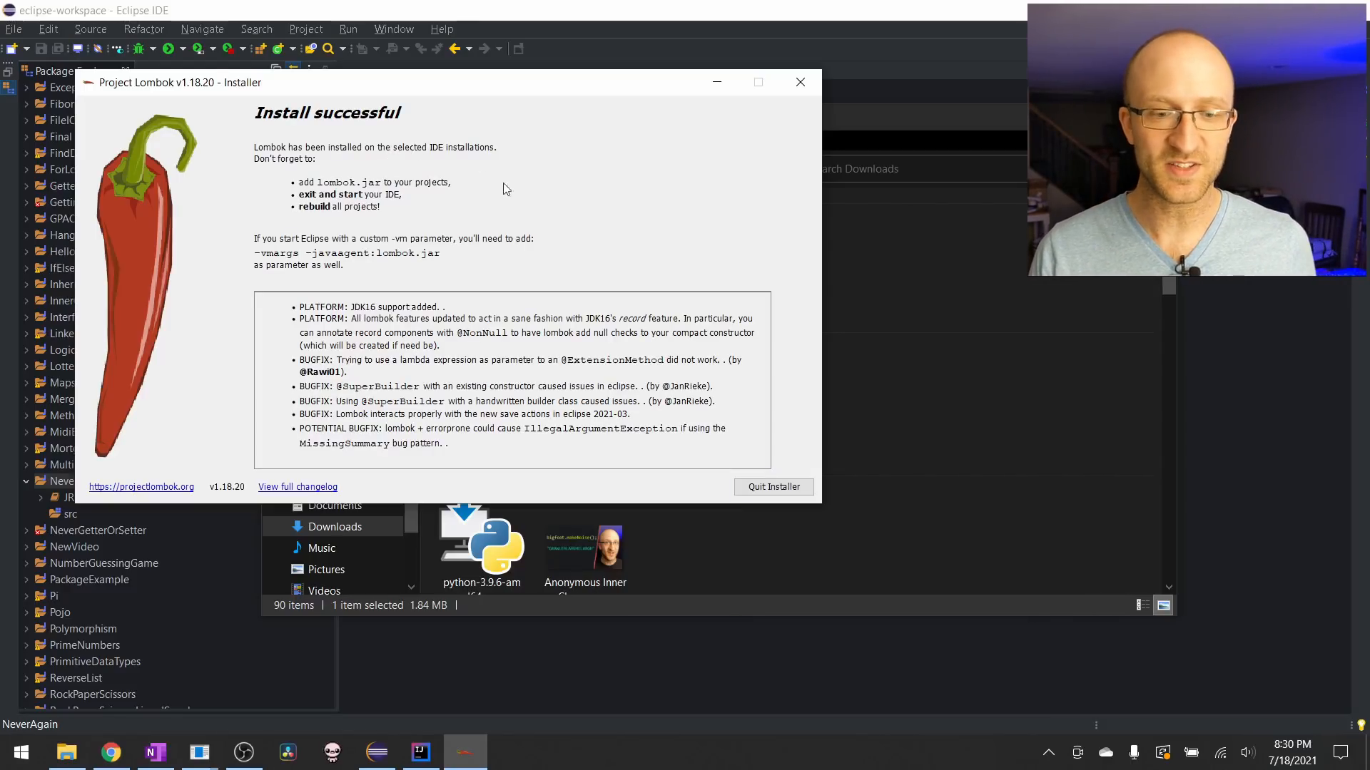
mouse_move(748, 146)
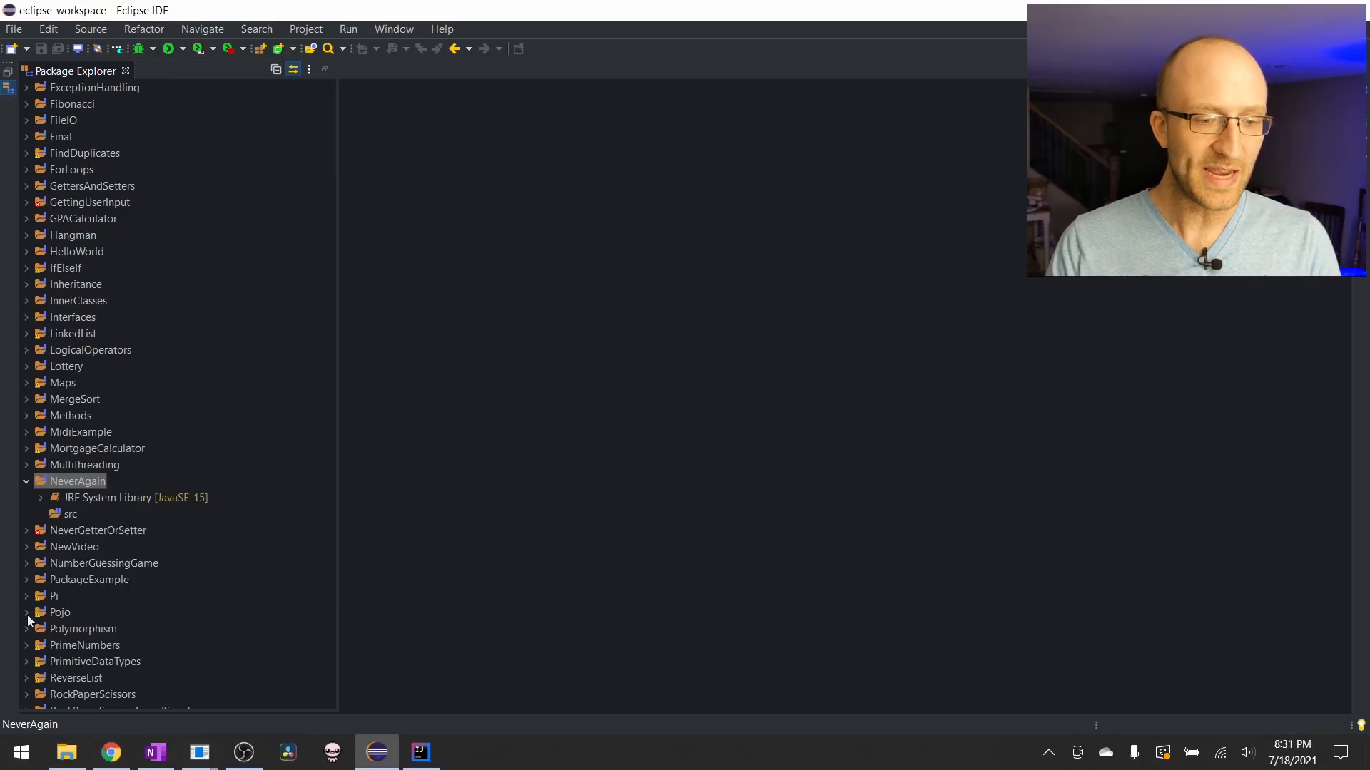
Add lombok.jar as an external JAR on NeverAgain's build path and verify it under Referenced Libraries.
right_click(76, 481)
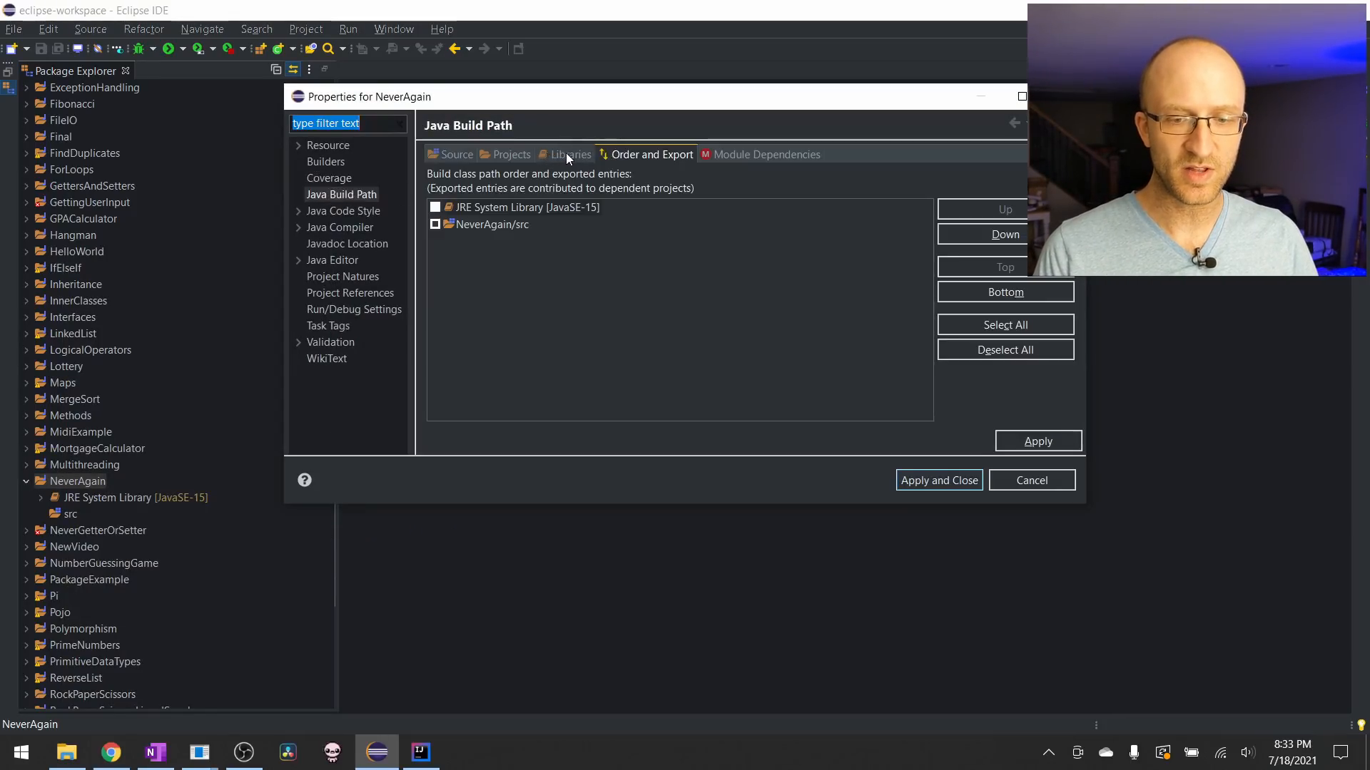
left_click(571, 154)
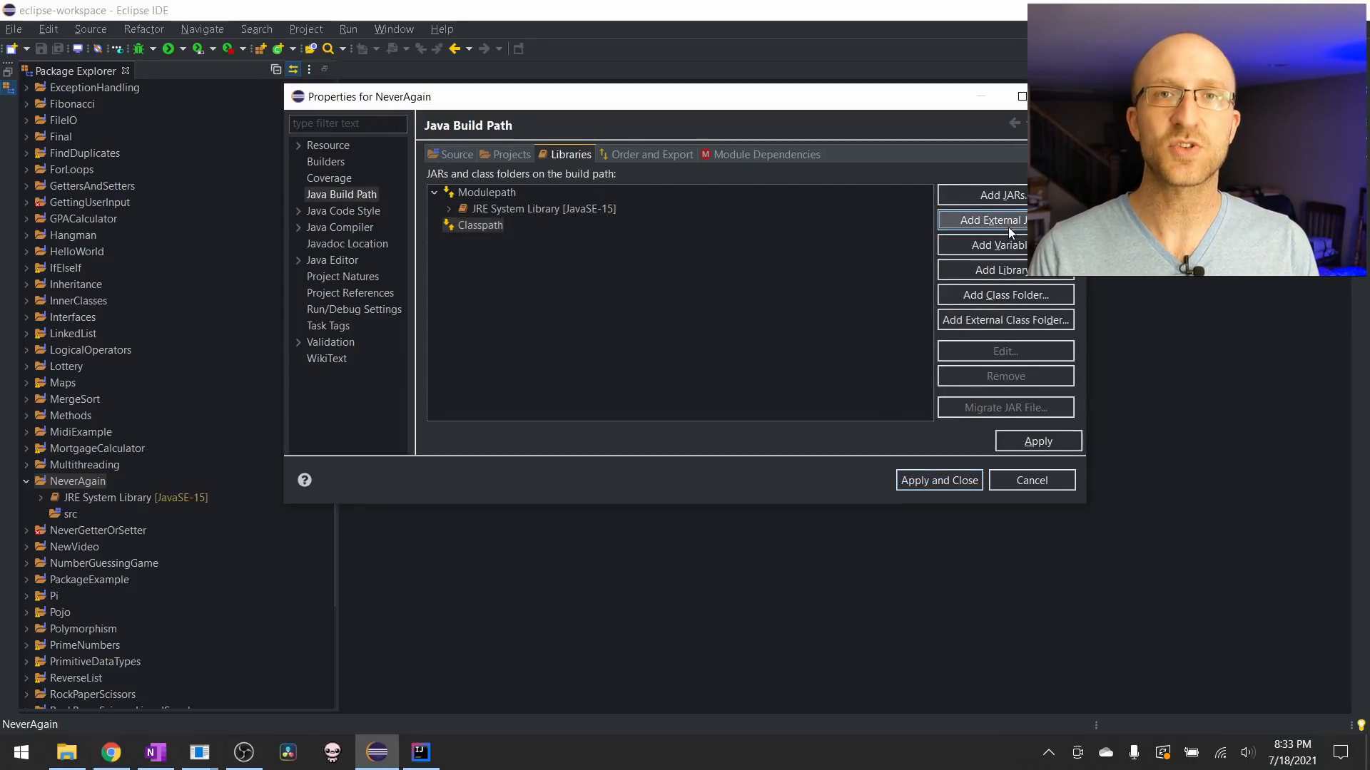
left_click(1004, 219)
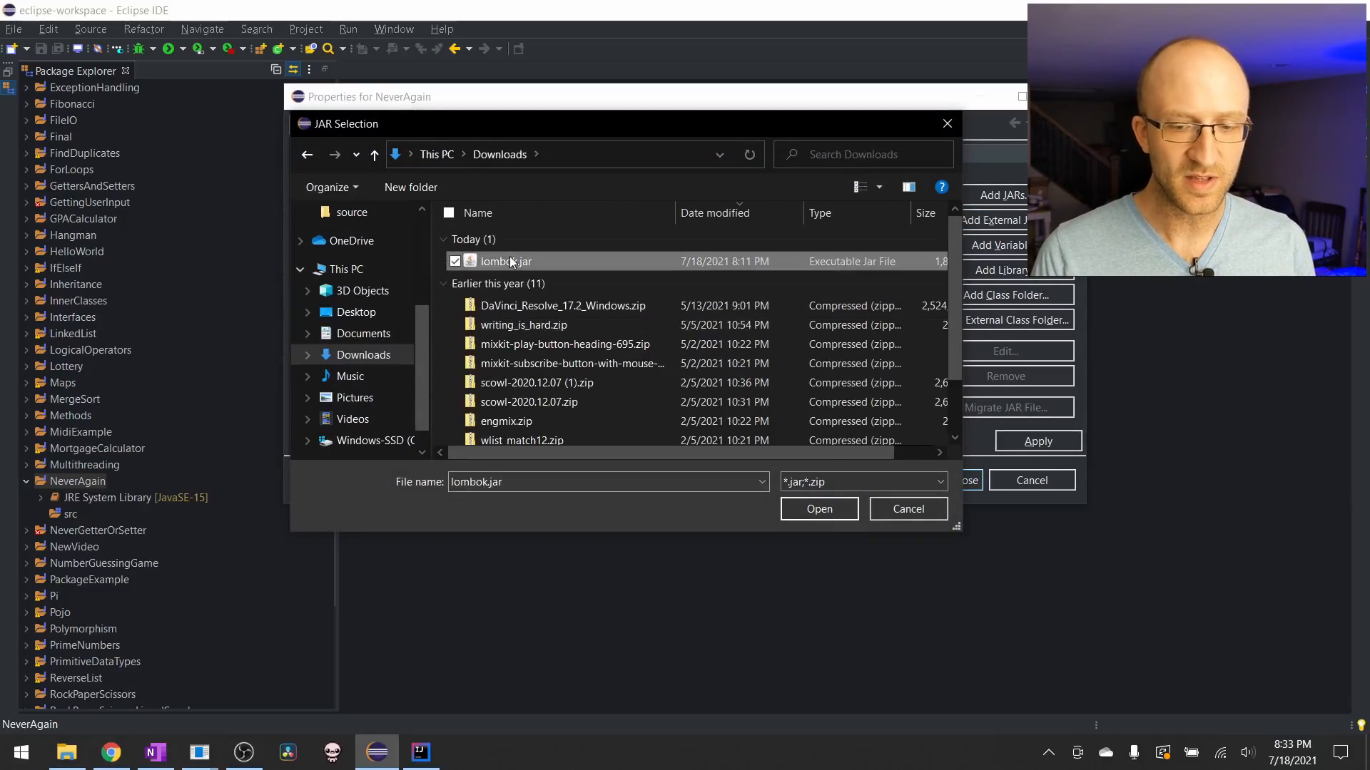
left_click(819, 507)
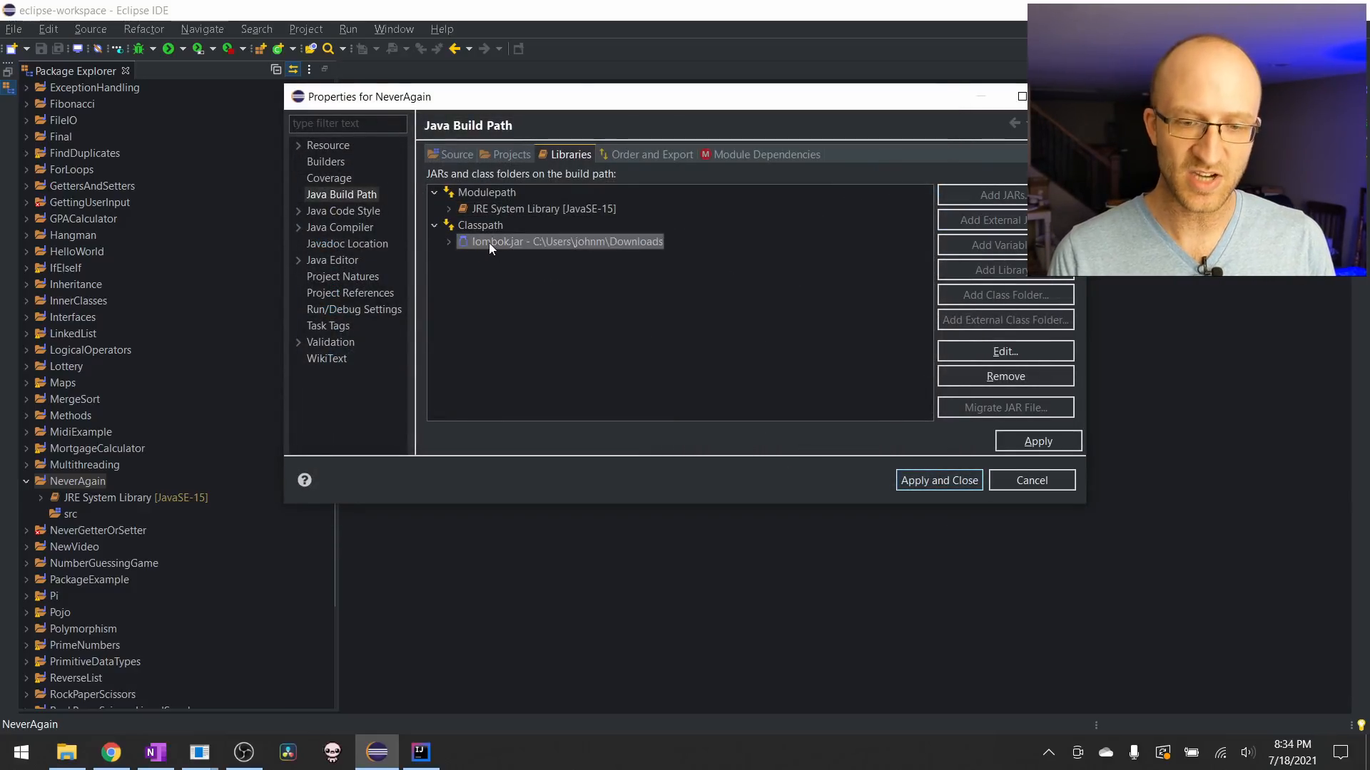
left_click(939, 480)
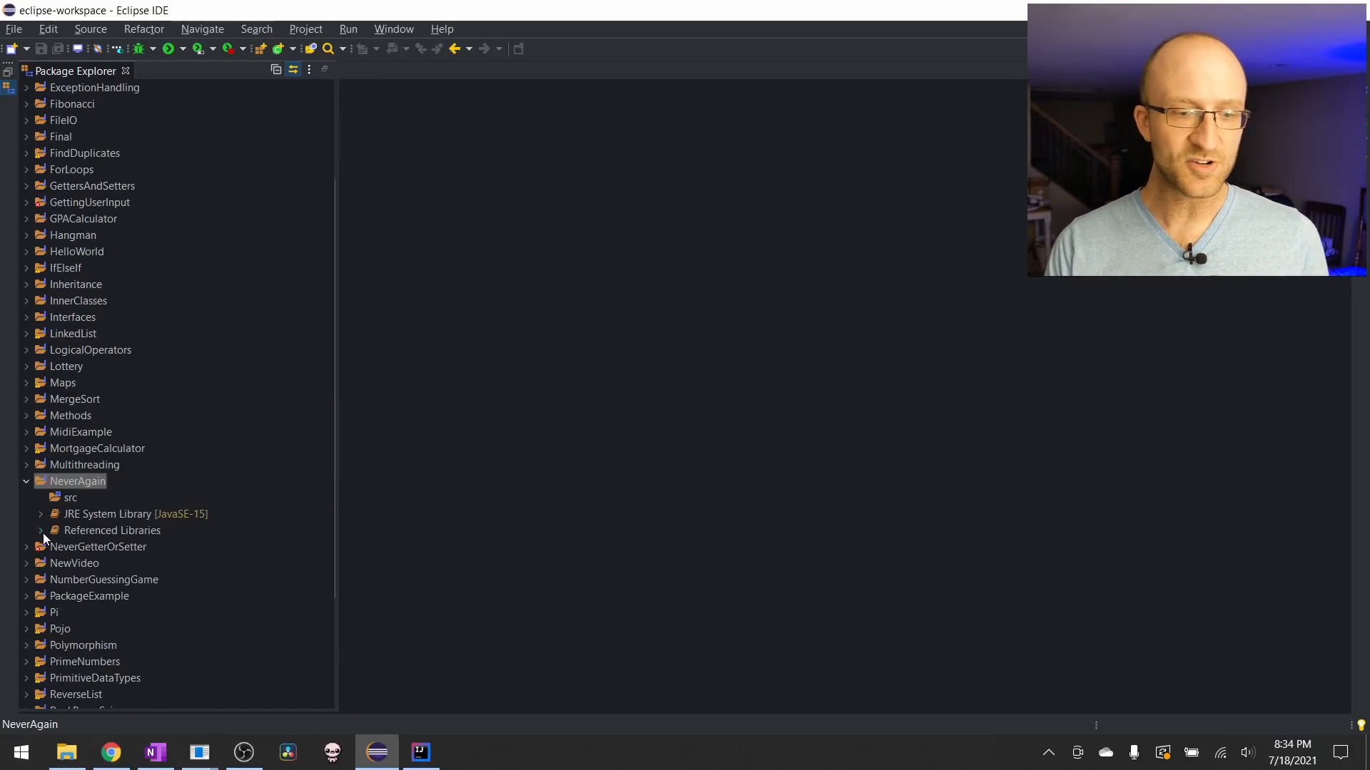
left_click(40, 530)
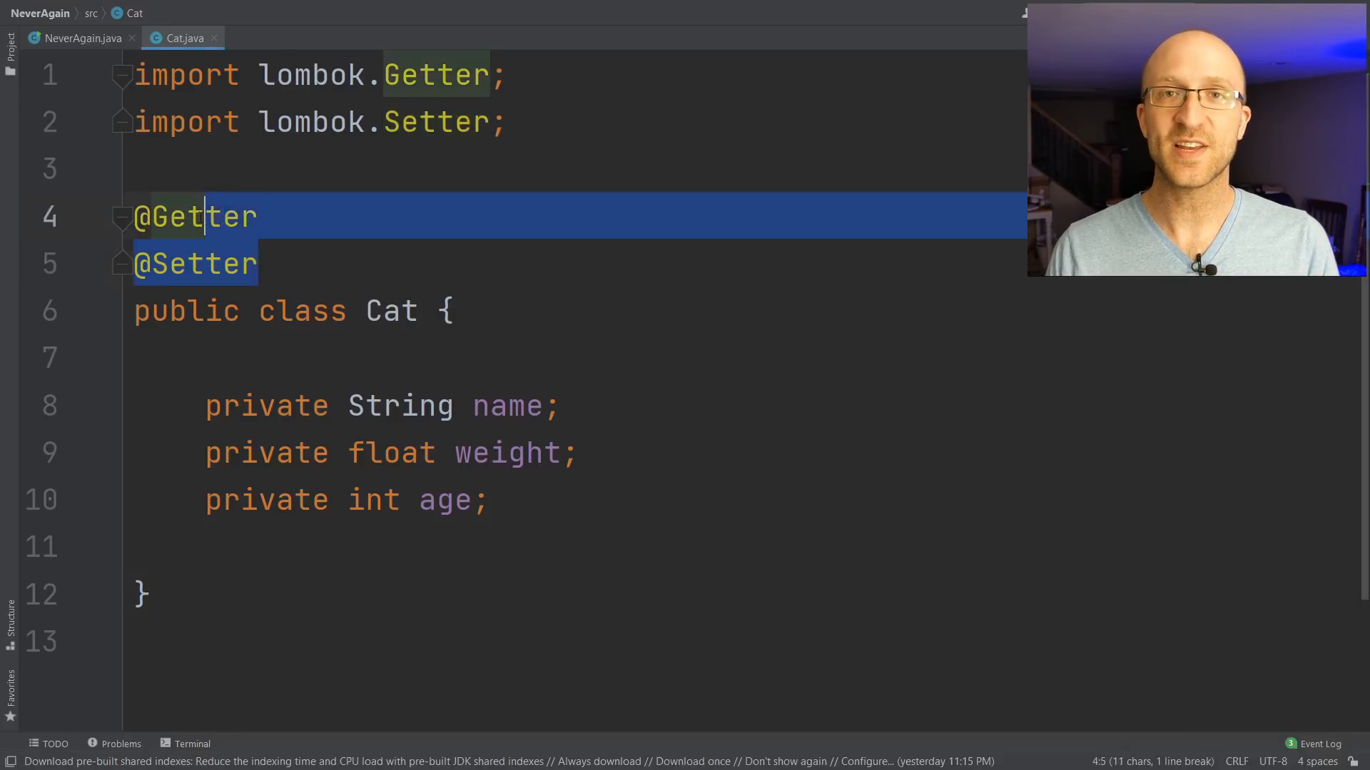
mouse_move(201, 221)
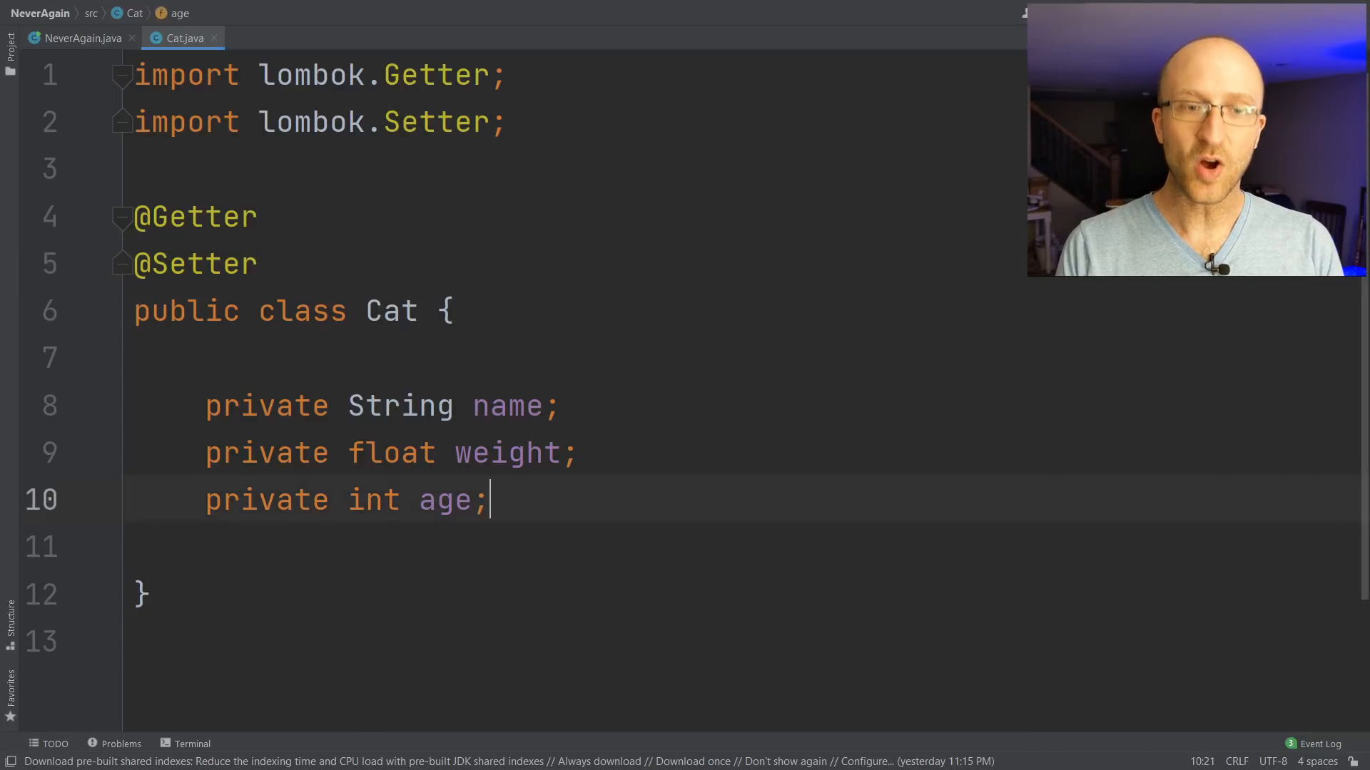
Begin a hand-written public boolean equals() method below the age field.
type("public")
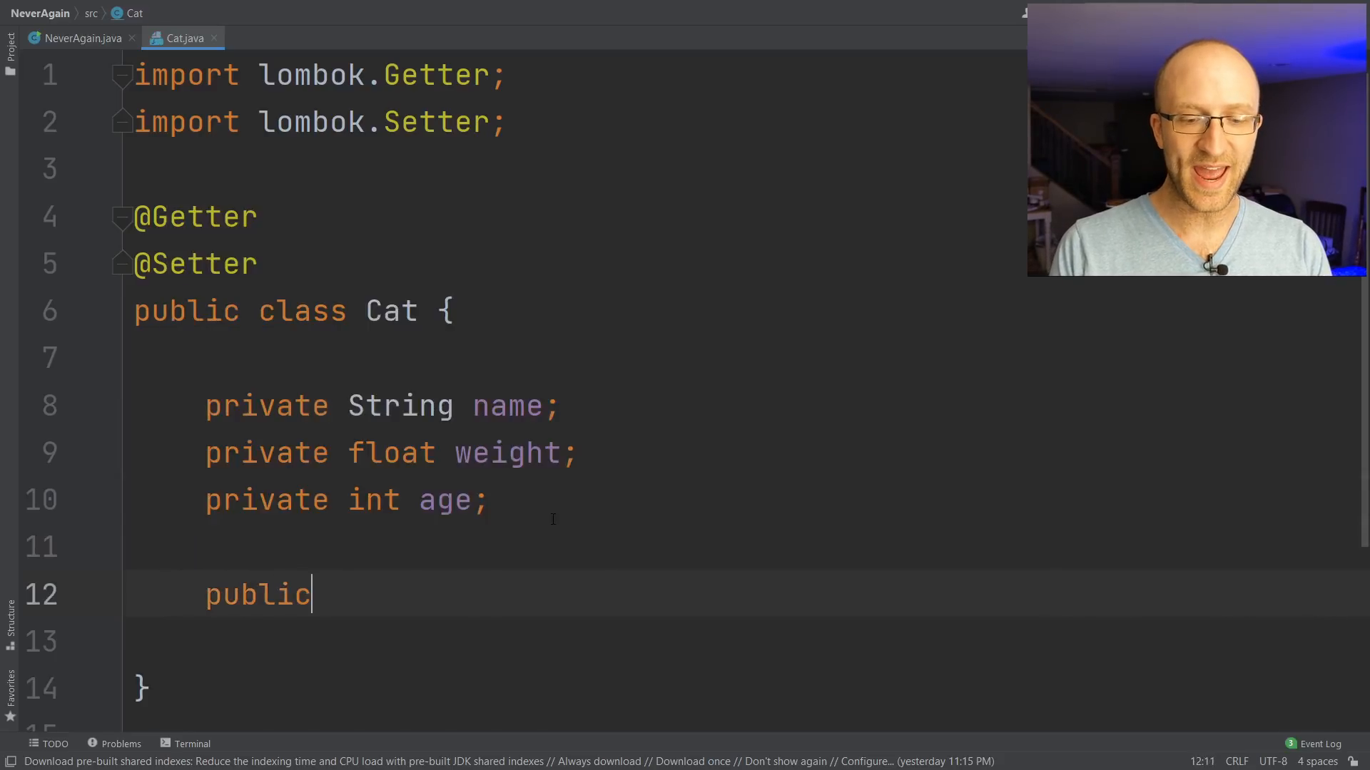
type("boolean equal")
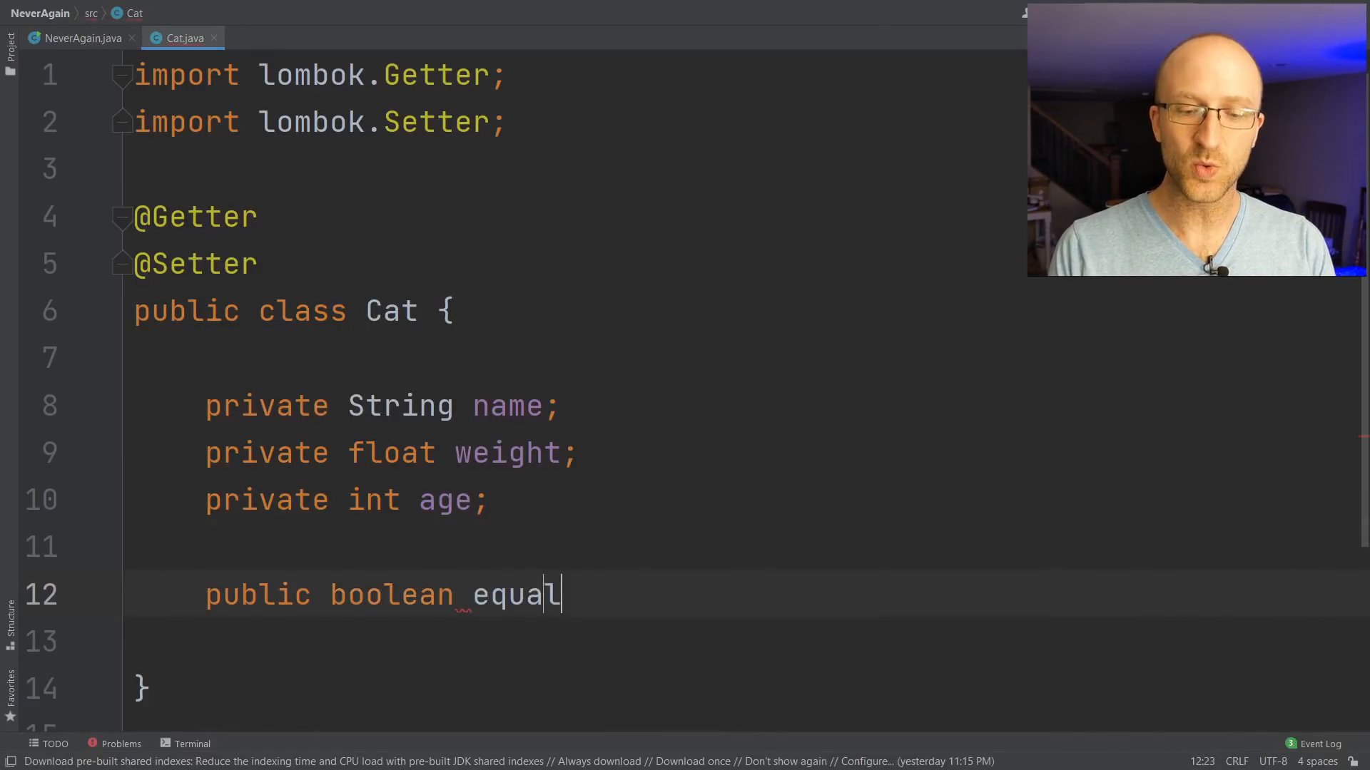
type("s()")
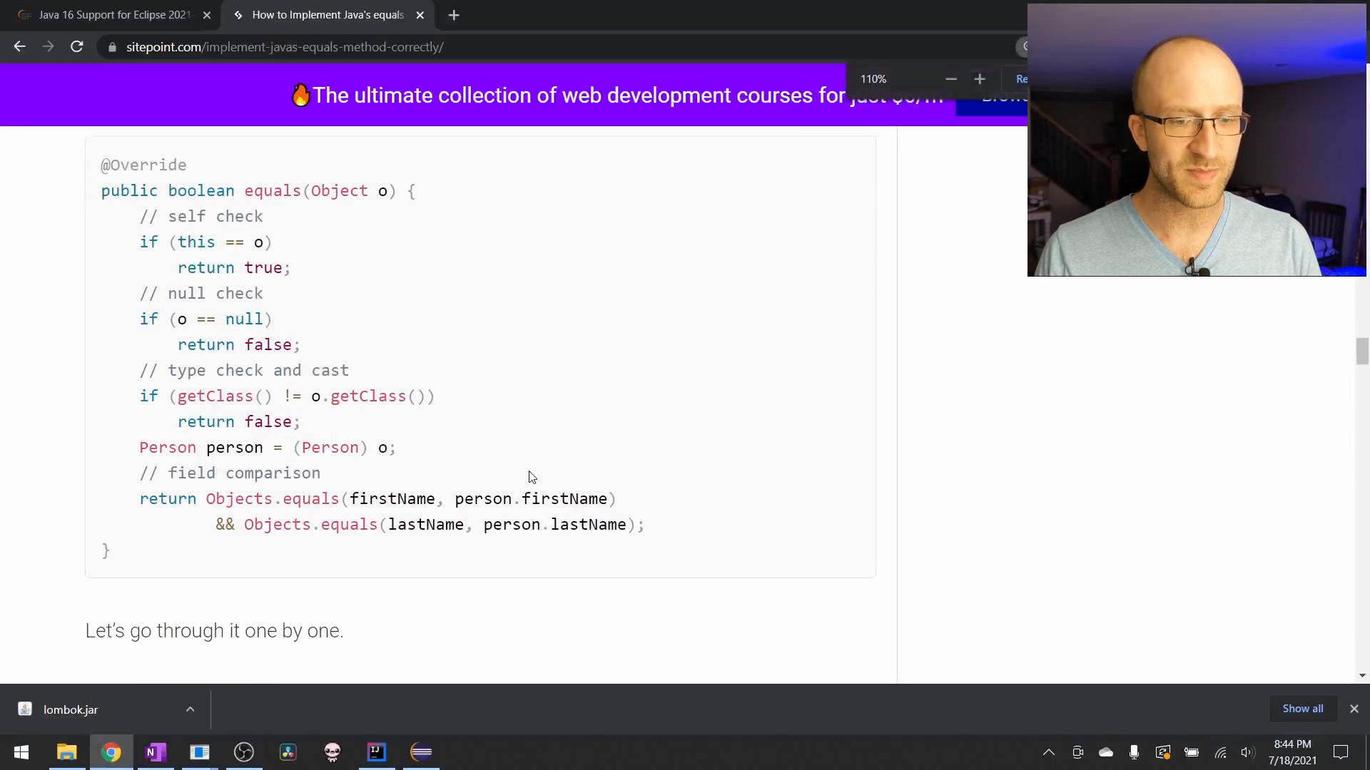
mouse_move(314, 274)
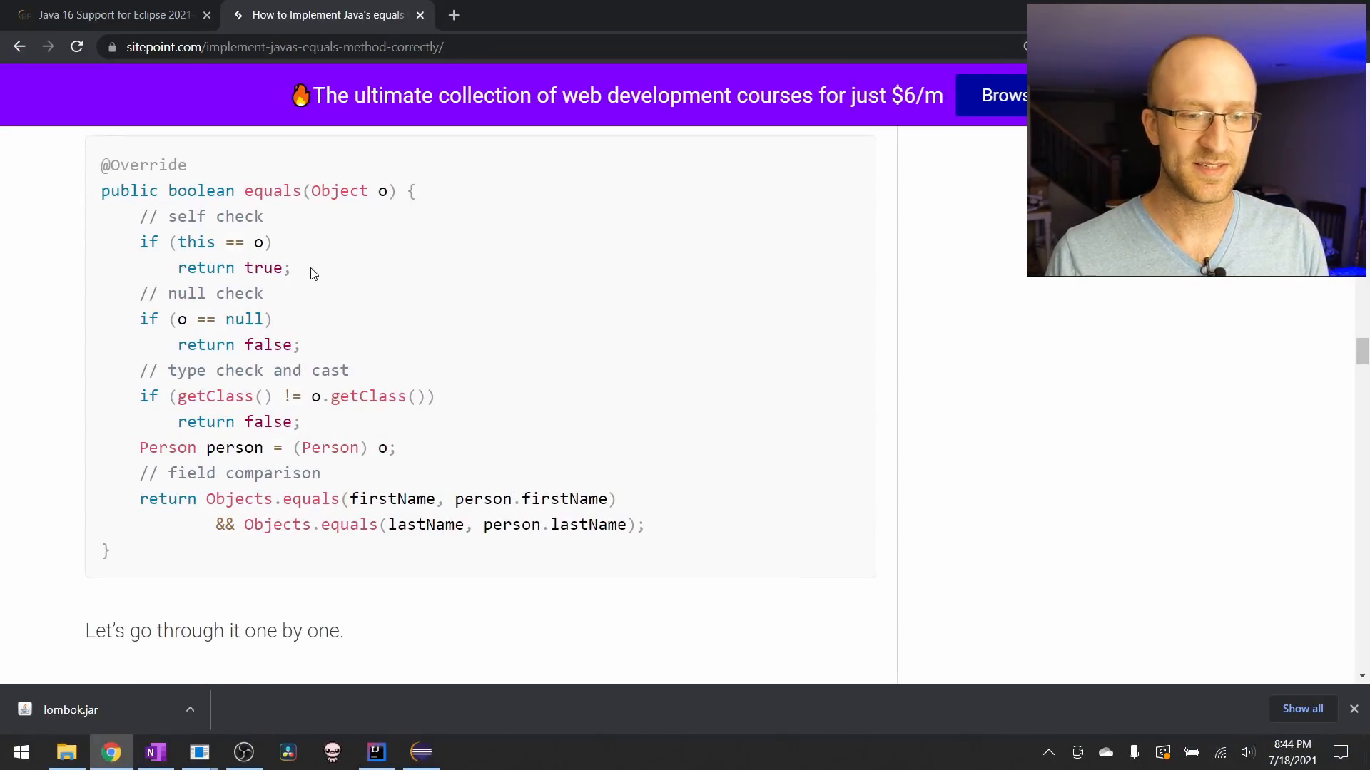
left_click_drag(262, 292, 343, 630)
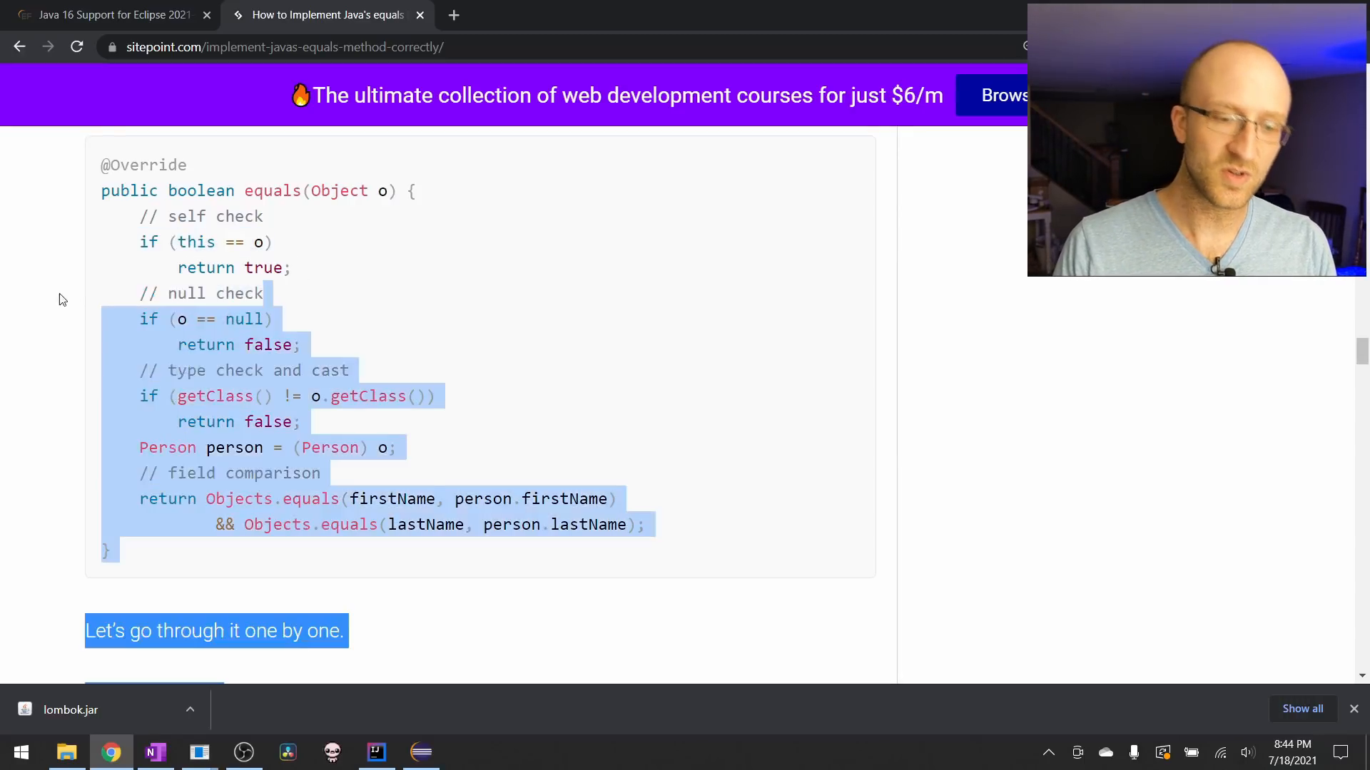
left_click(343, 356)
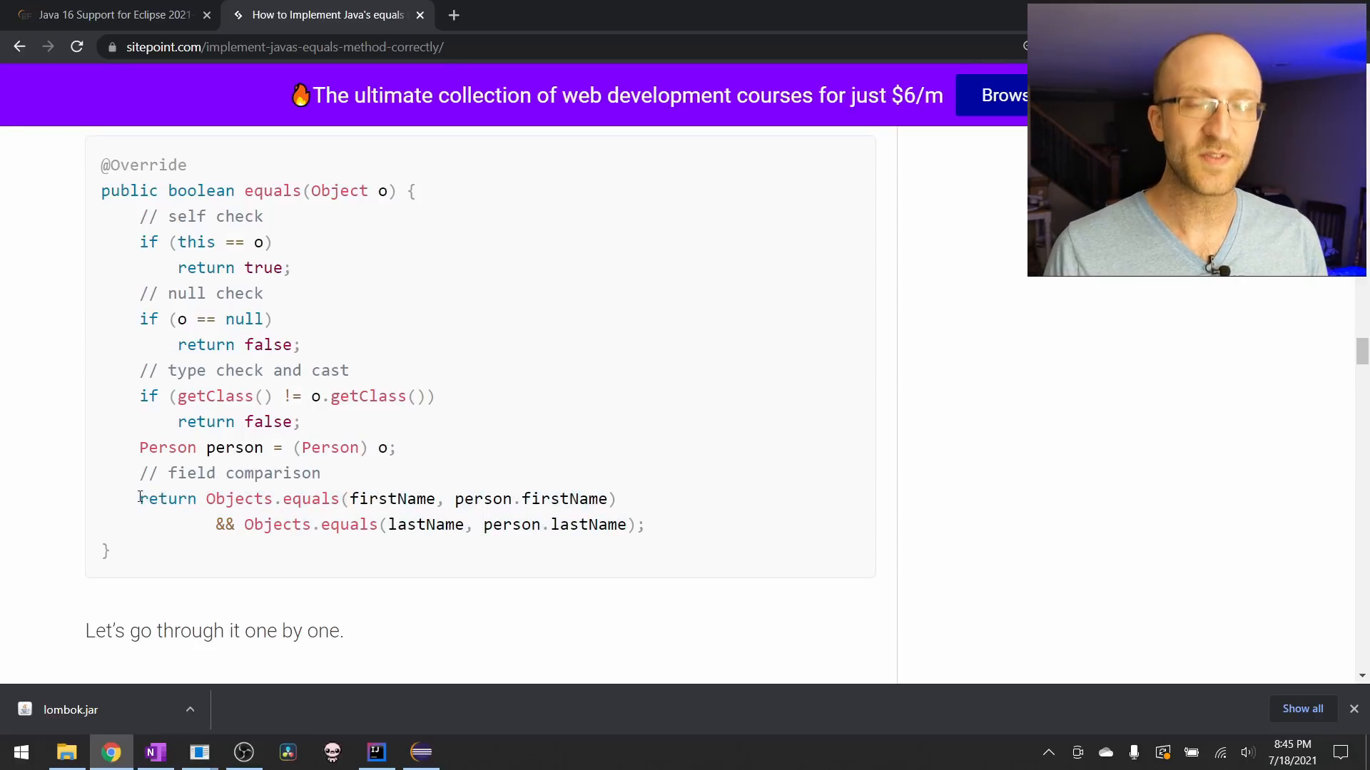
left_click_drag(139, 499, 676, 522)
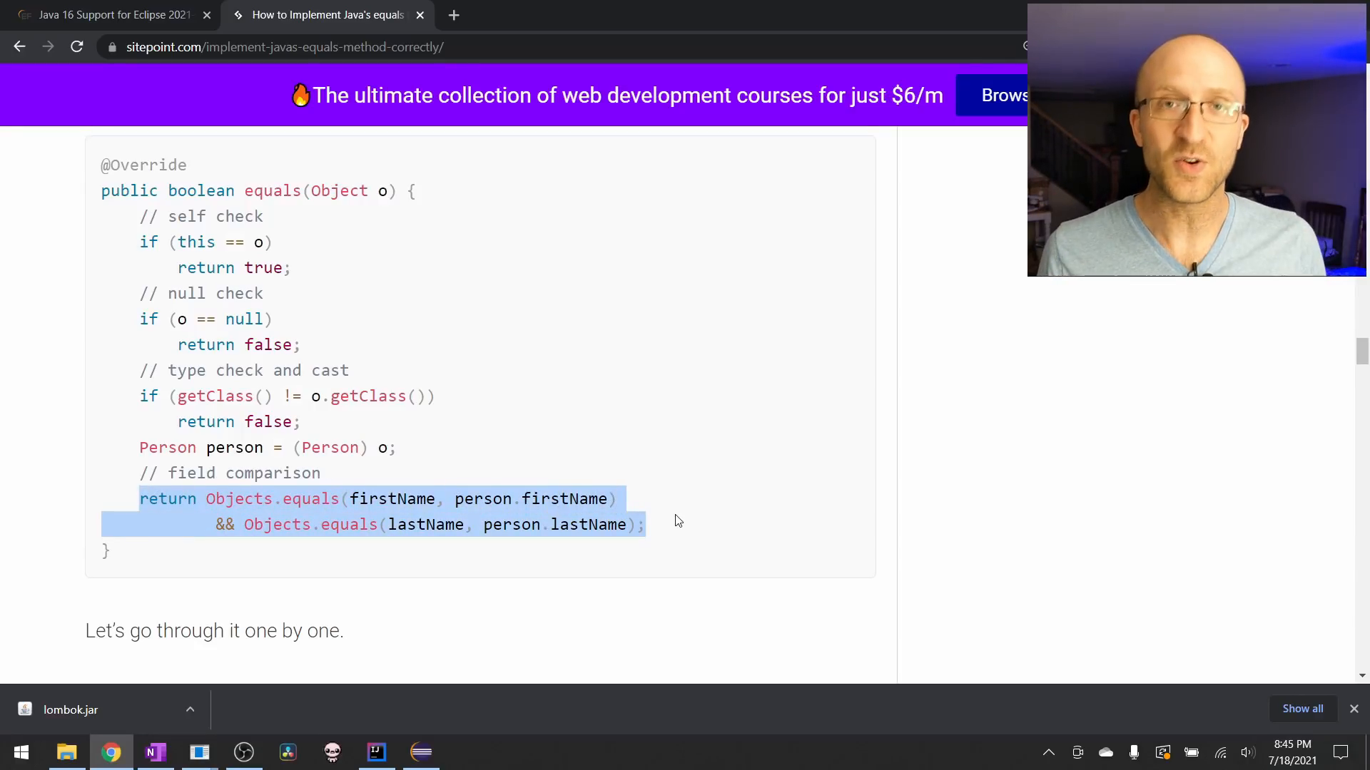
left_click(642, 525)
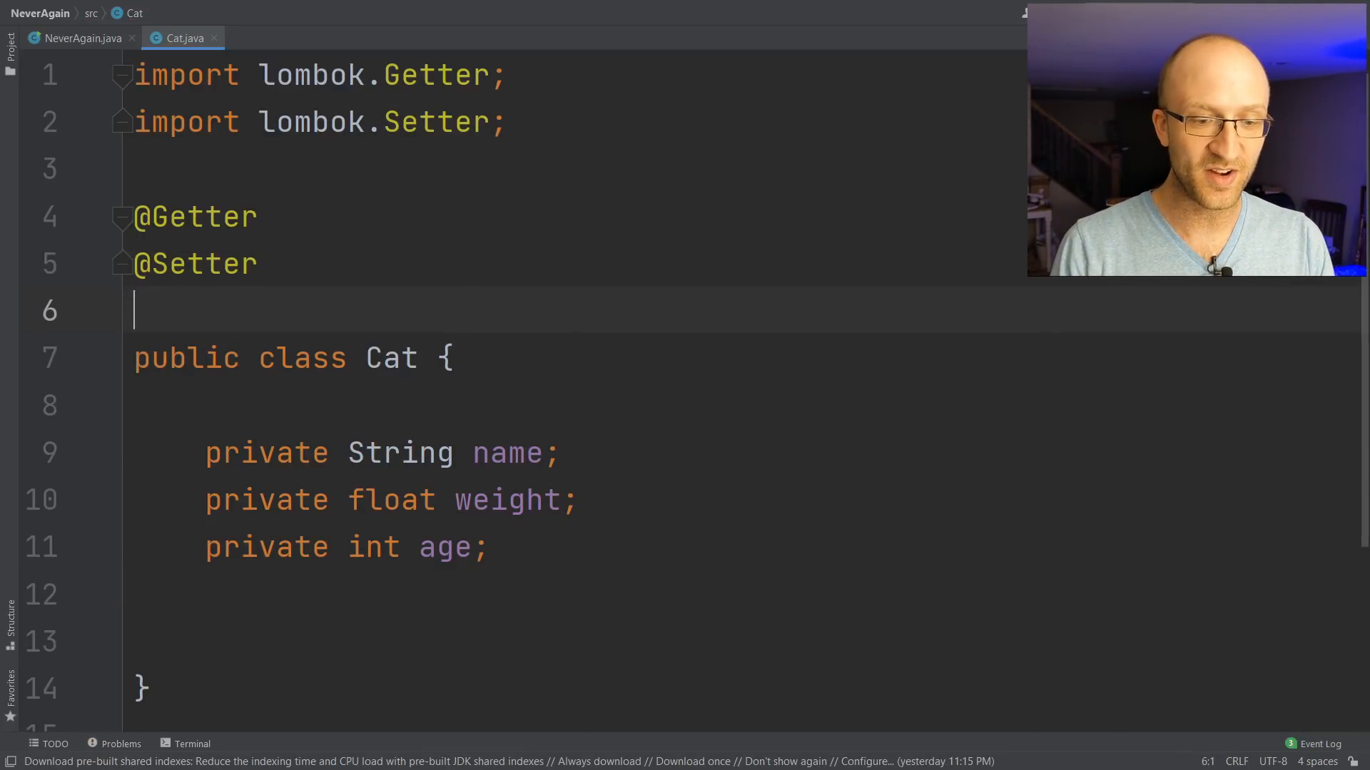
type("@Equa")
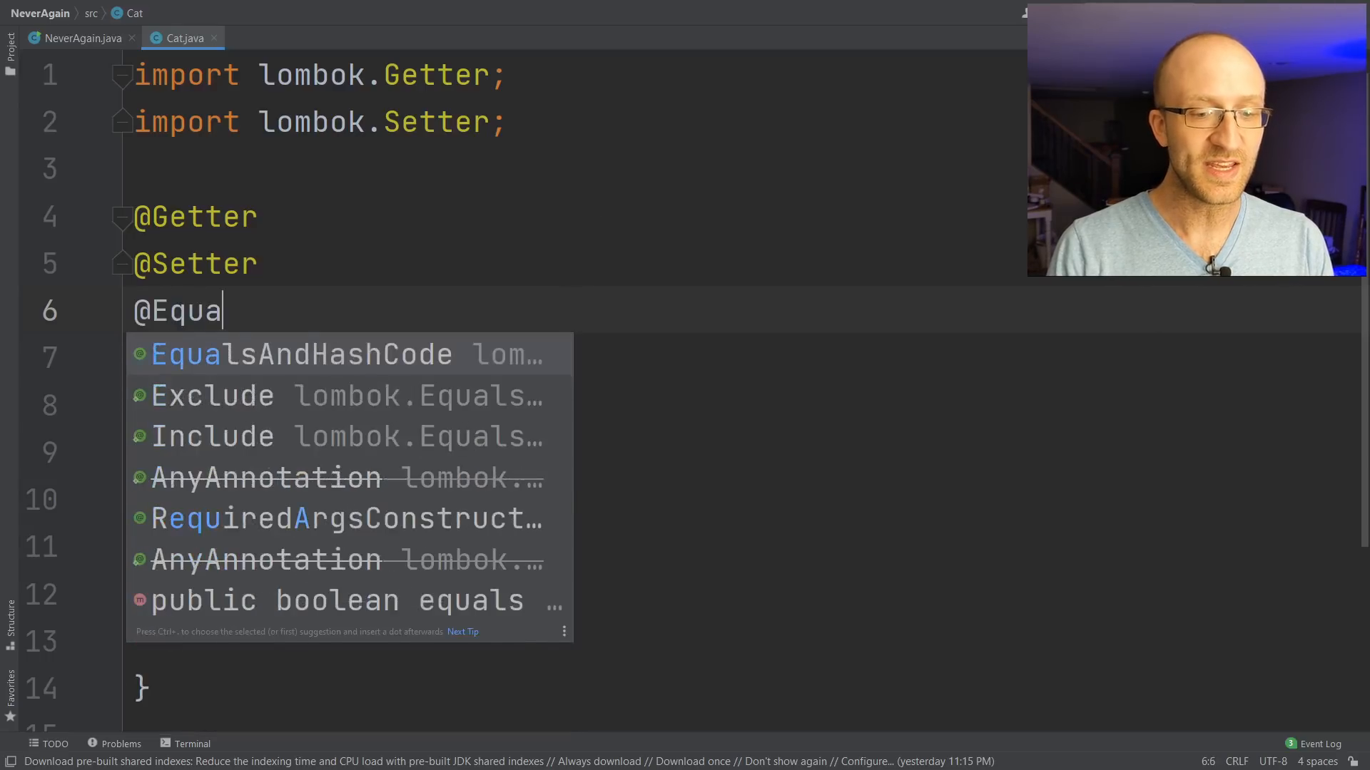
left_click(300, 354)
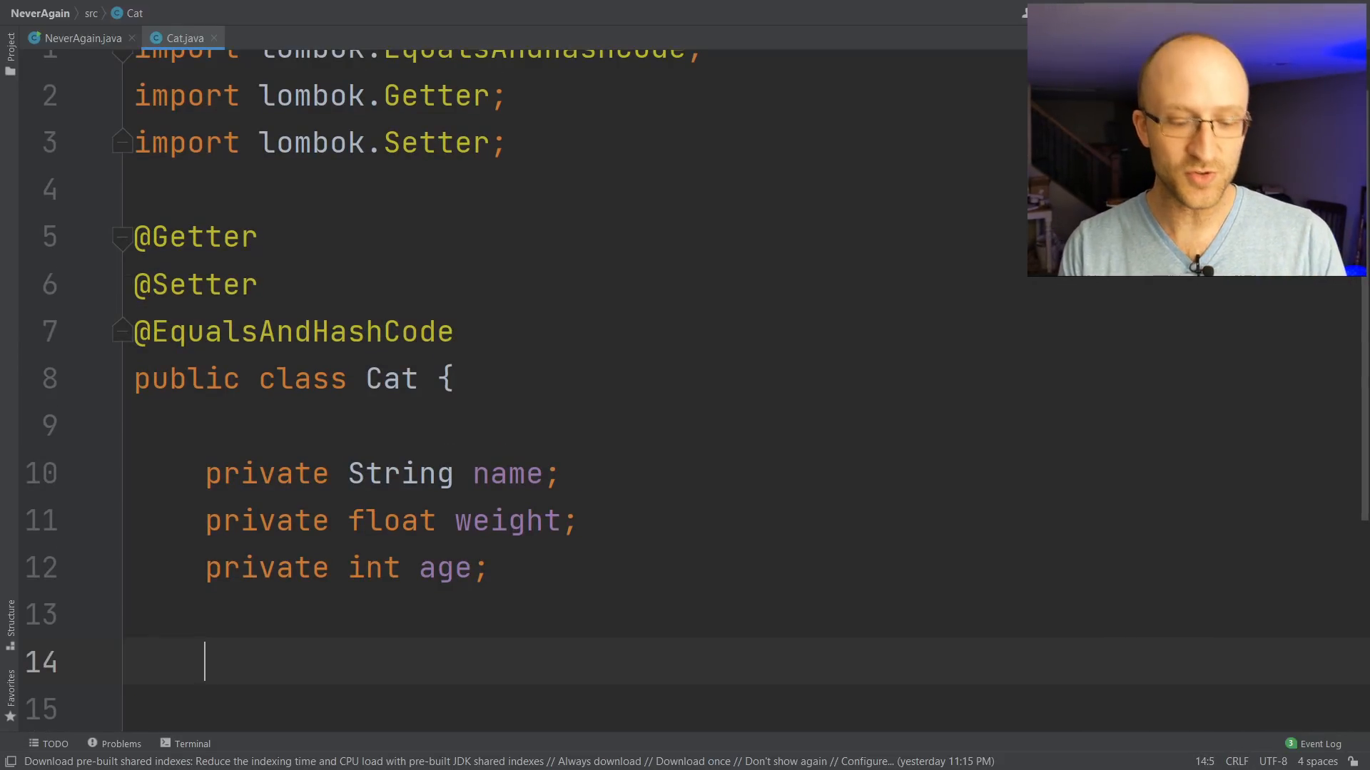
type("public String toString*(")
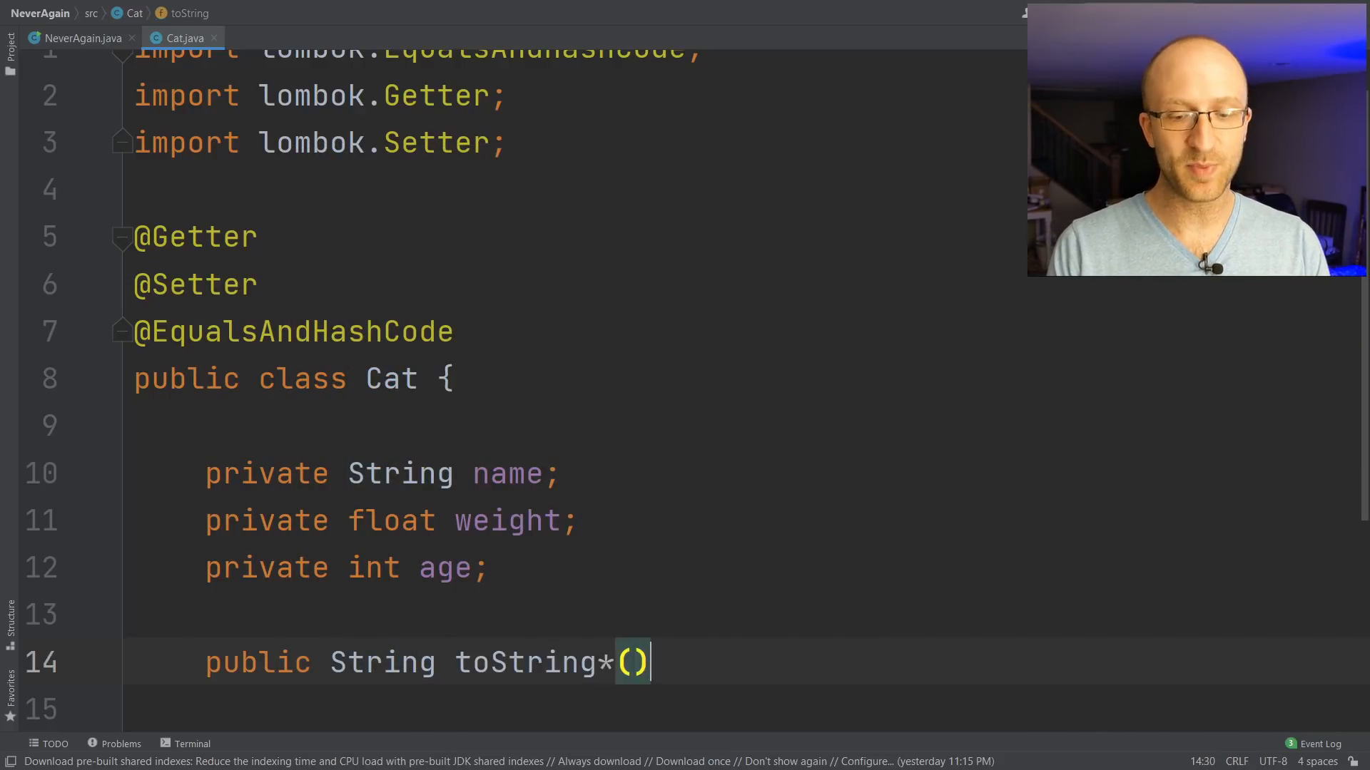
key("Backspace")
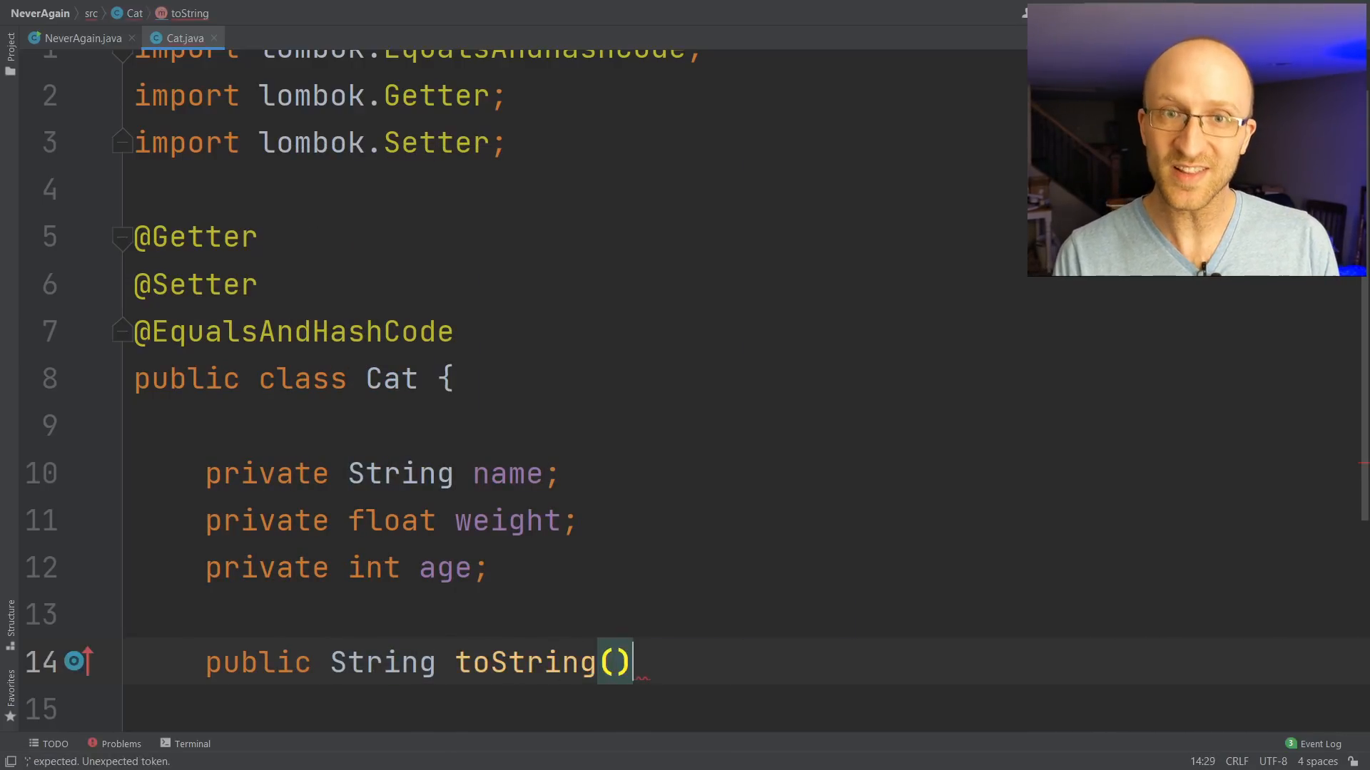
type("{")
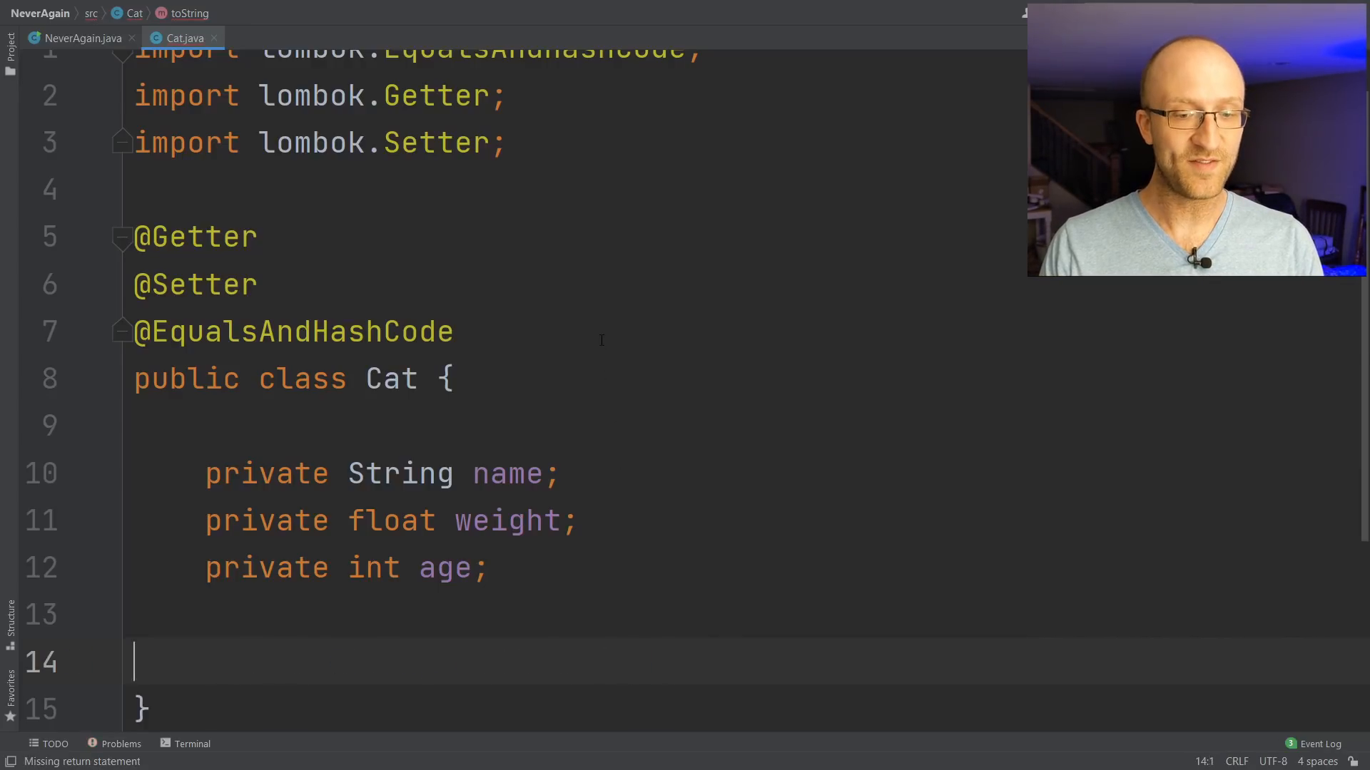
type("@")
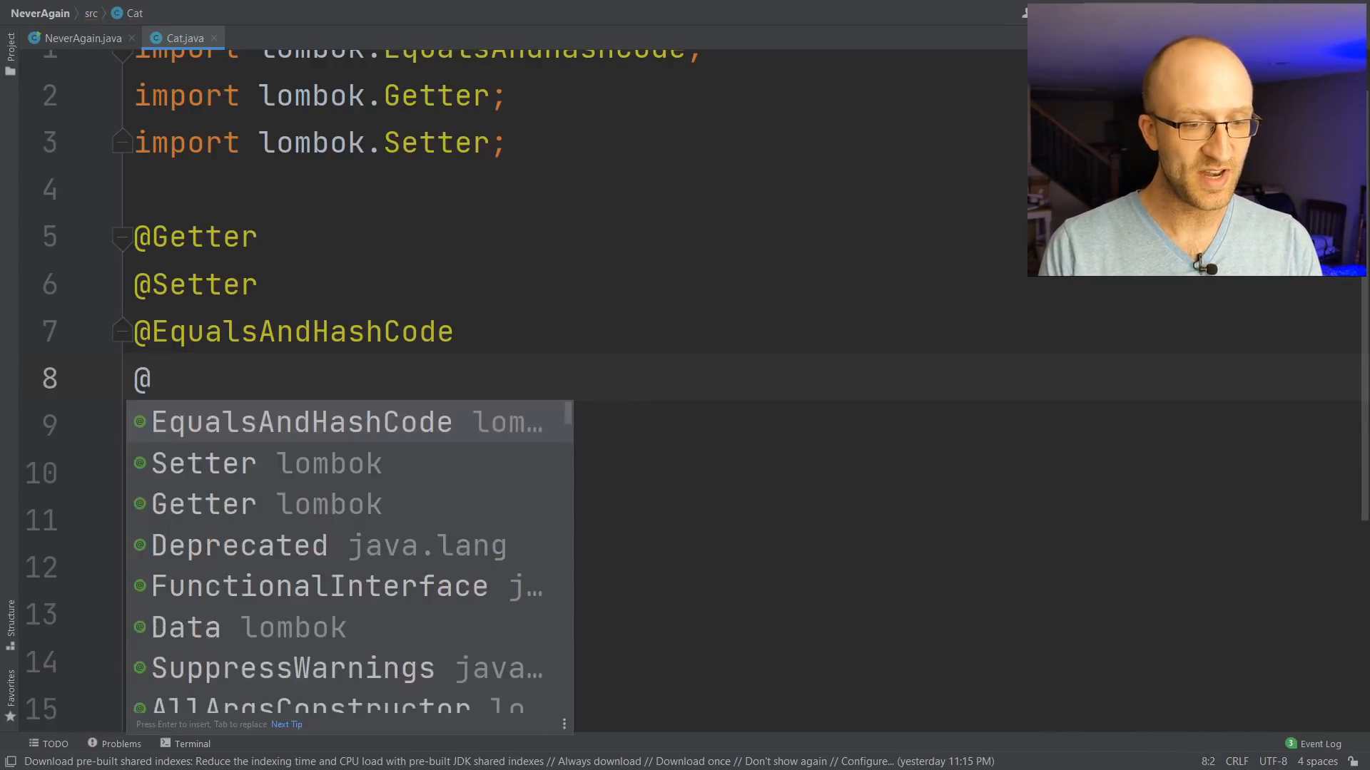
type("ToString")
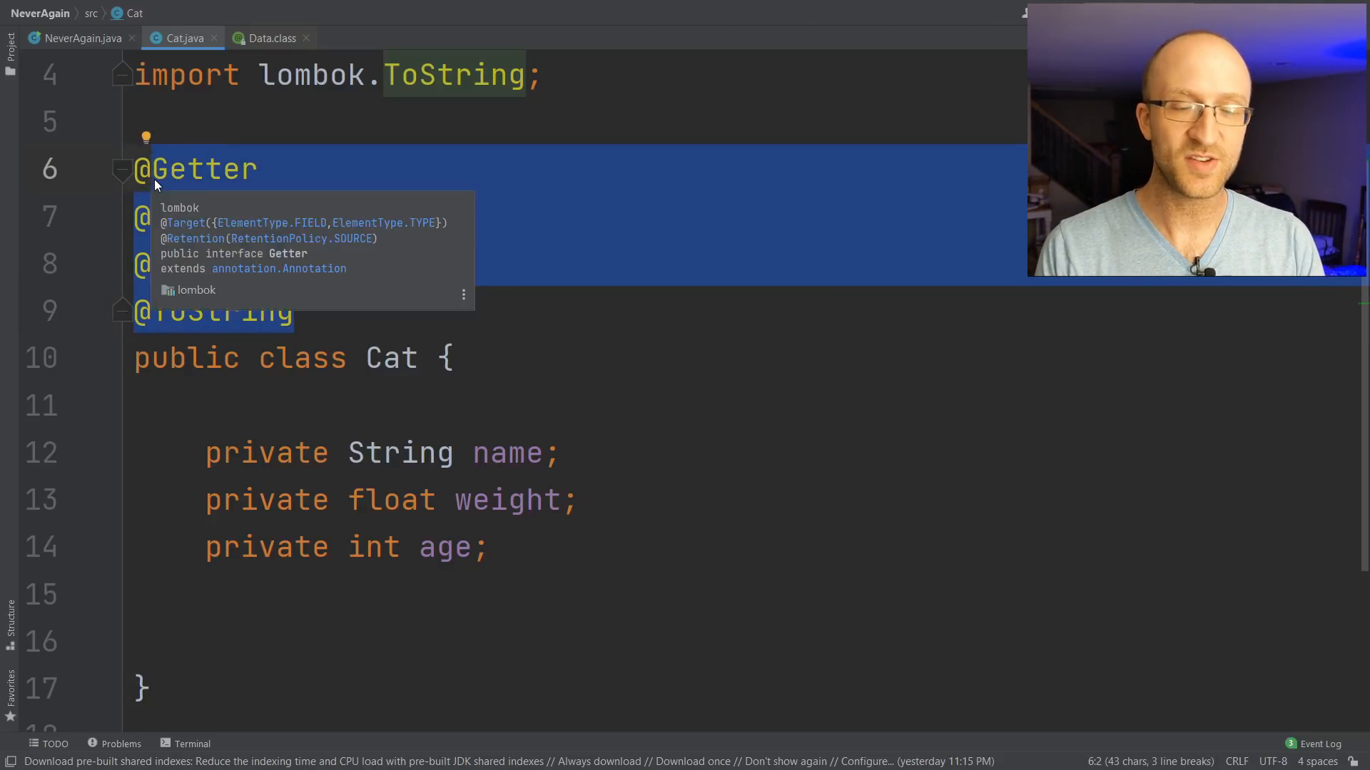
type("@Data")
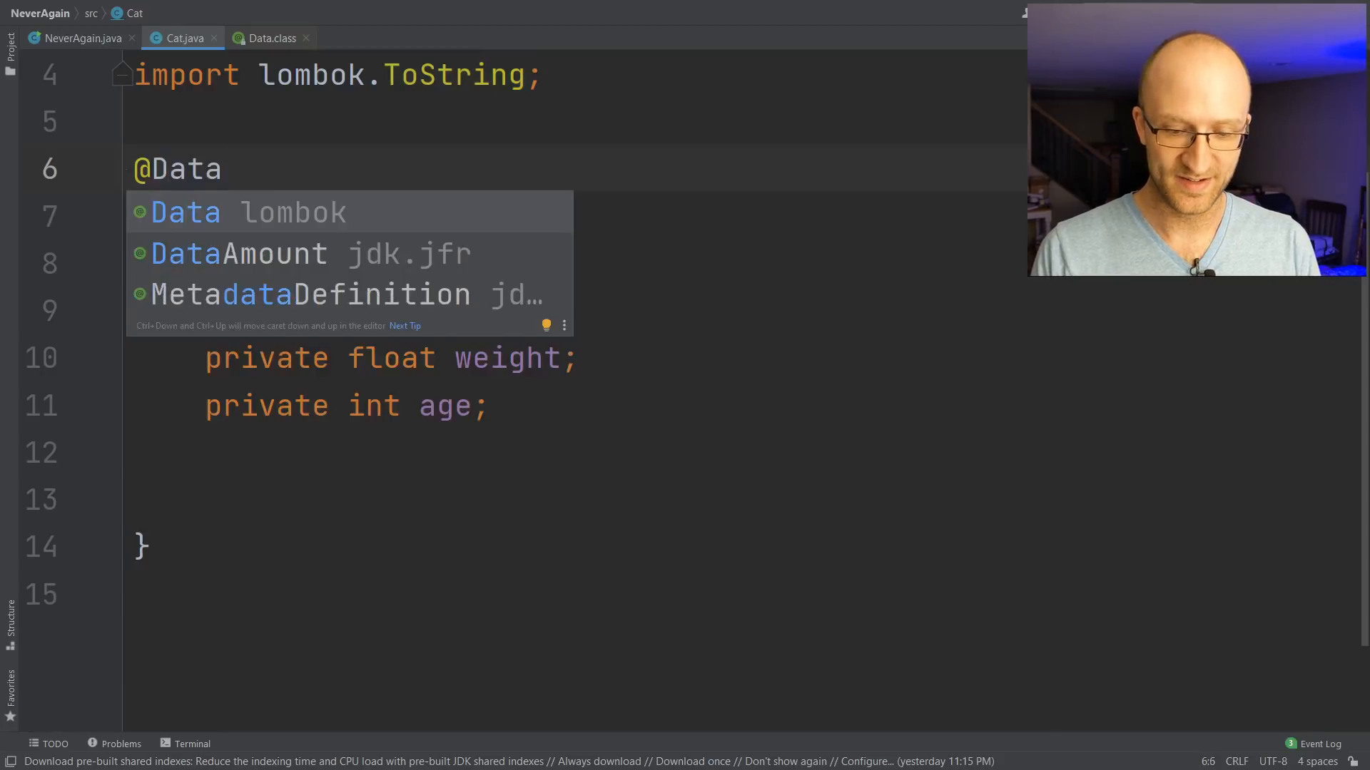
left_click(185, 211)
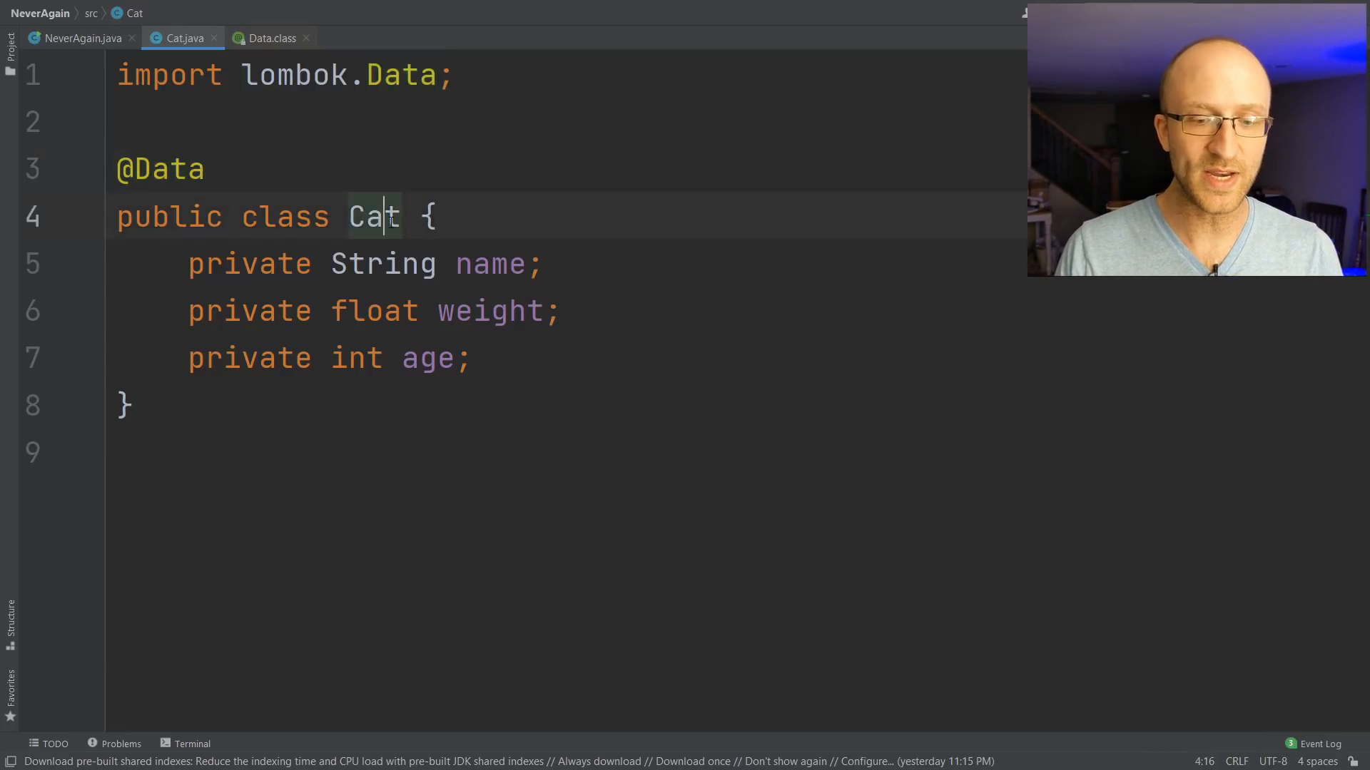
right_click(374, 217)
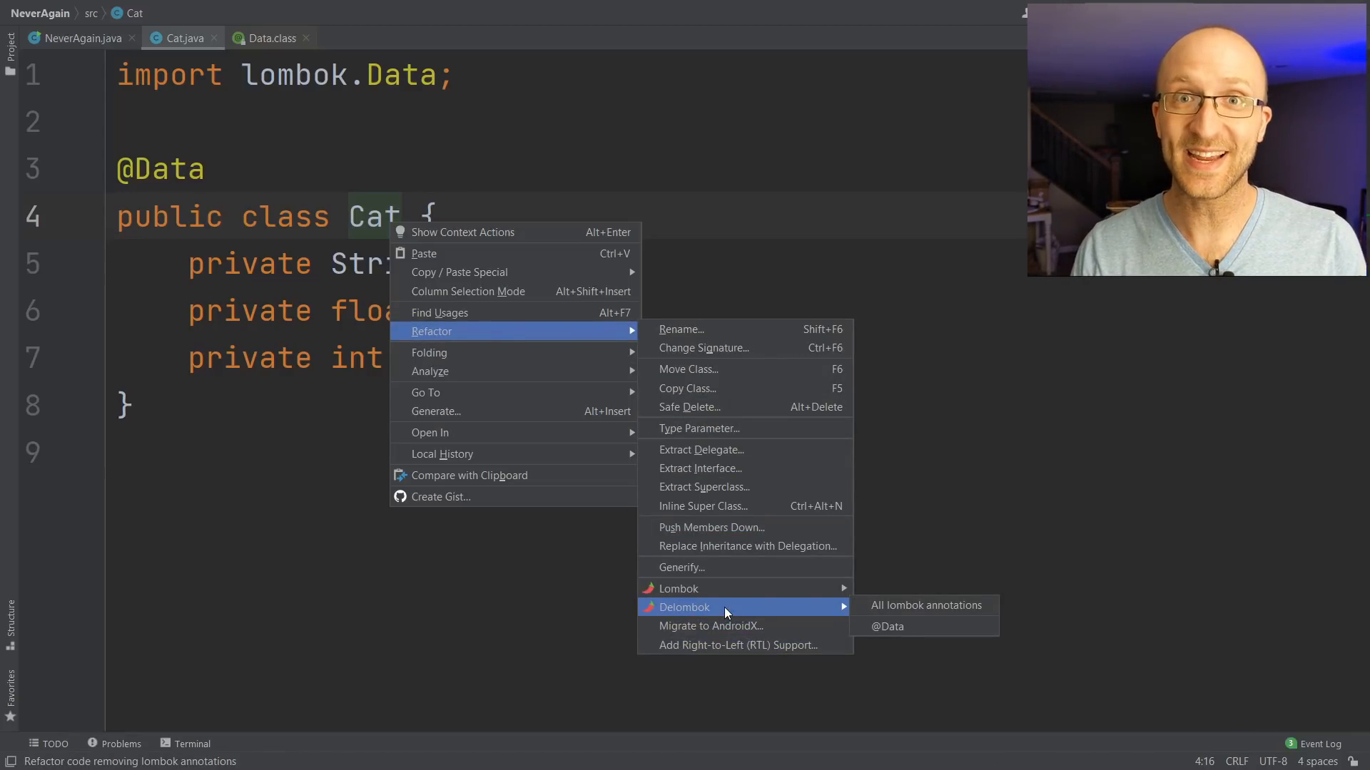
mouse_move(899, 627)
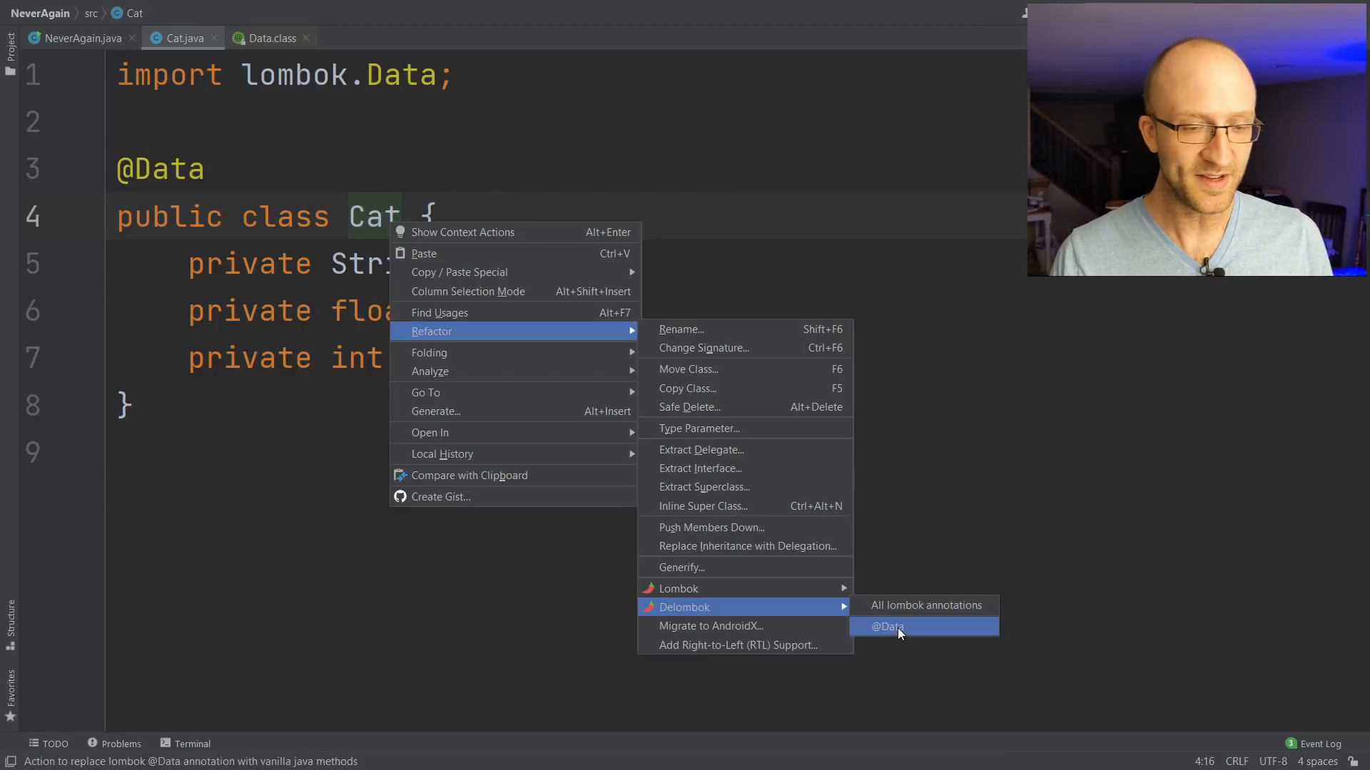
left_click(888, 626)
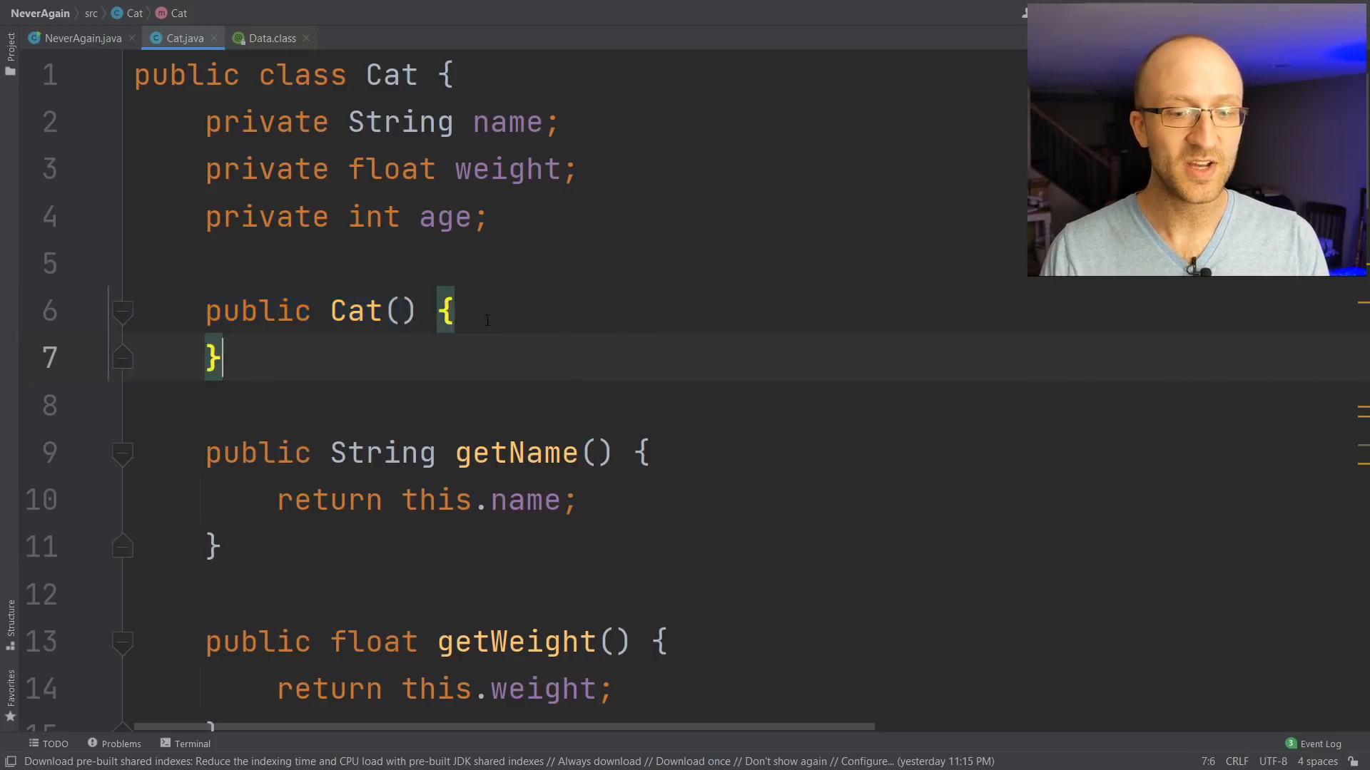
scroll("down", 3)
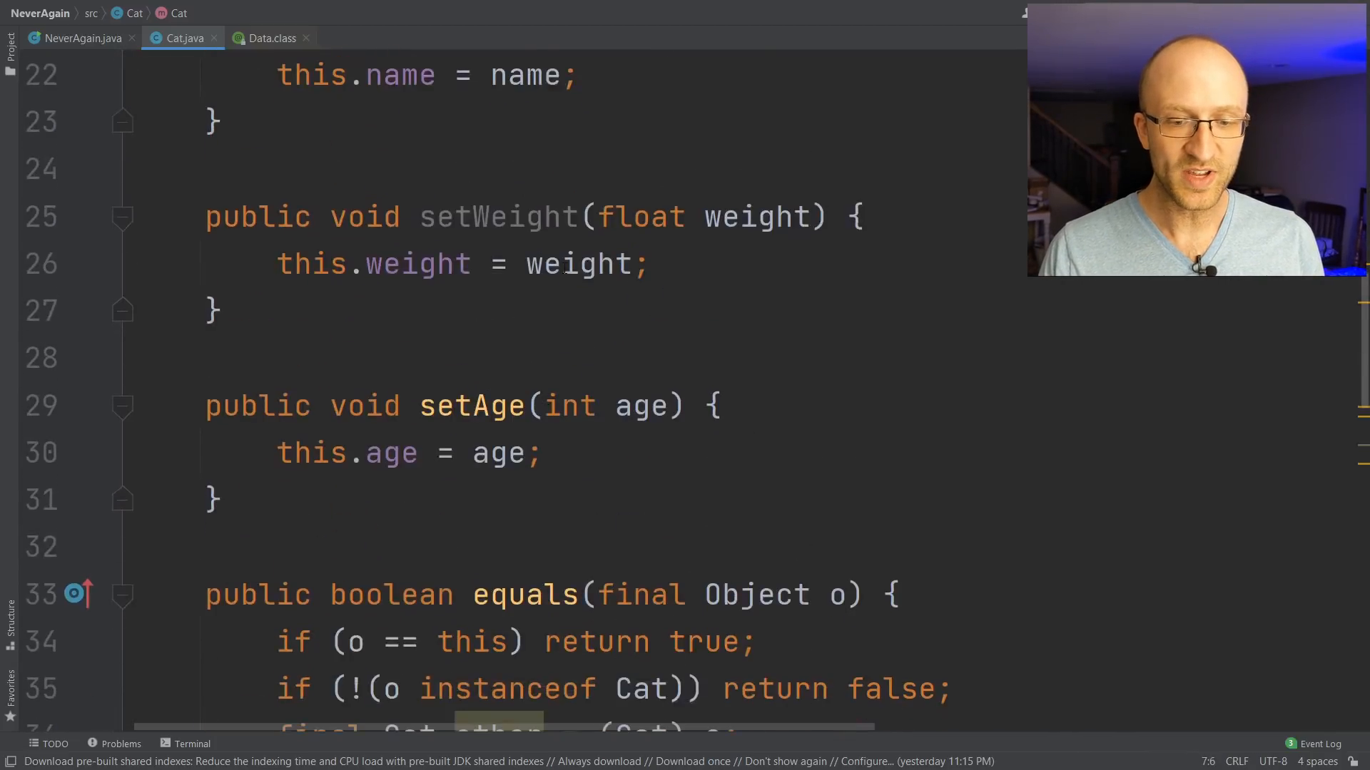
scroll("down", 3)
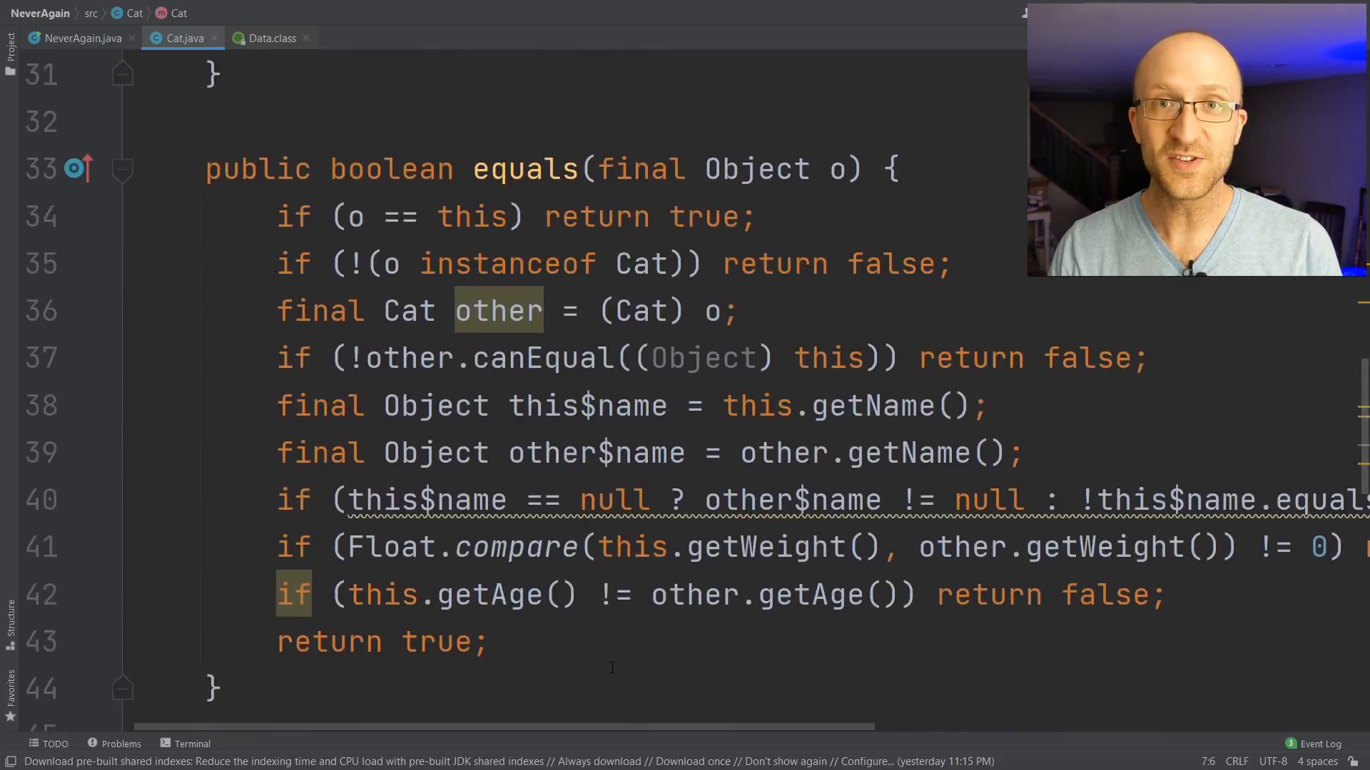
scroll("down", 3)
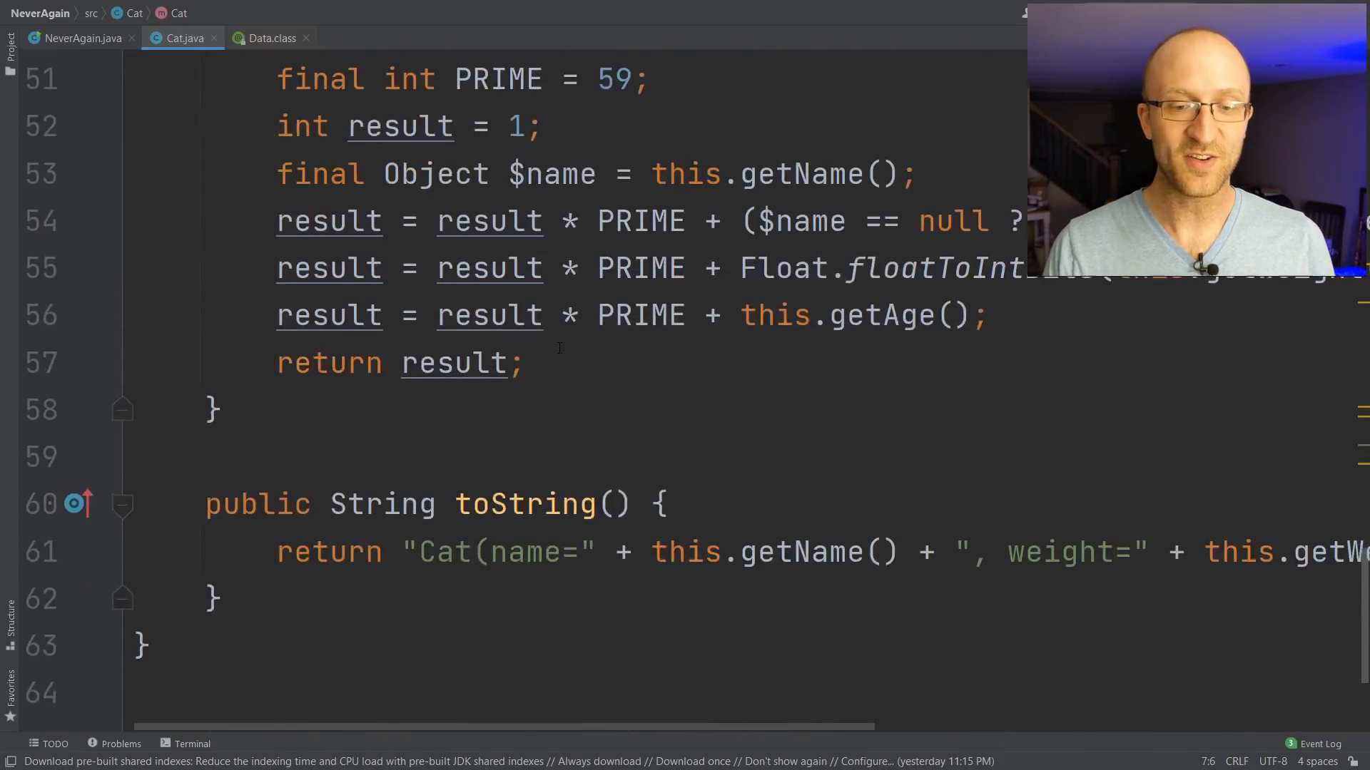
scroll("down", 3)
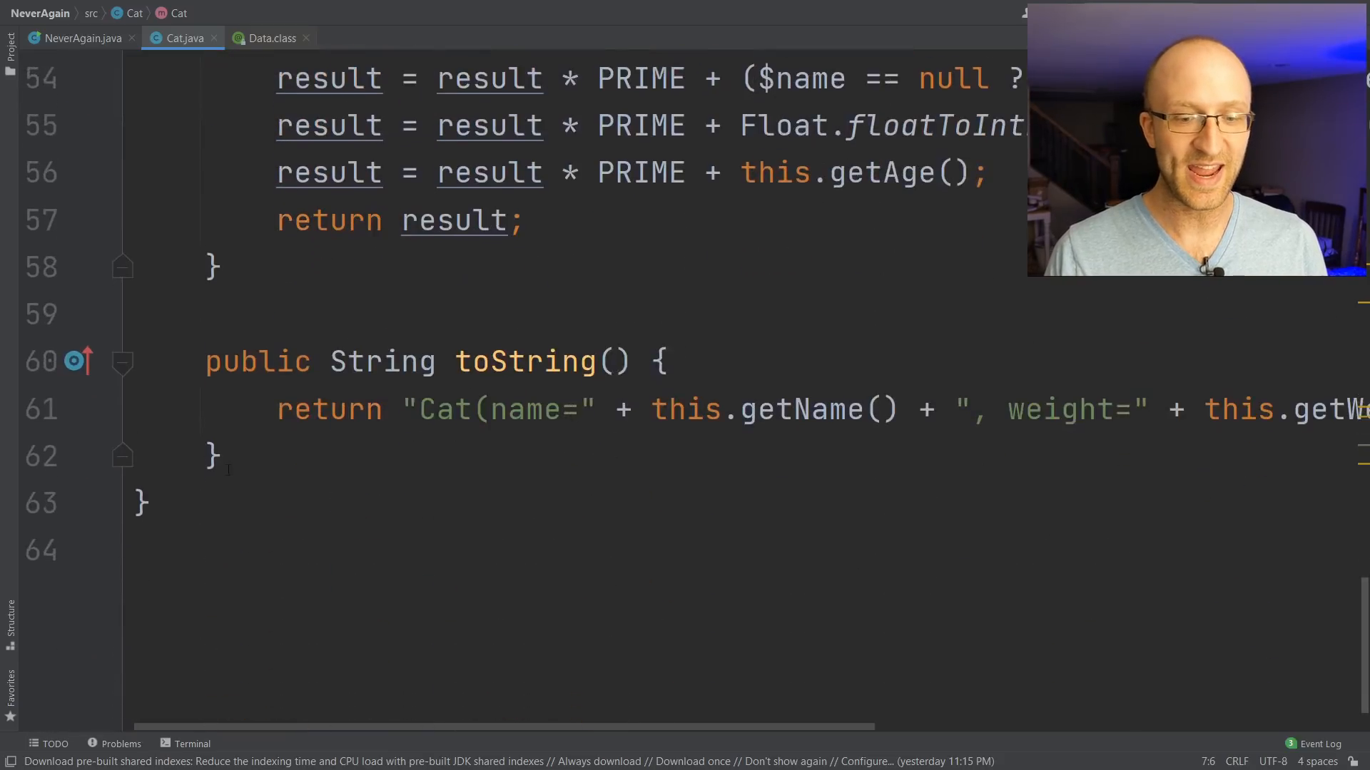
scroll("right", 3)
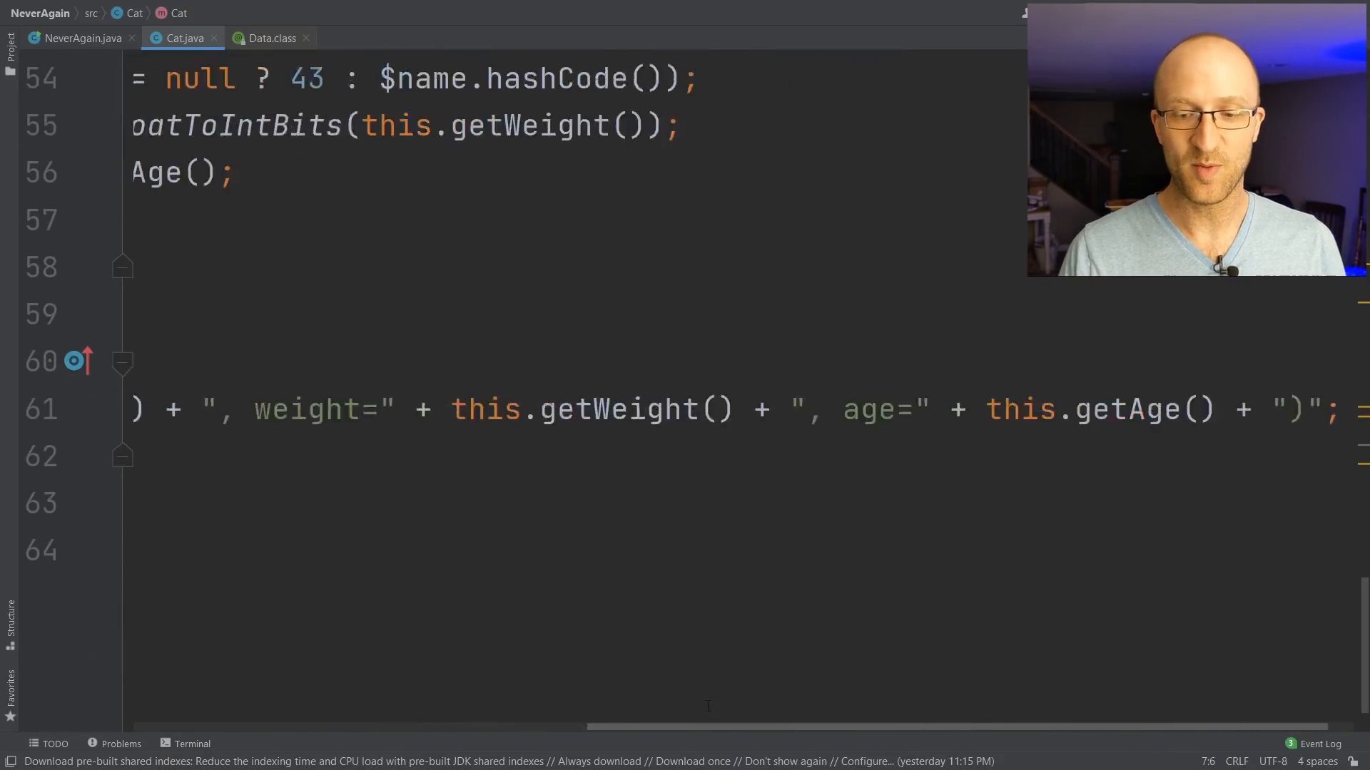
scroll("left", 3)
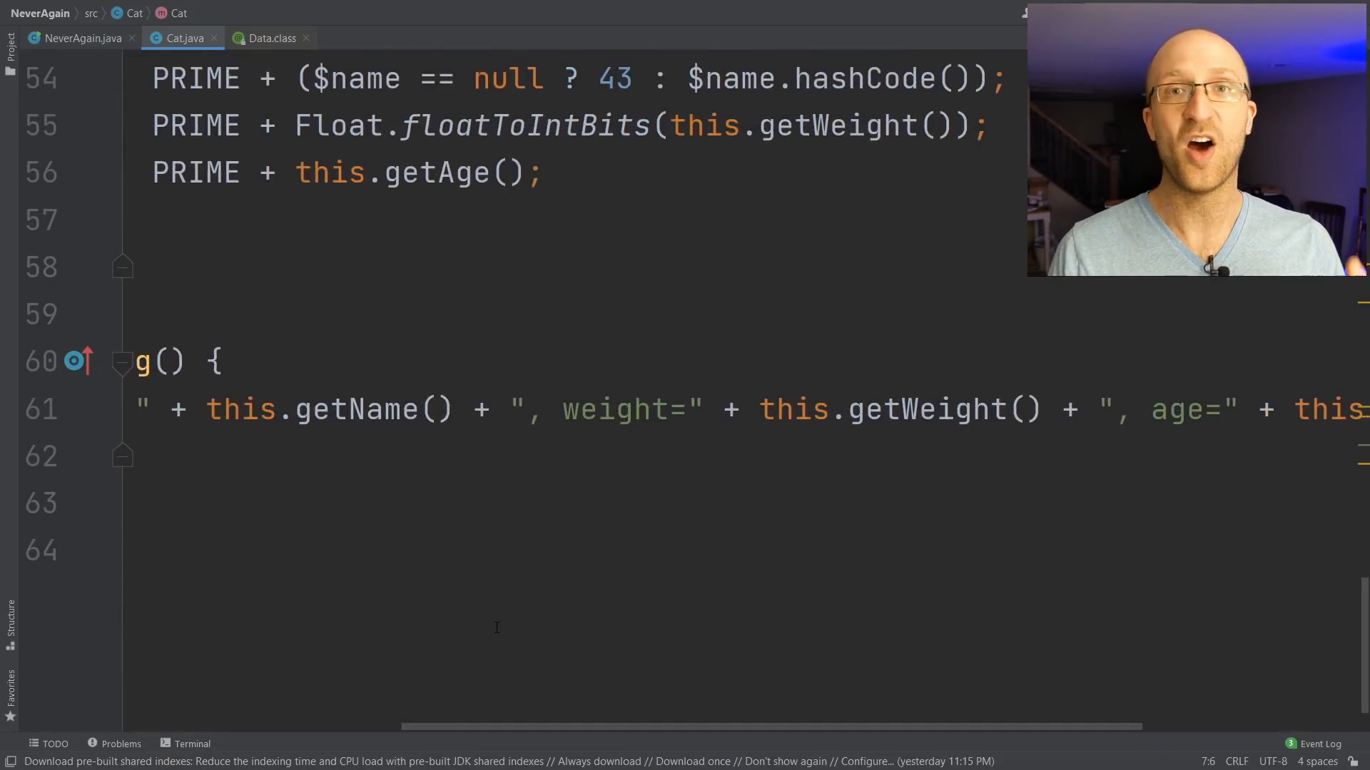
mouse_move(668, 647)
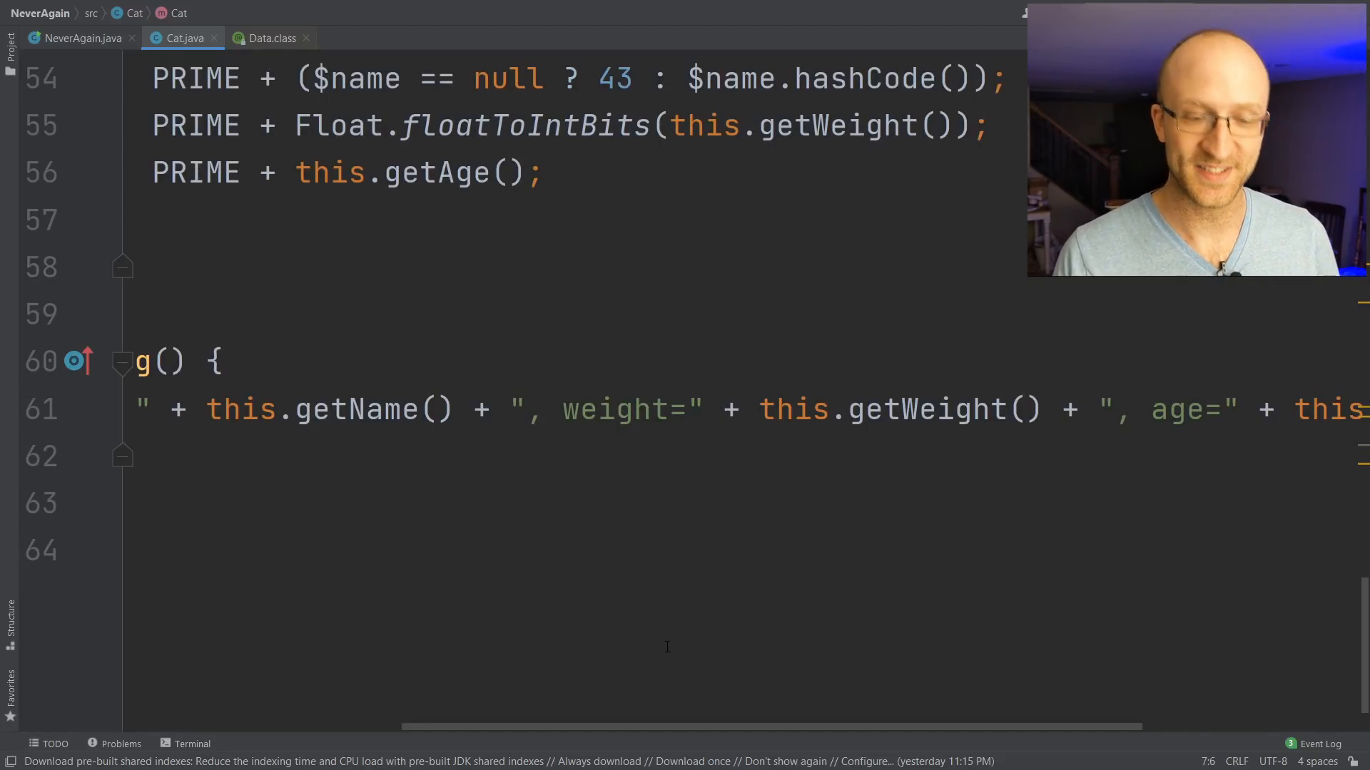
scroll("up", 3)
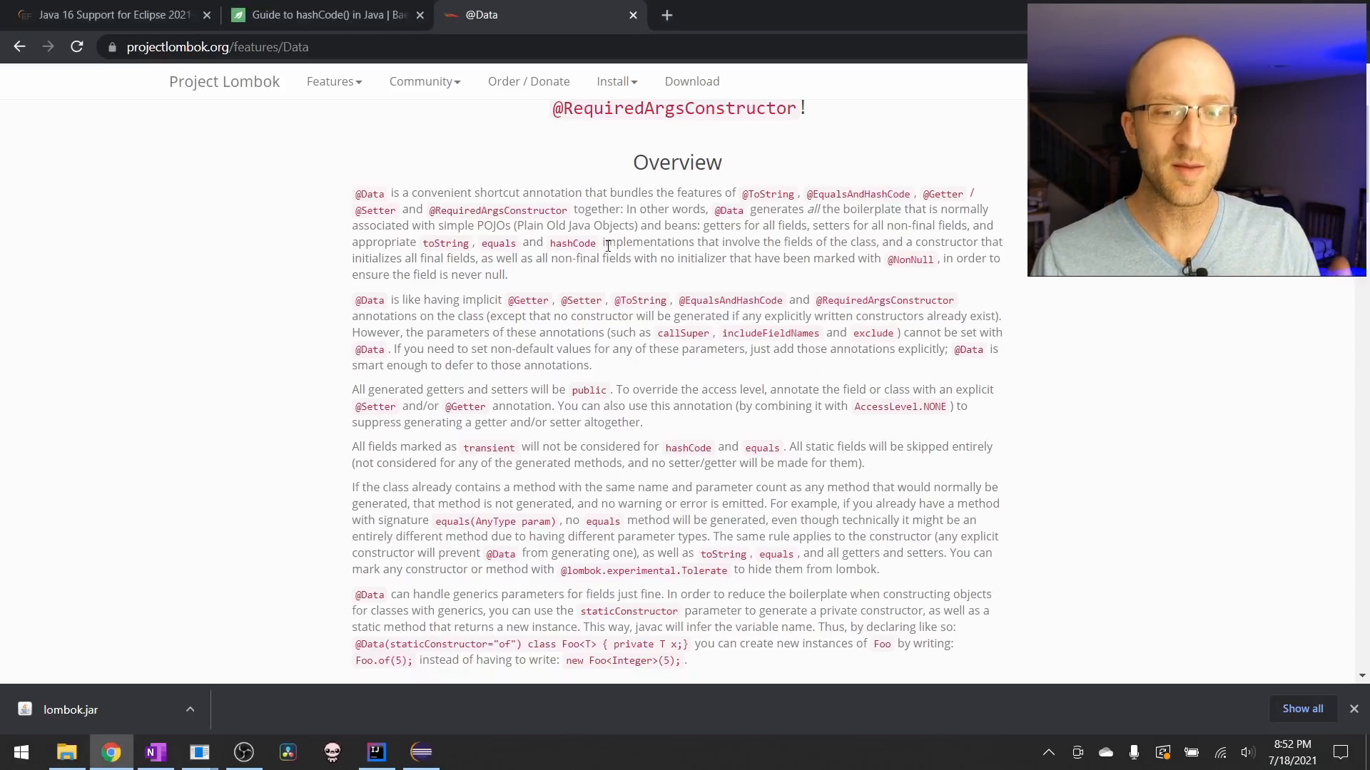
scroll("up", 3)
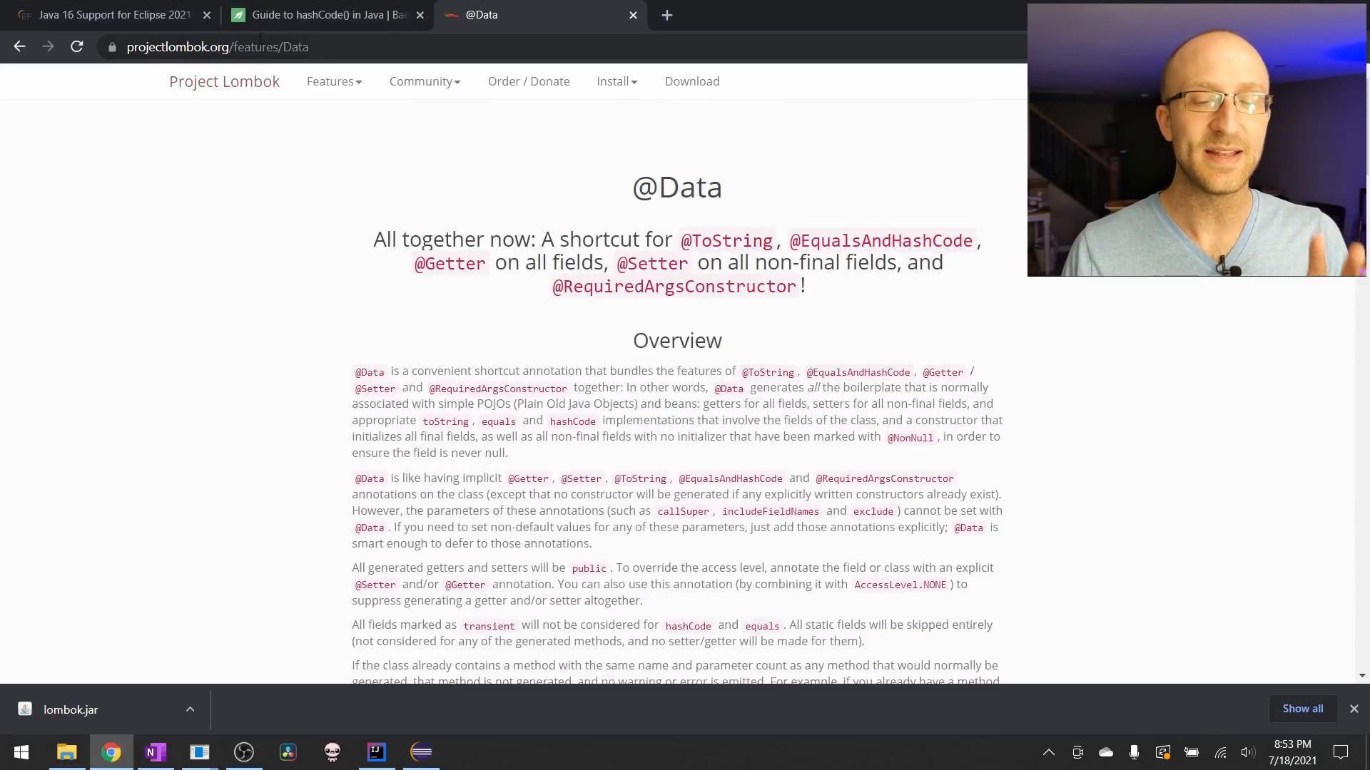